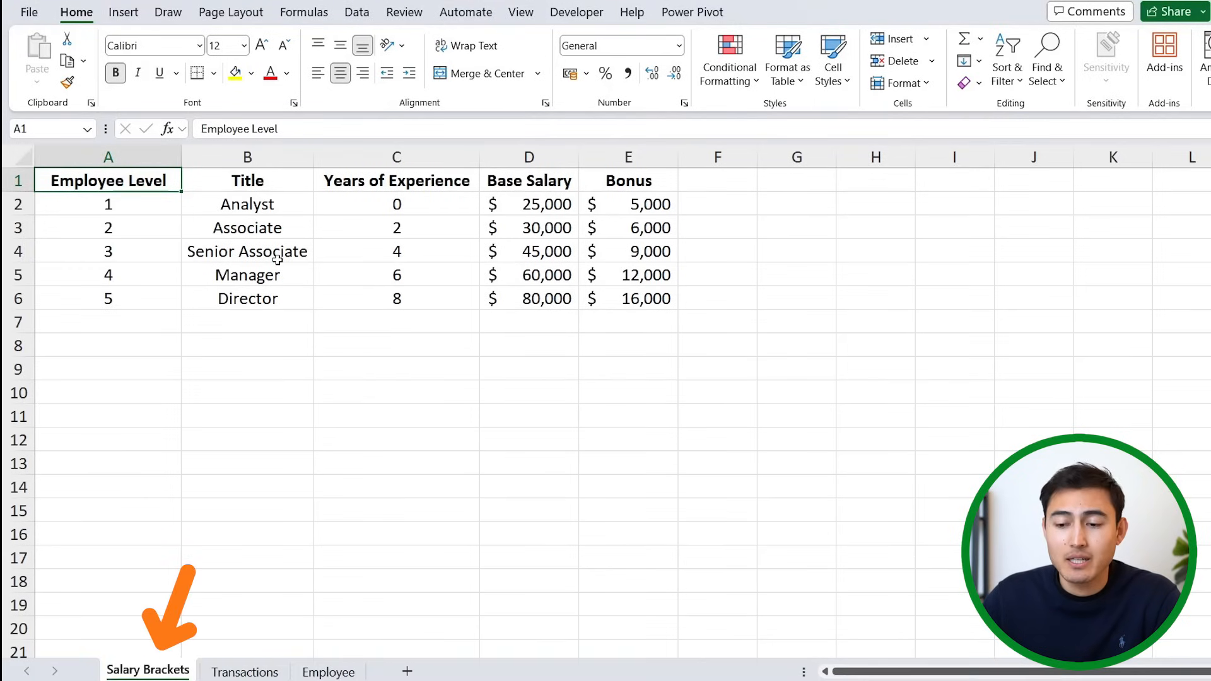
Inspect the Transactions, Employee and Salary Brackets sheets, checking the Staff ID and Level columns
left_click(245, 672)
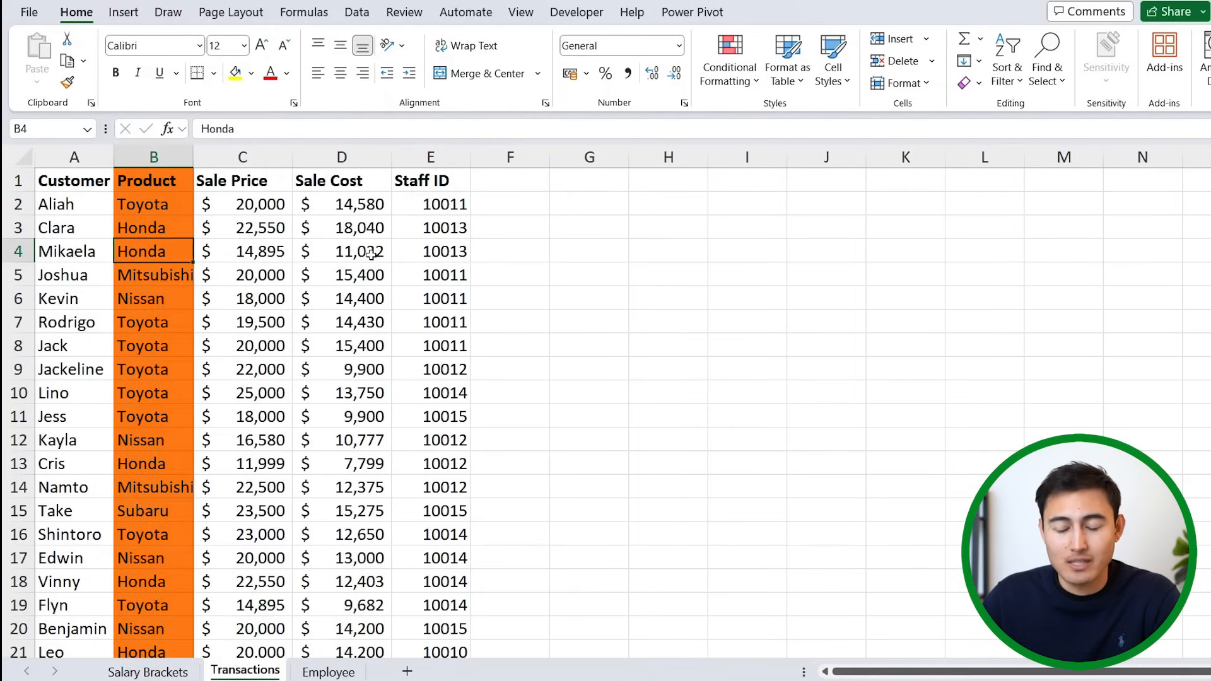
left_click(328, 672)
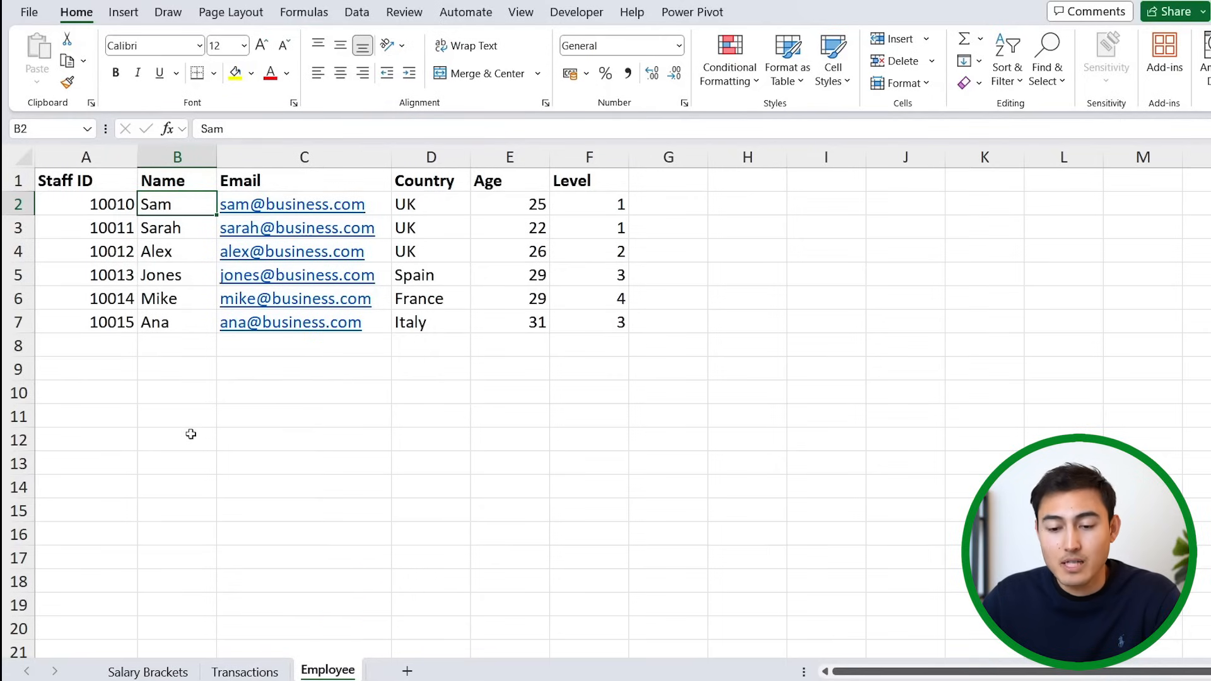
left_click(589, 157)
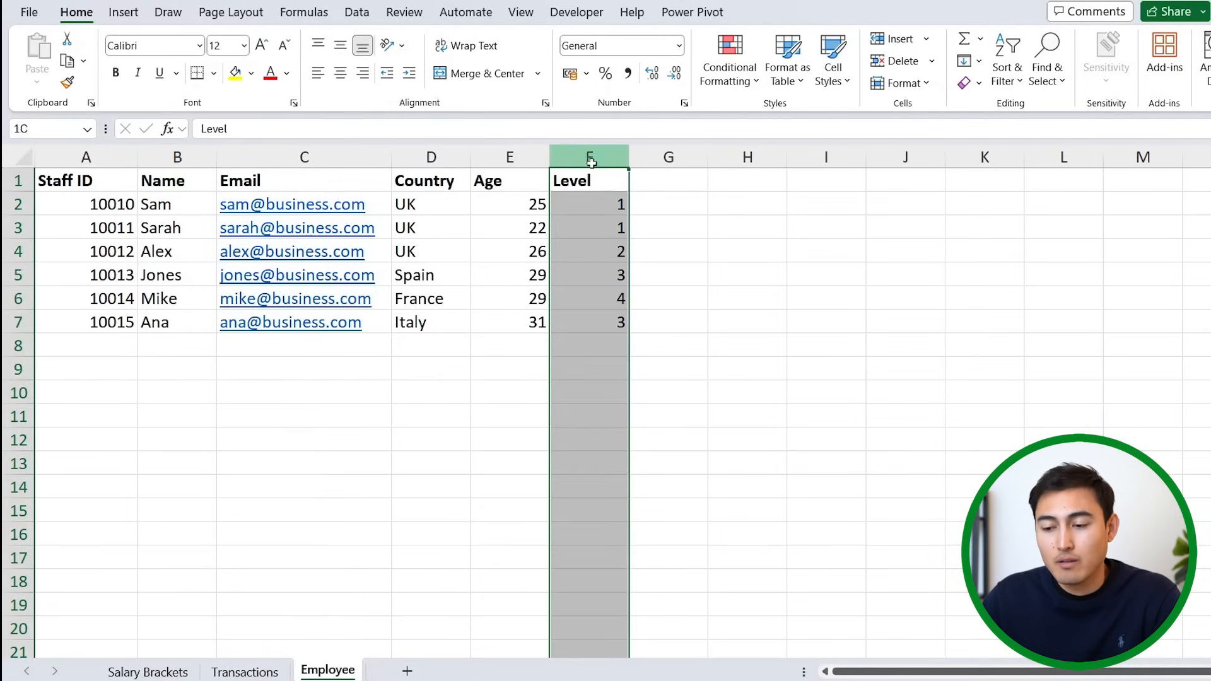
left_click(147, 672)
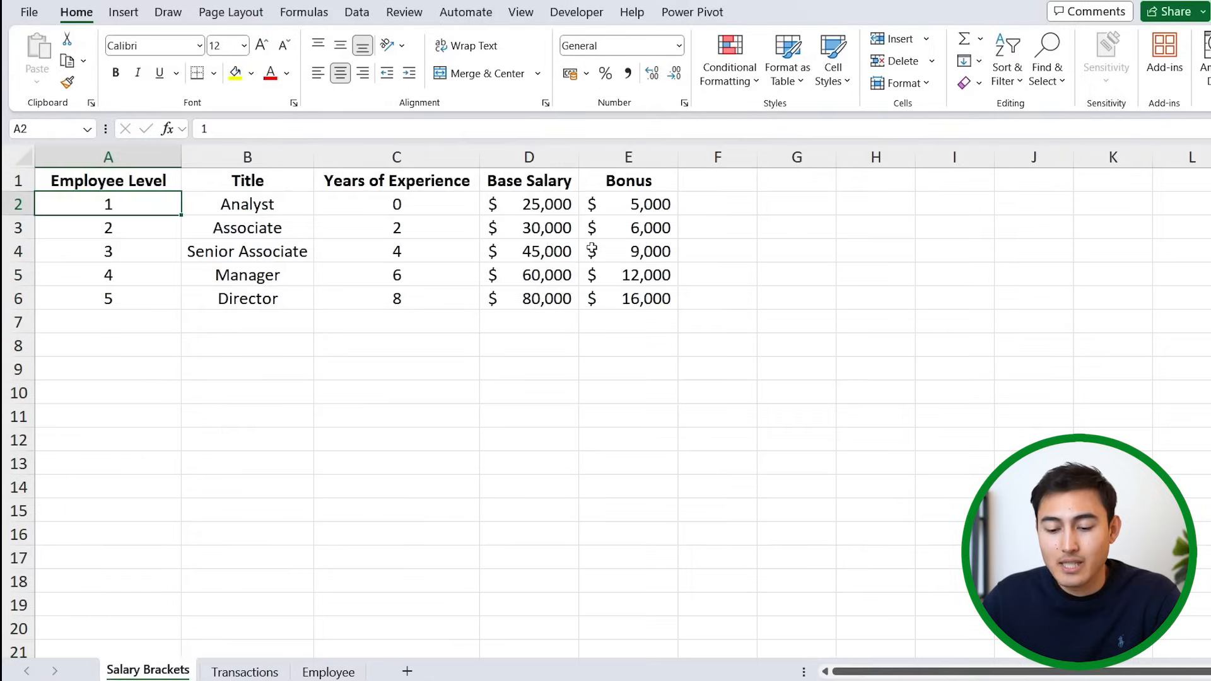
left_click(107, 227)
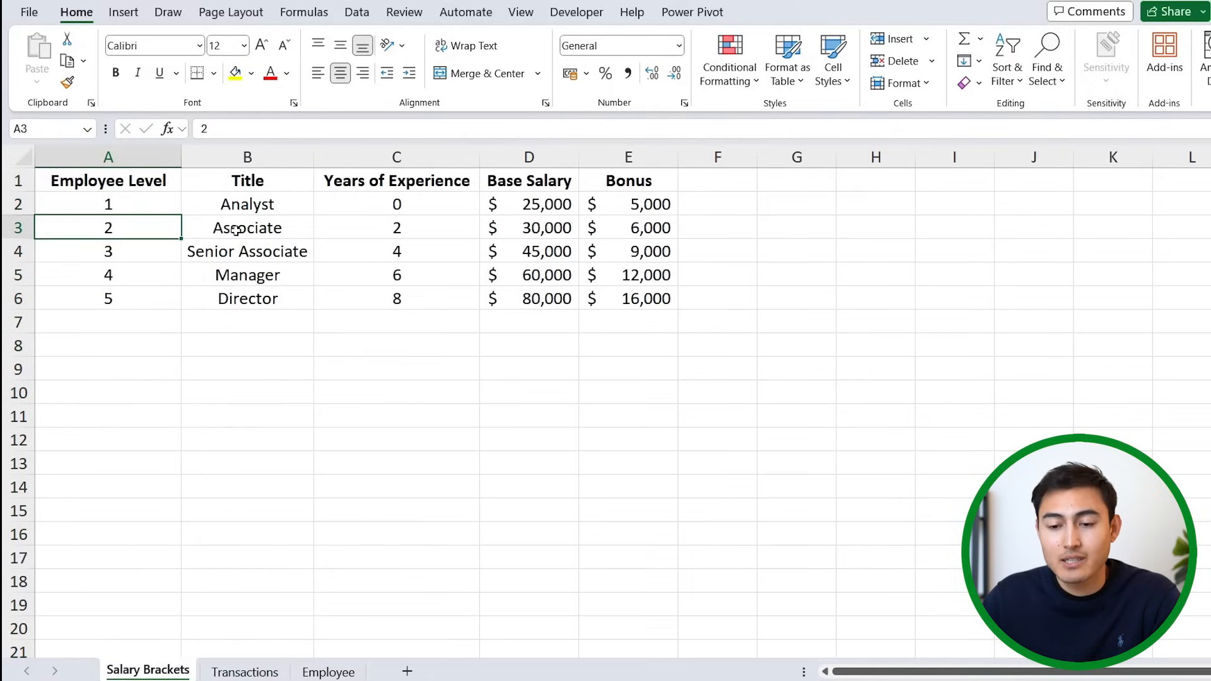
left_click(246, 672)
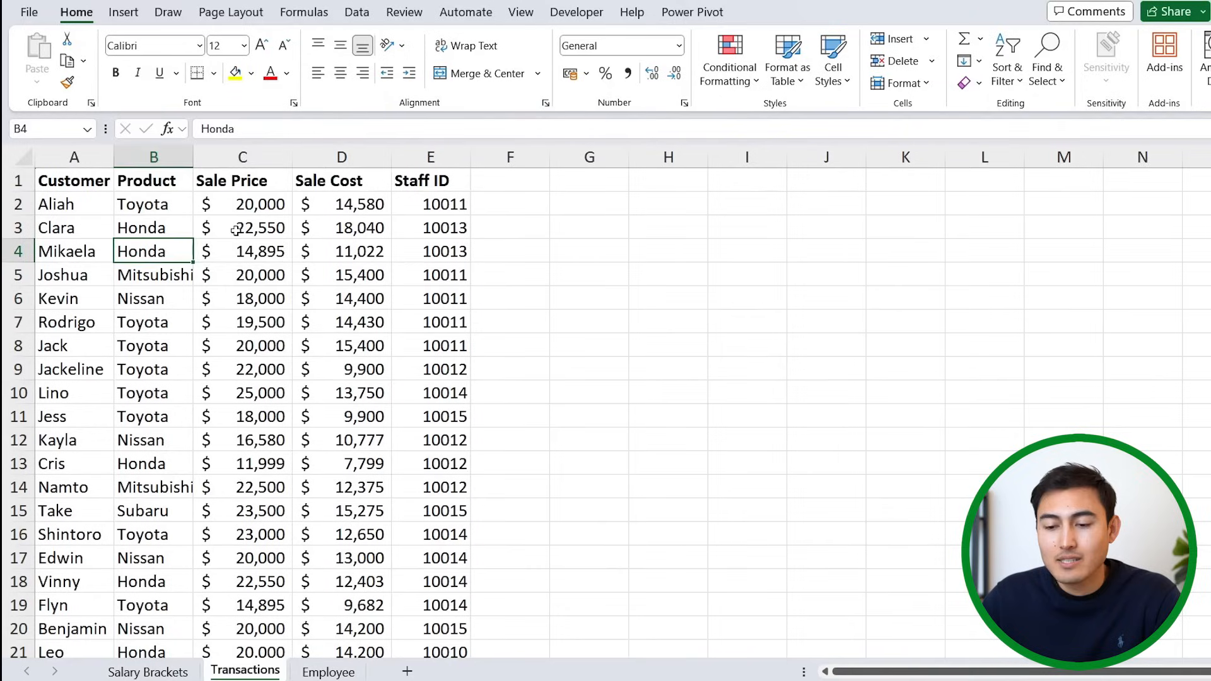
left_click(431, 157)
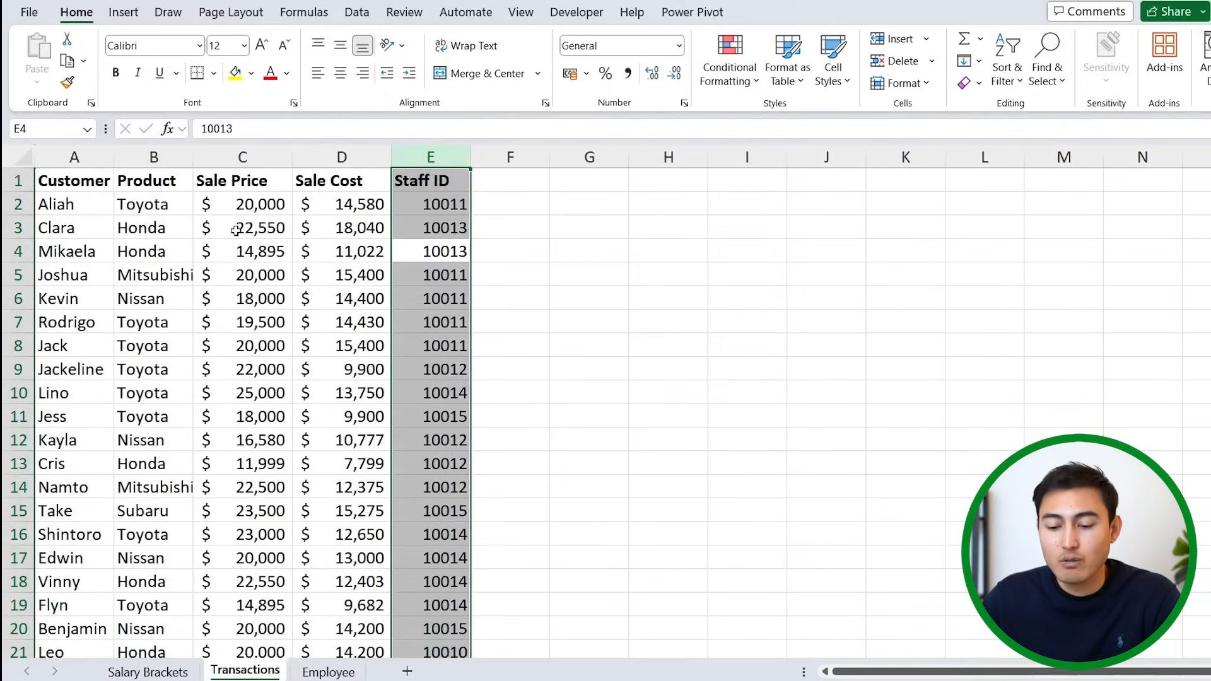
left_click(328, 672)
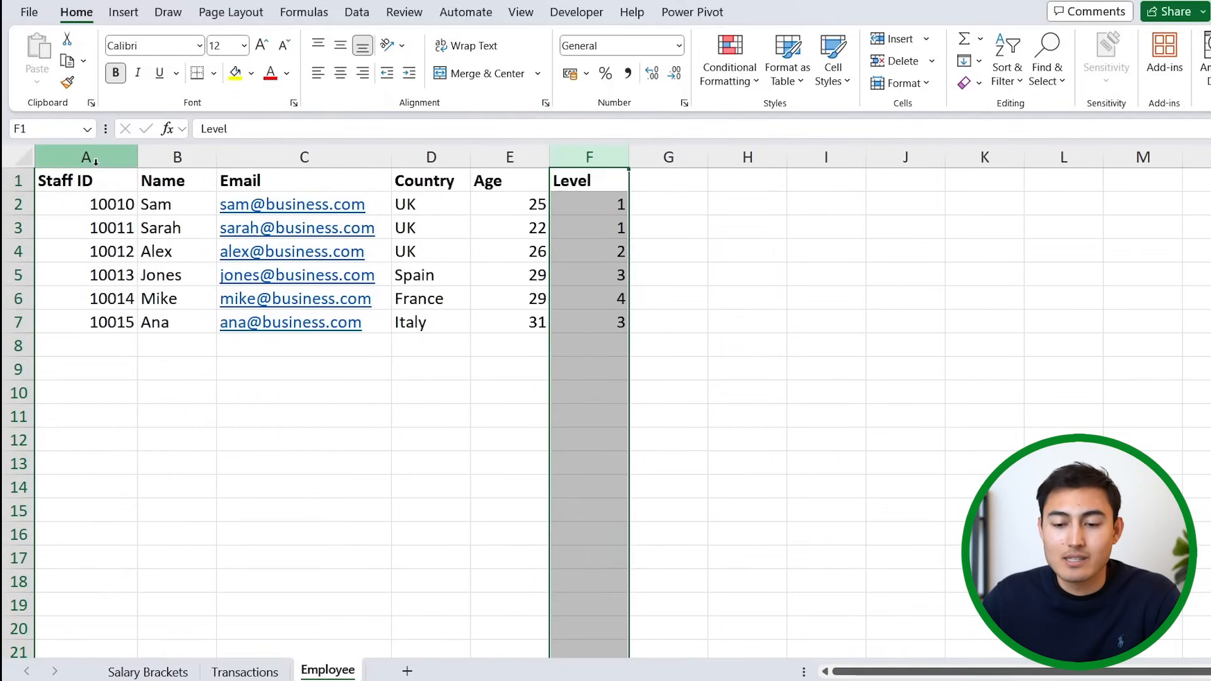
left_click(86, 156)
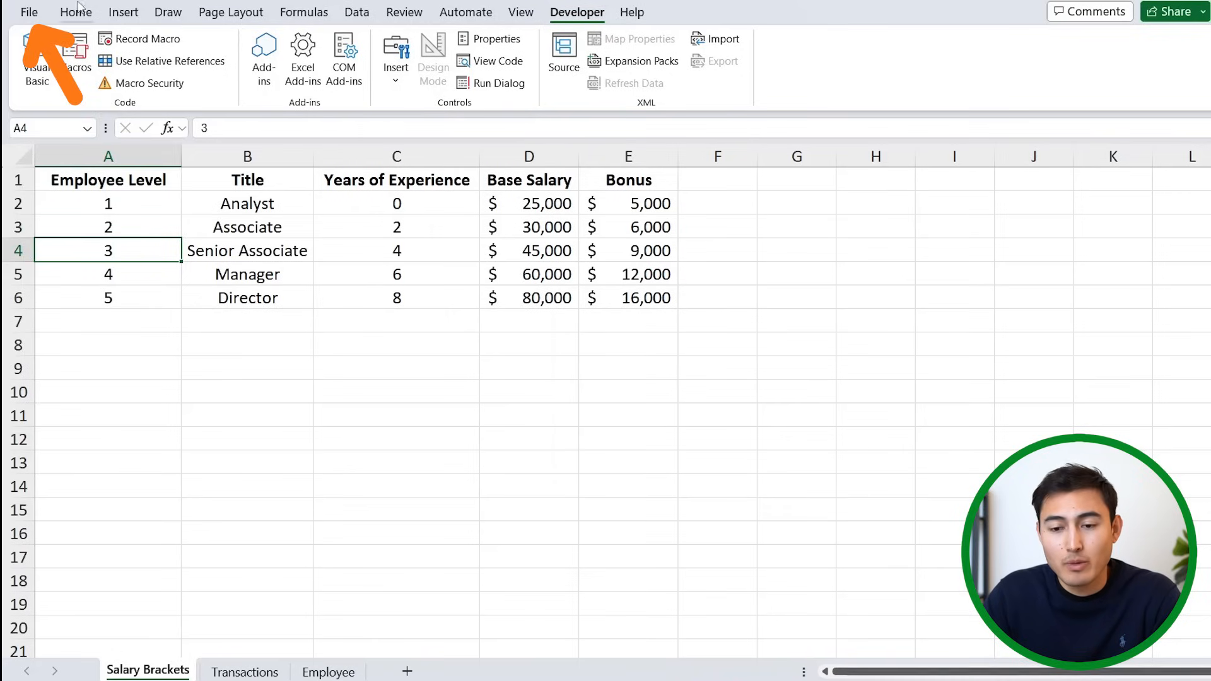
Enable the Microsoft Power Pivot for Excel COM add-in through Excel Options
left_click(27, 11)
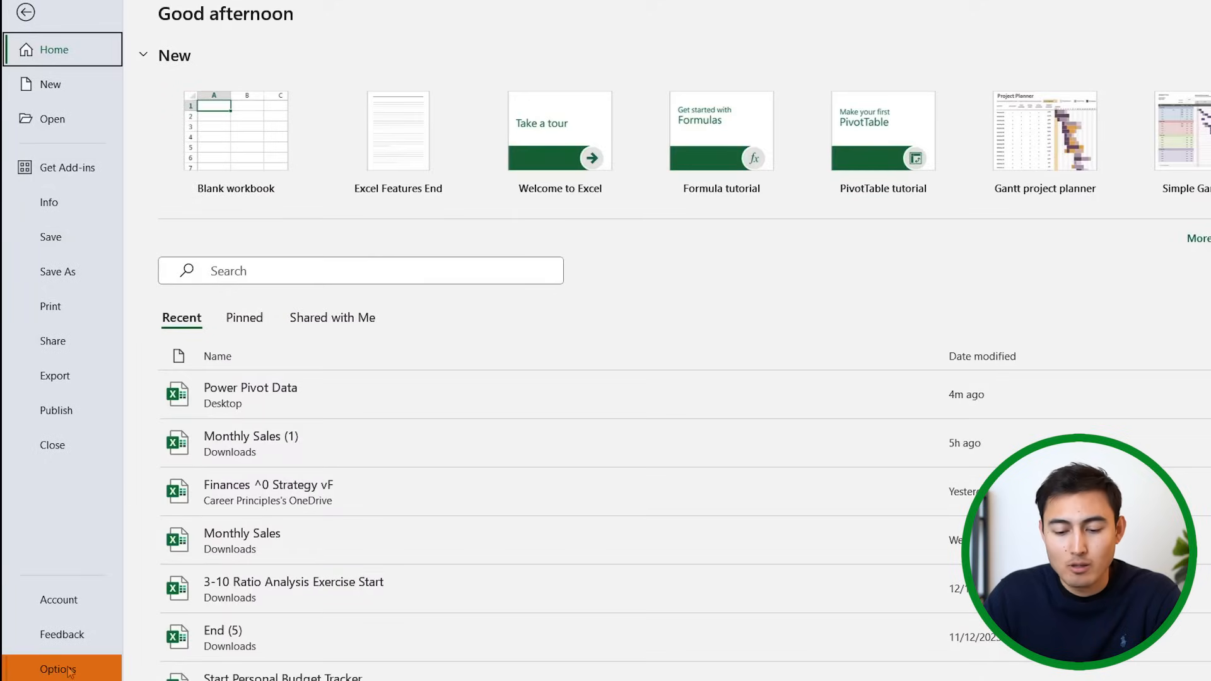
left_click(57, 666)
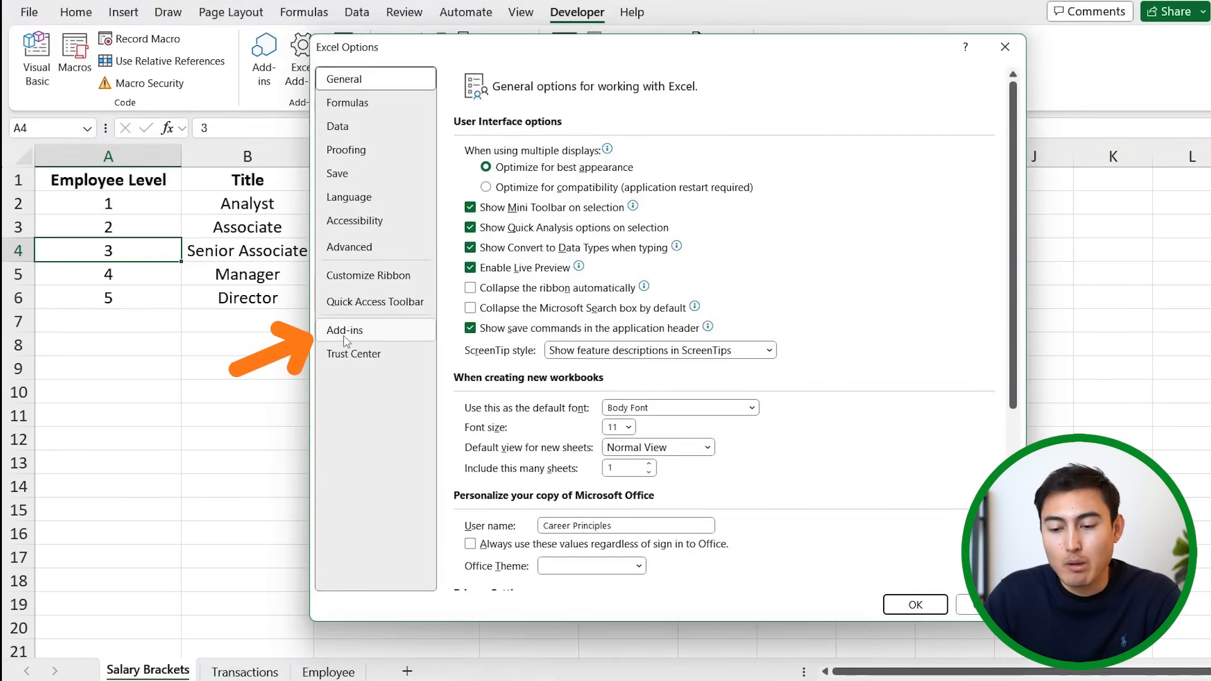
left_click(345, 330)
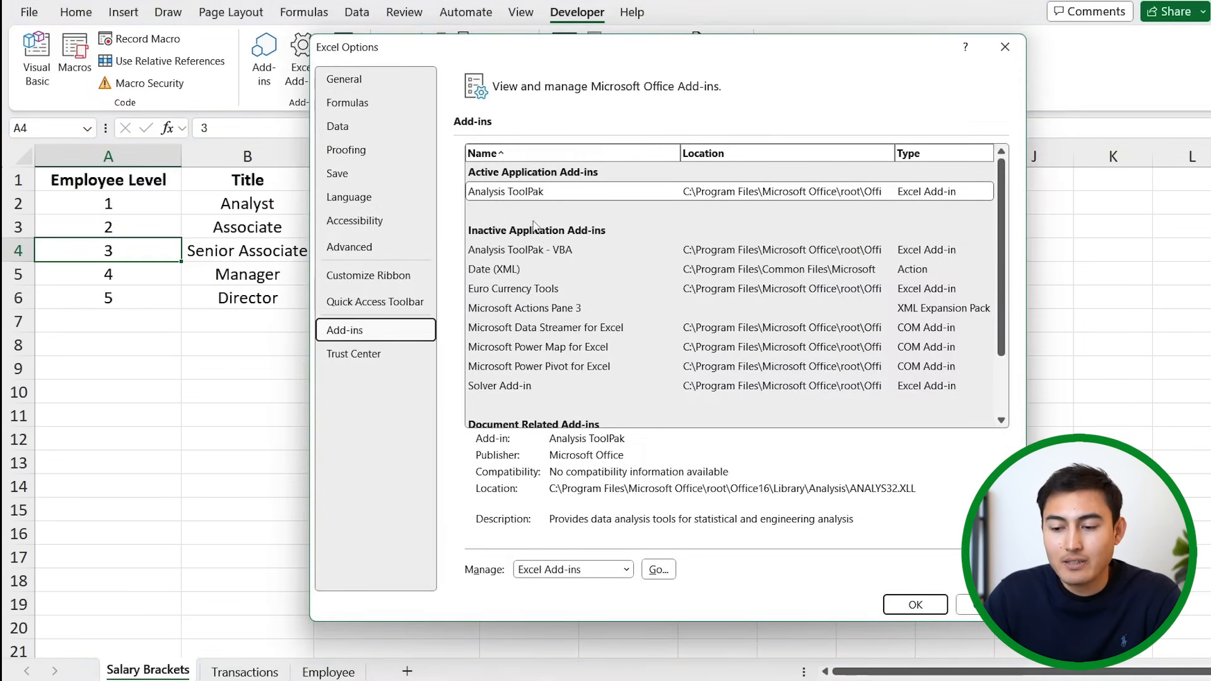
left_click(539, 366)
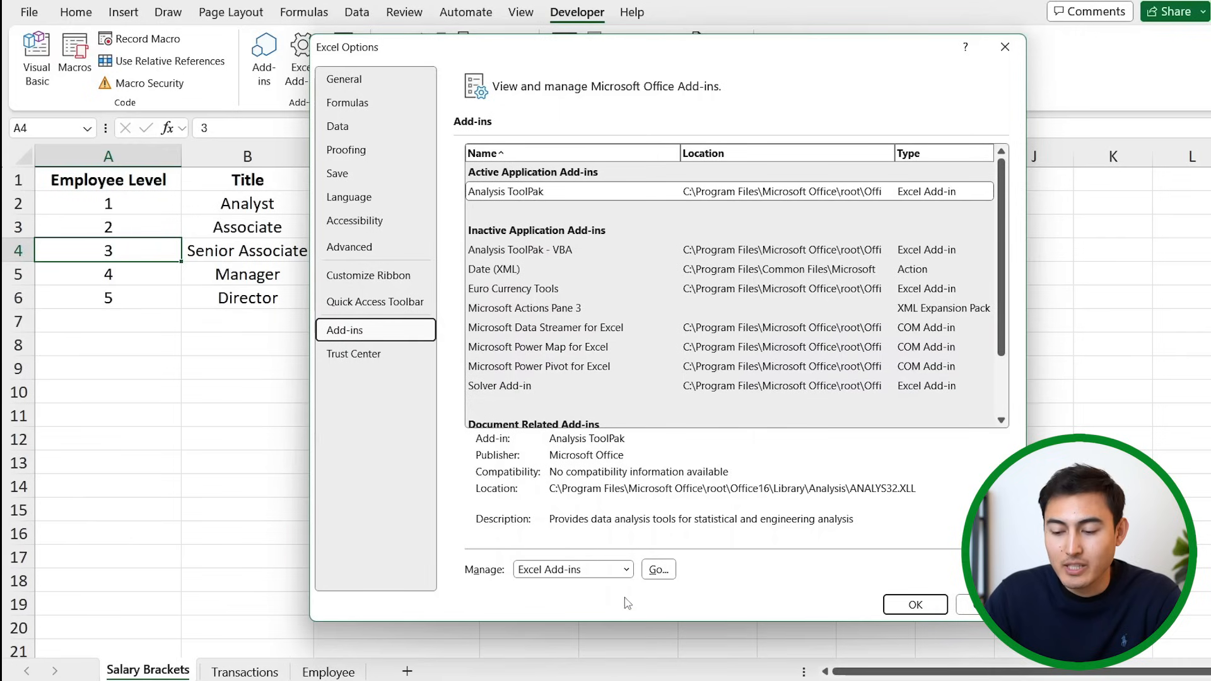
left_click(625, 570)
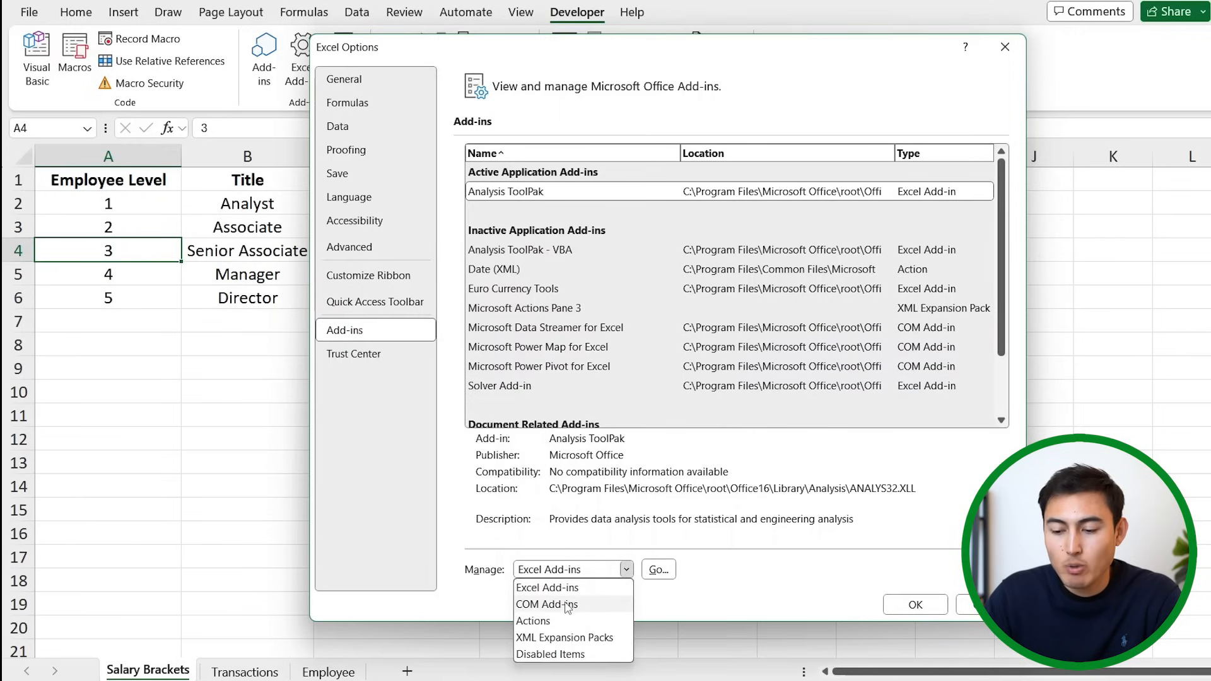
left_click(546, 605)
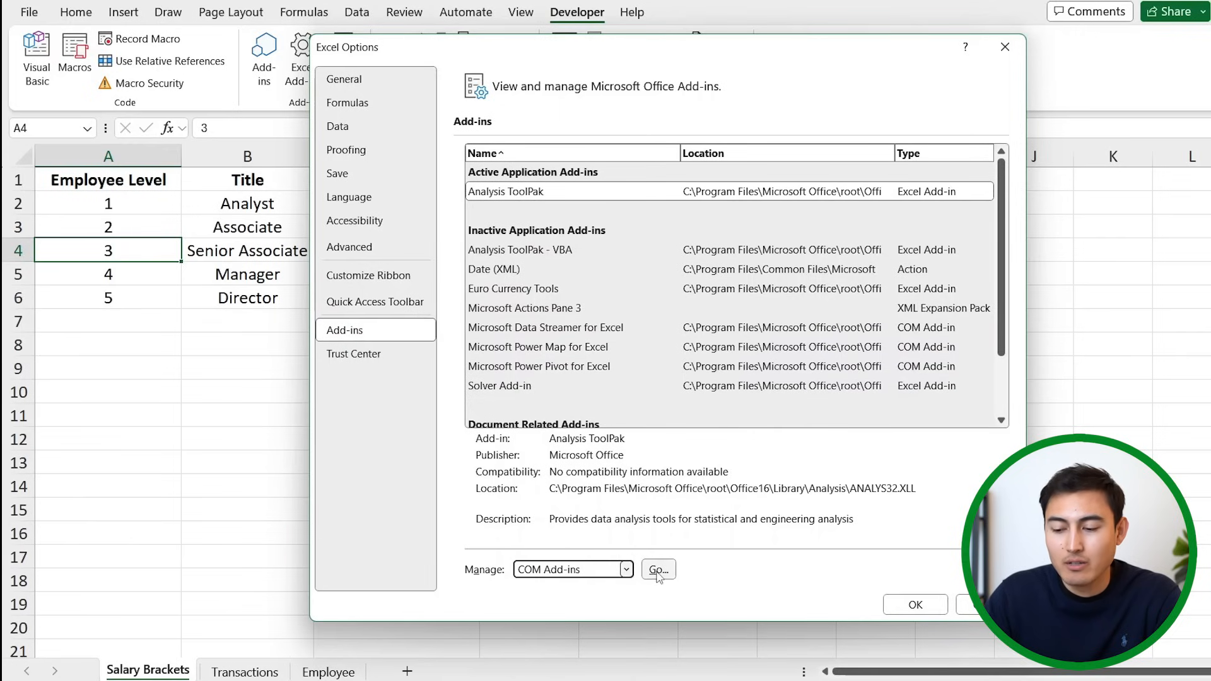
left_click(658, 569)
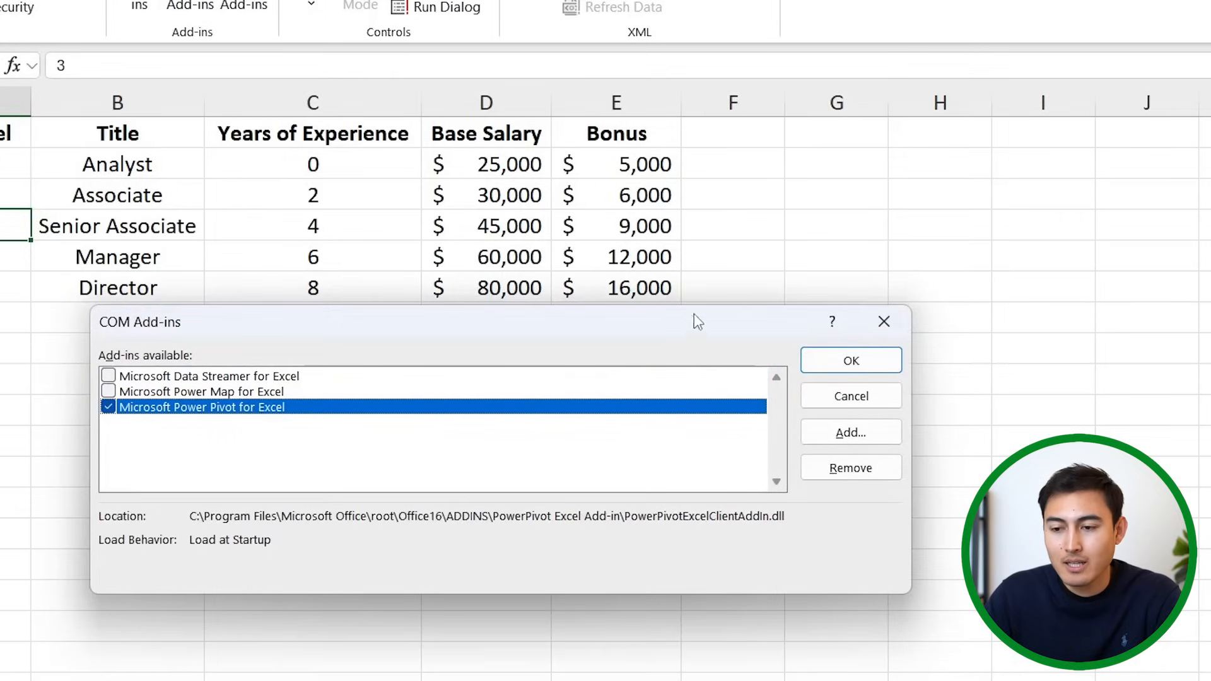
left_click(851, 360)
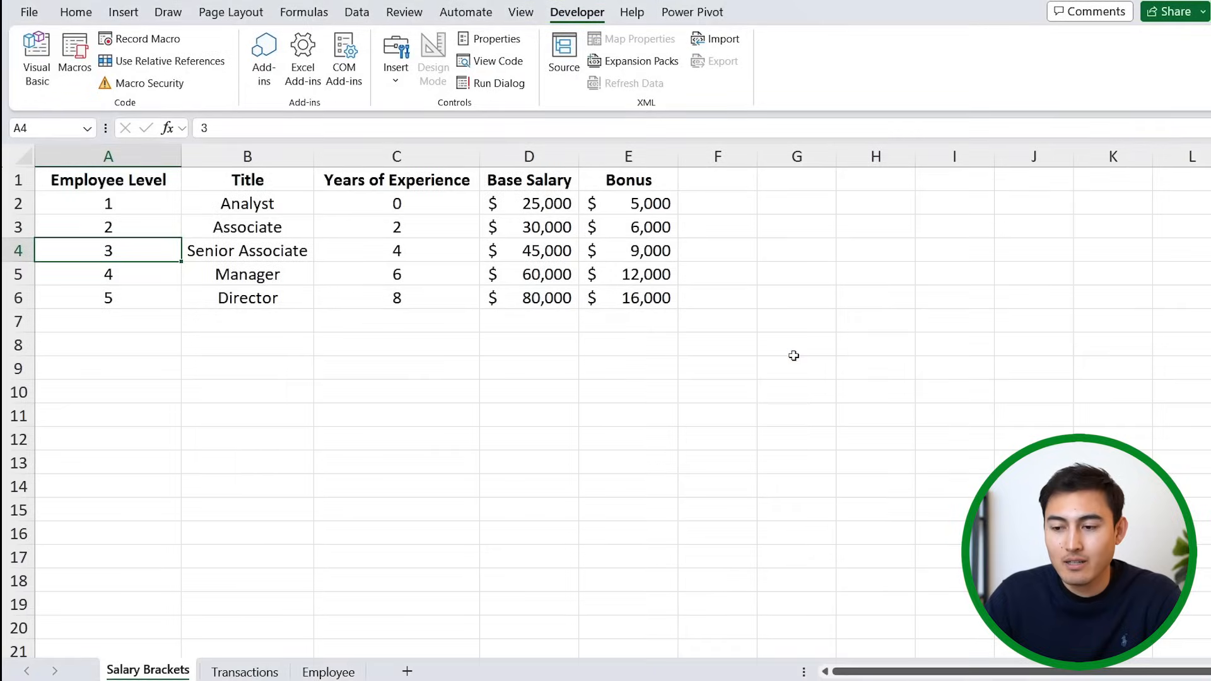
left_click(693, 12)
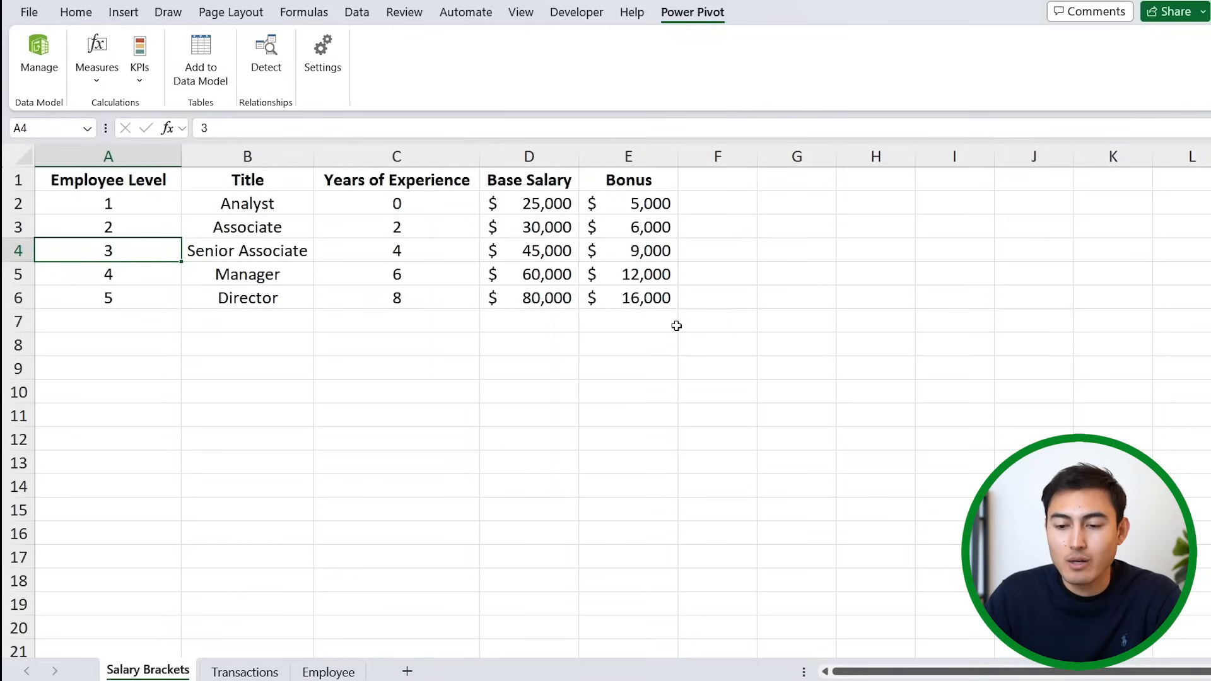
mouse_move(660, 329)
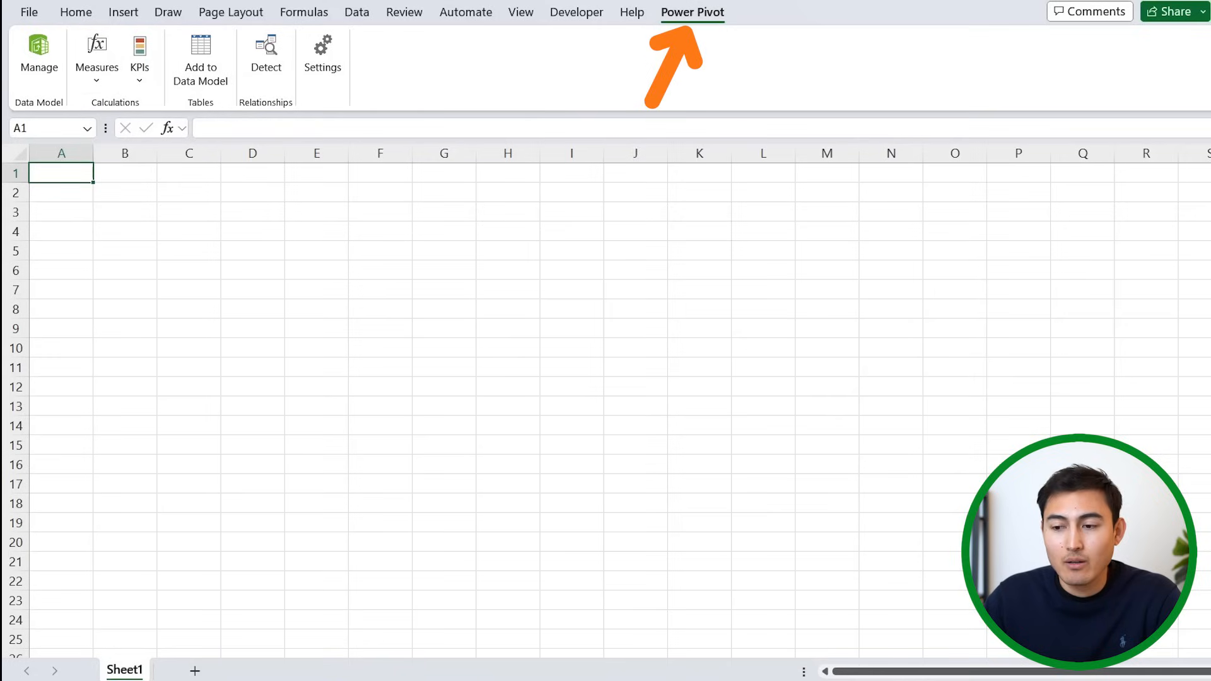
Open the Power Pivot Manage window from the blank workbook
left_click(37, 49)
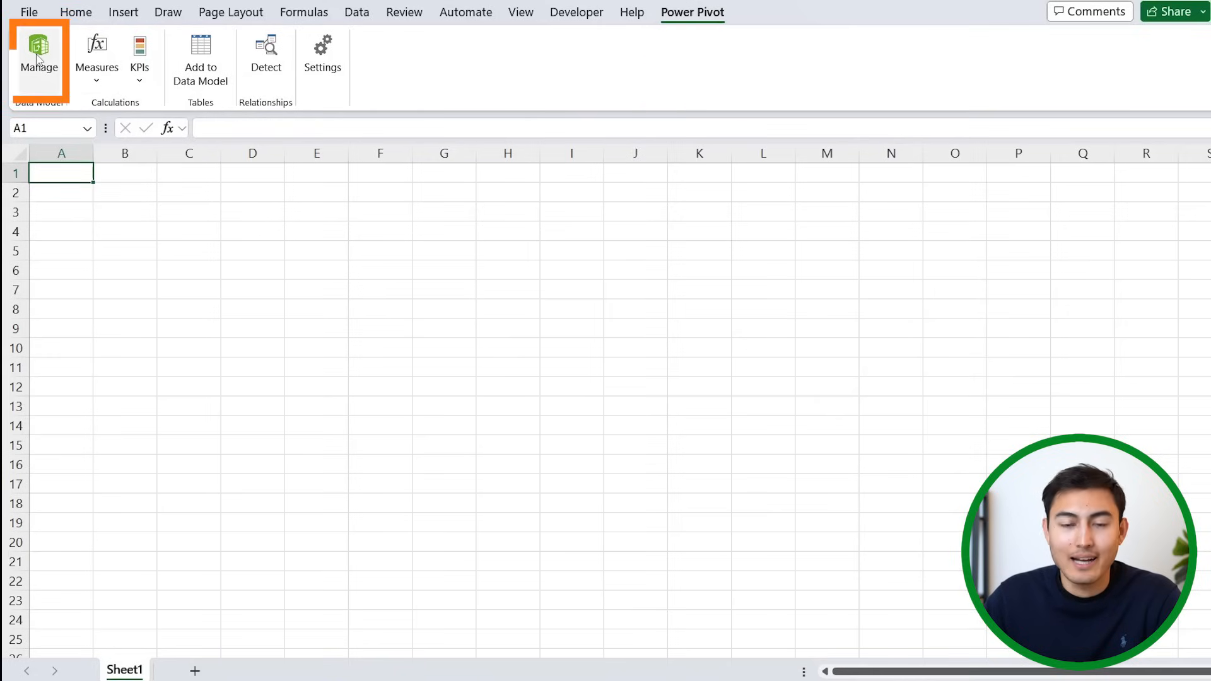
left_click(39, 51)
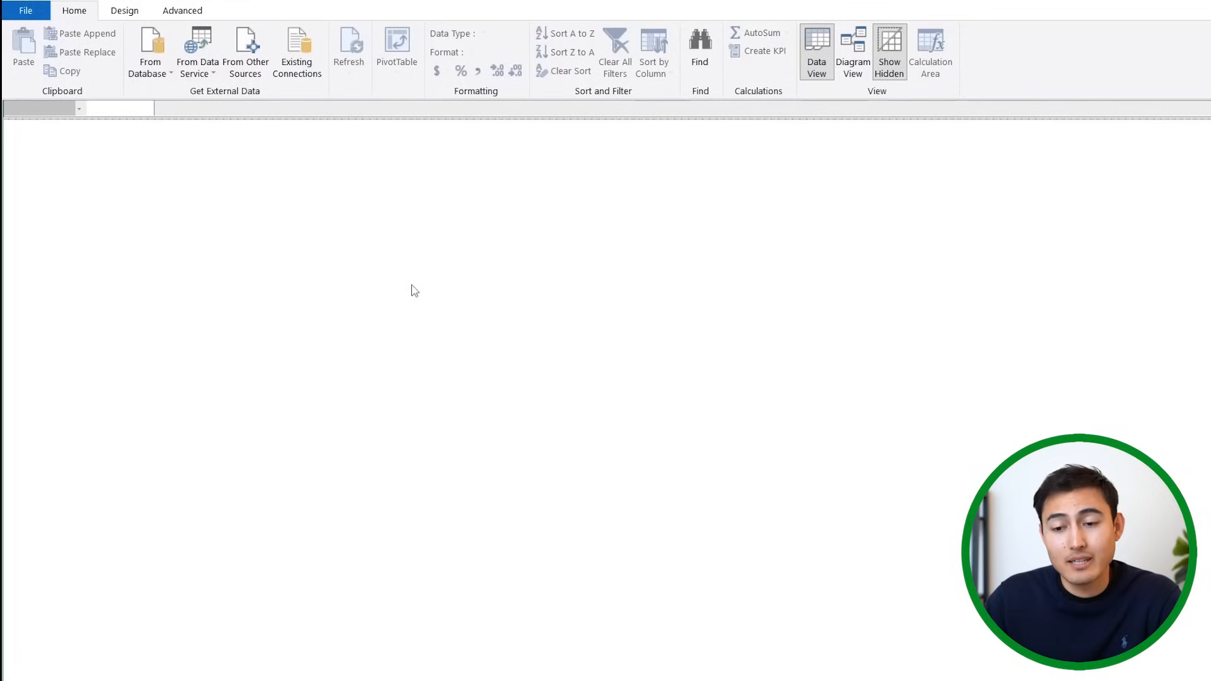
mouse_move(275, 90)
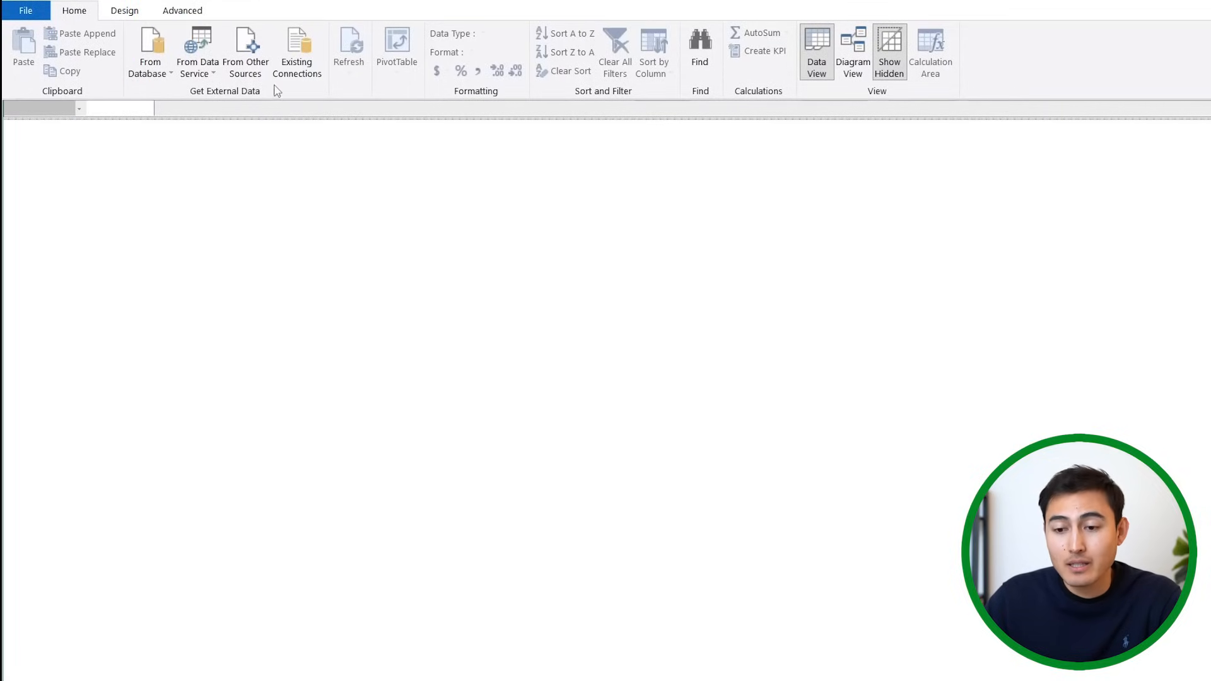
mouse_move(245, 50)
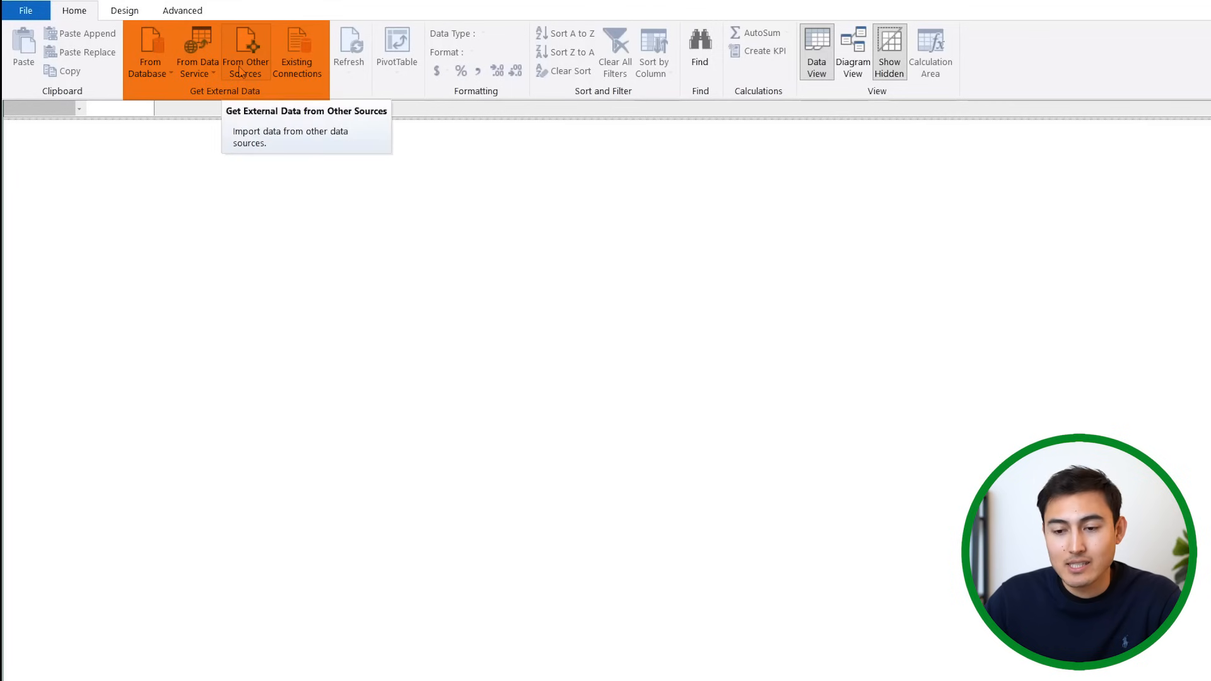
Choose Excel File as the data source in the Table Import Wizard
left_click(246, 54)
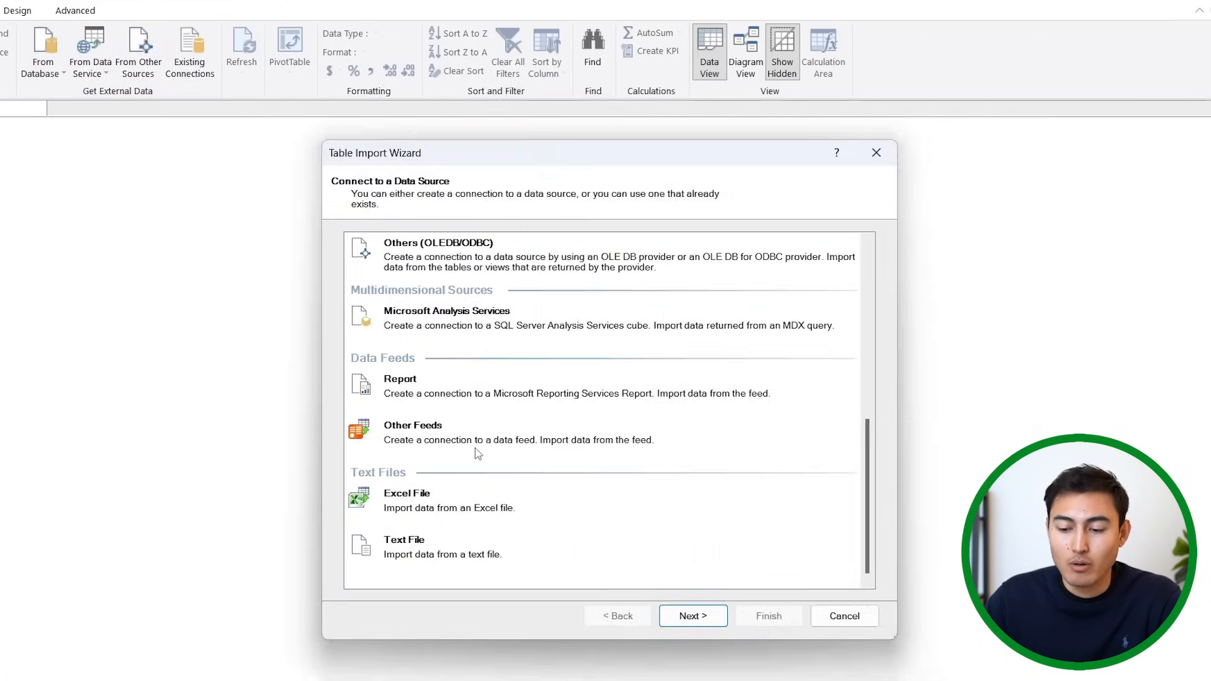
left_click(410, 508)
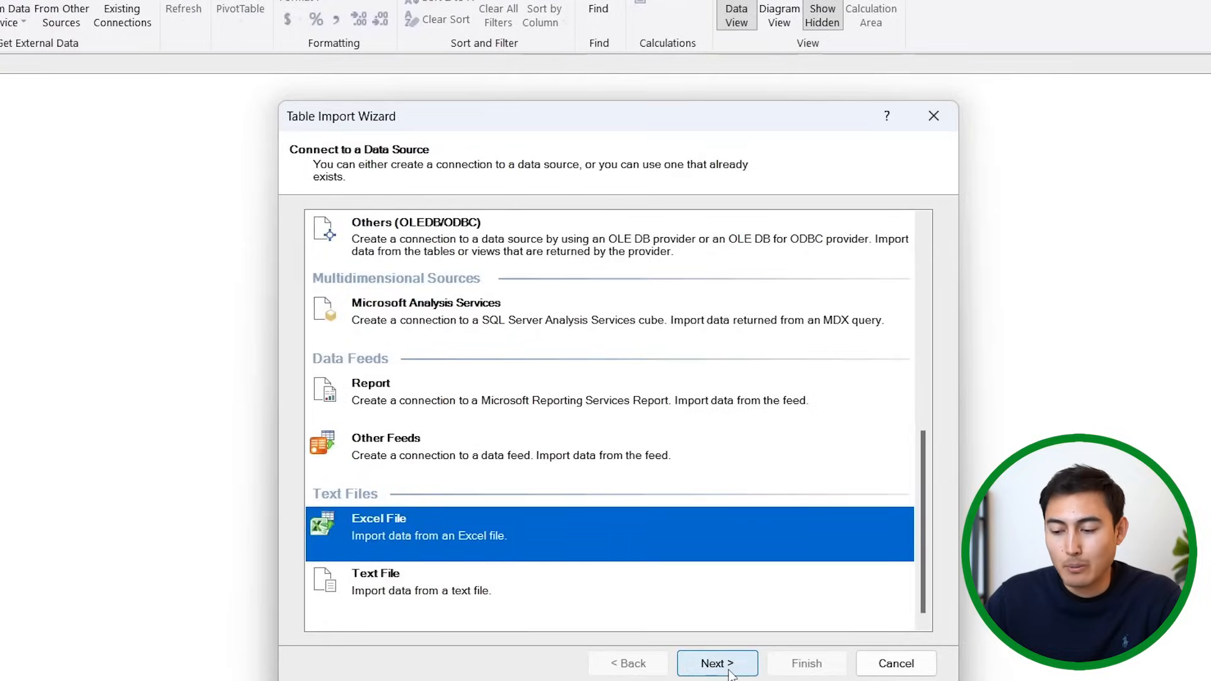
left_click(717, 663)
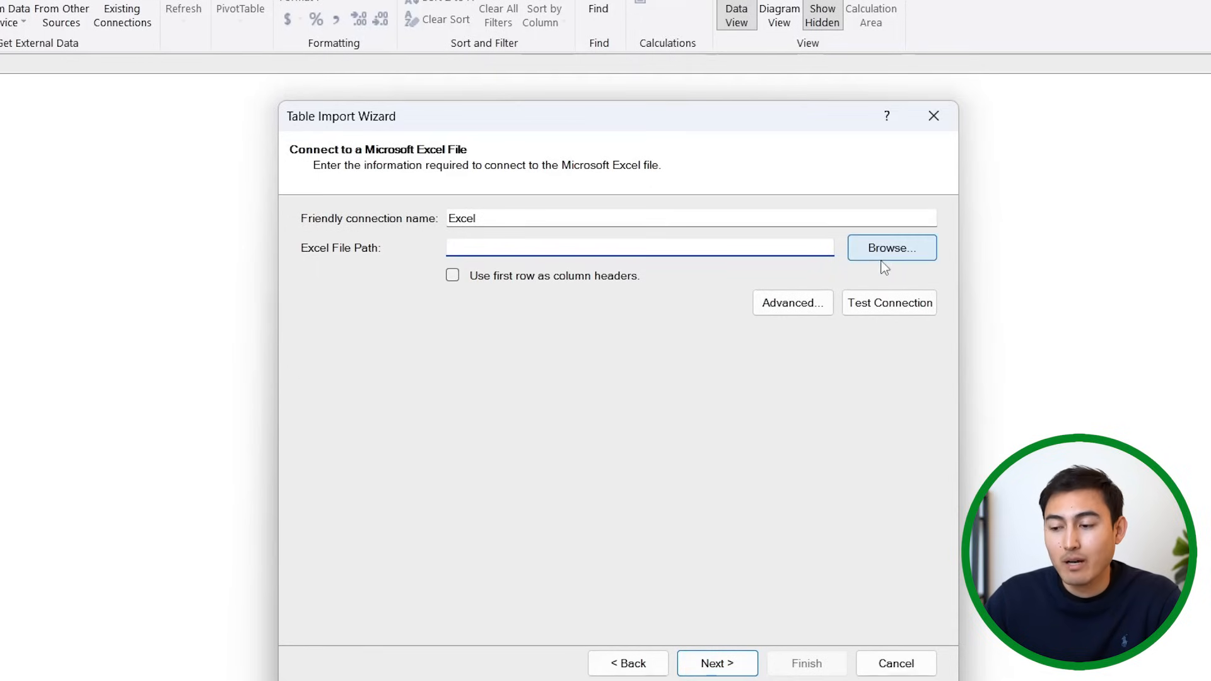
Connect to the 'Power Pivot Data' workbook, using the first row as column headers
left_click(892, 248)
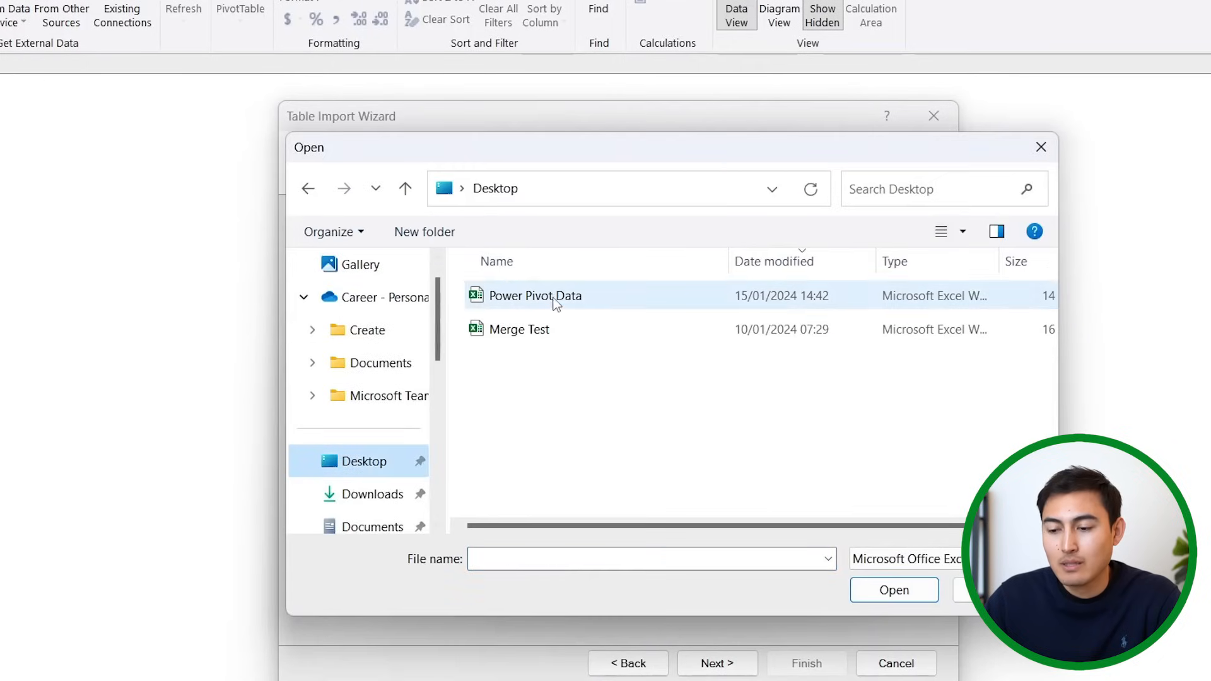
left_click(535, 296)
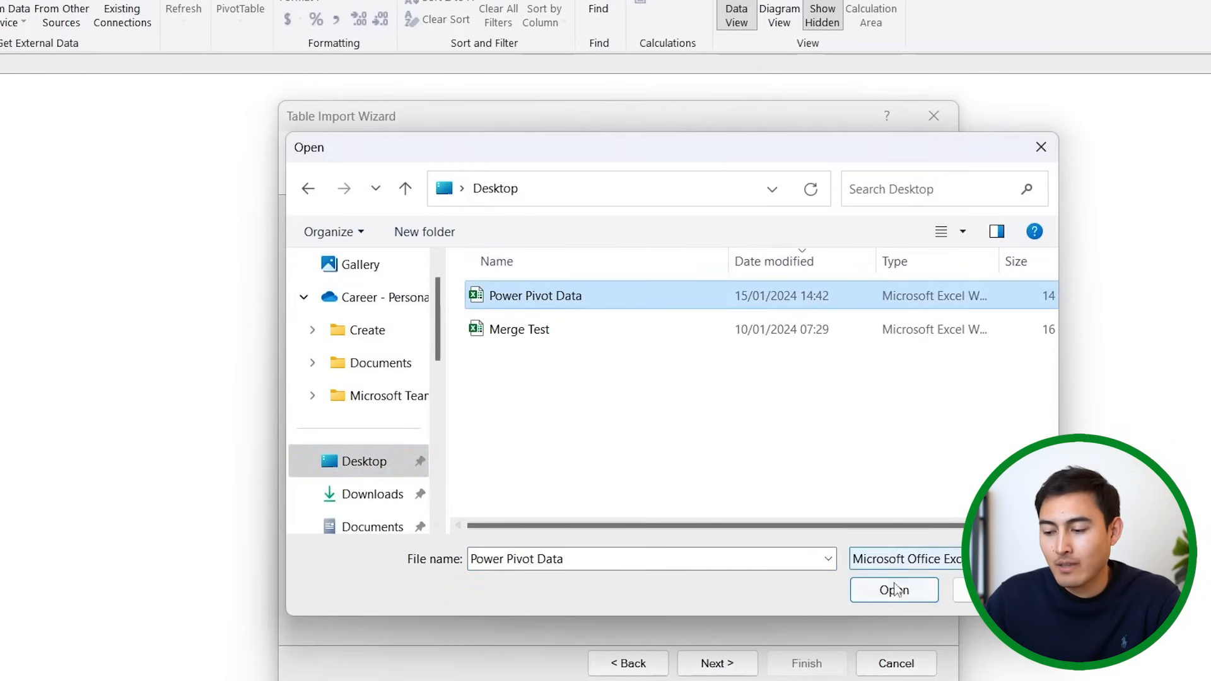
left_click(894, 590)
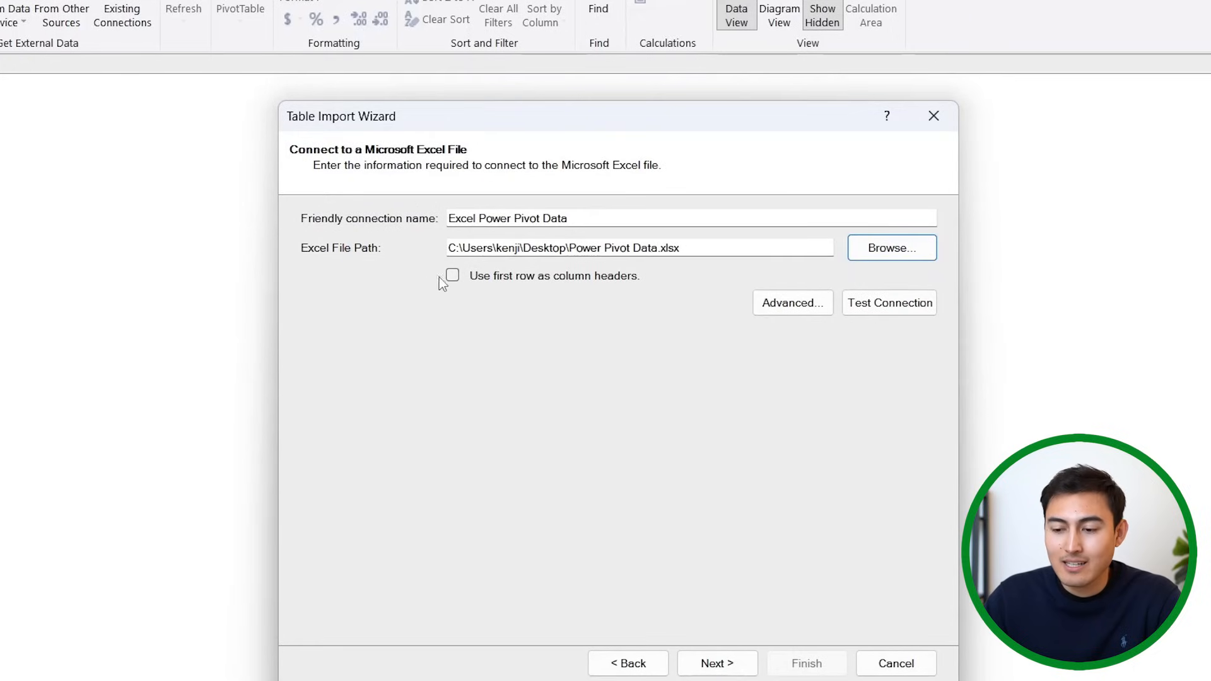
left_click(452, 275)
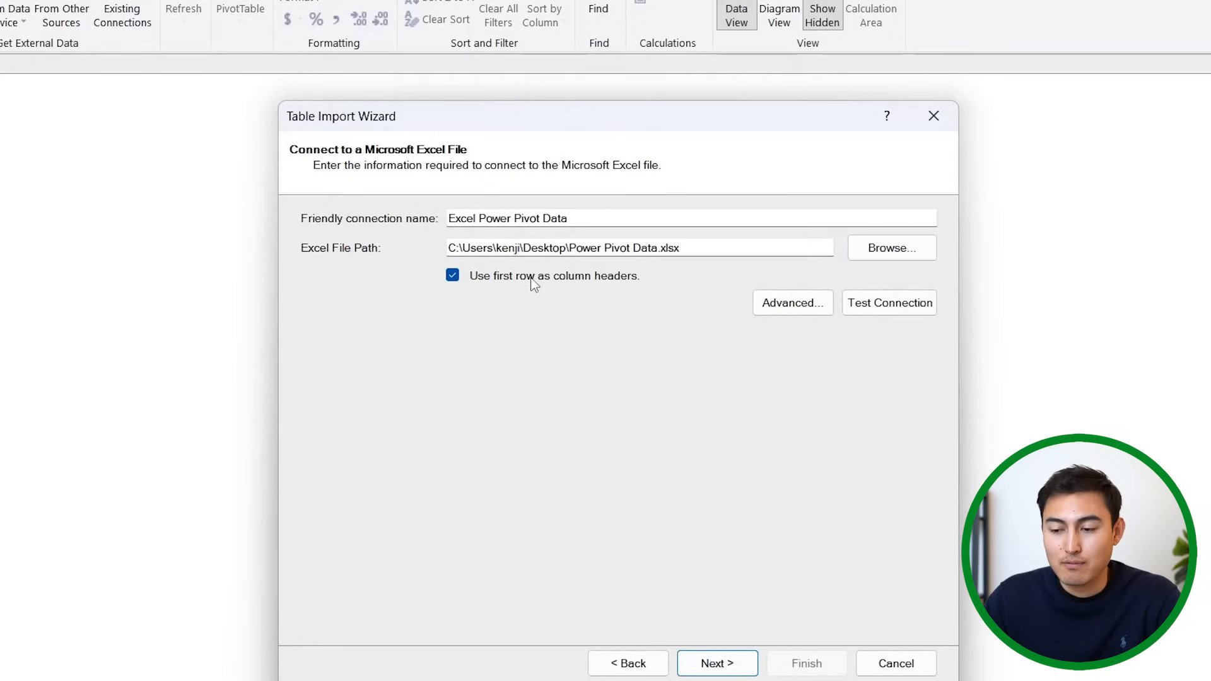
mouse_move(574, 376)
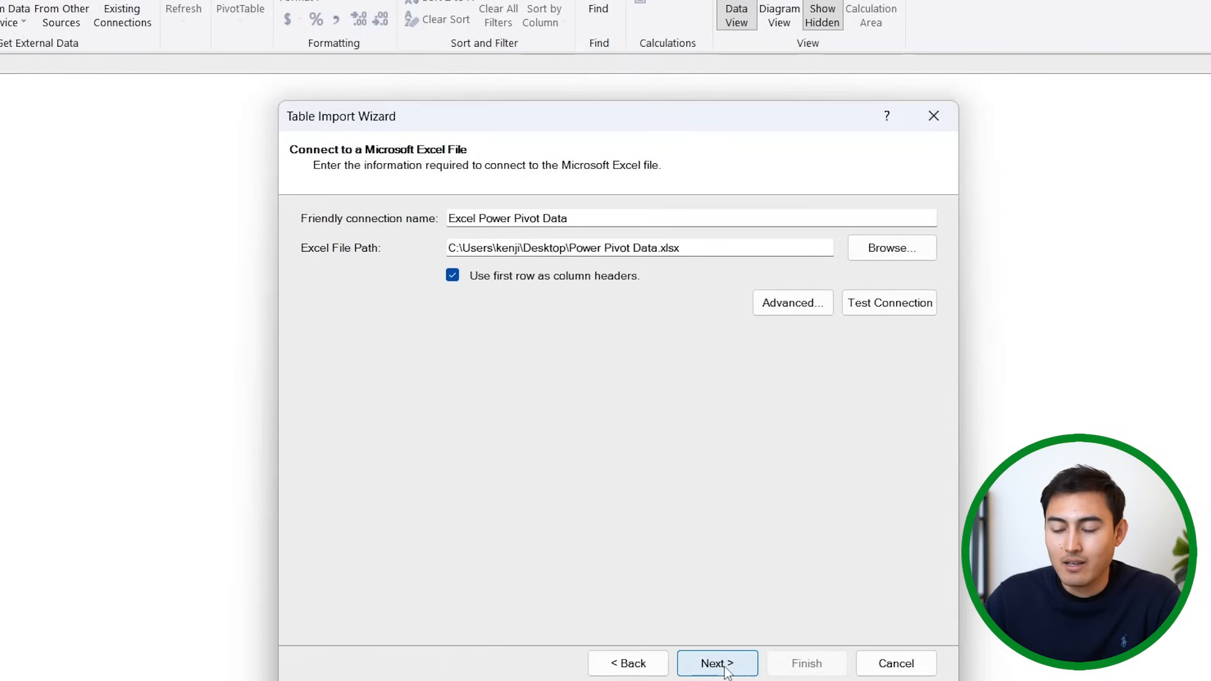
left_click(715, 664)
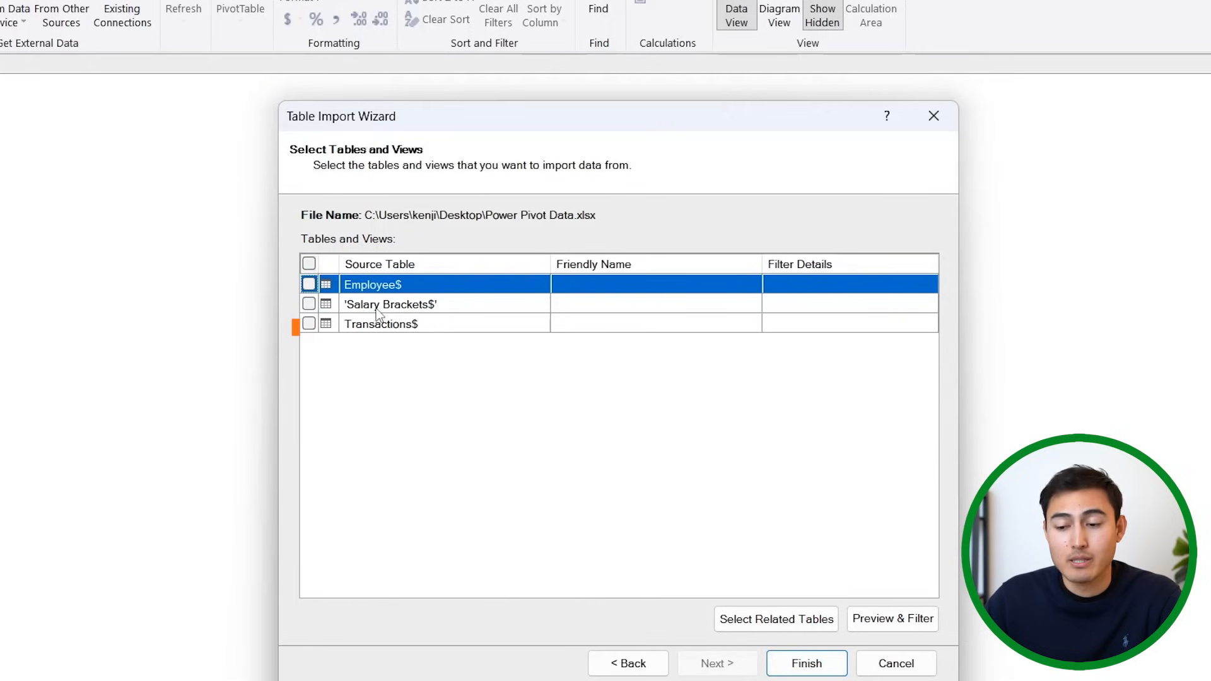
Select all three source tables, finish the import and close the Success summary
left_click(309, 264)
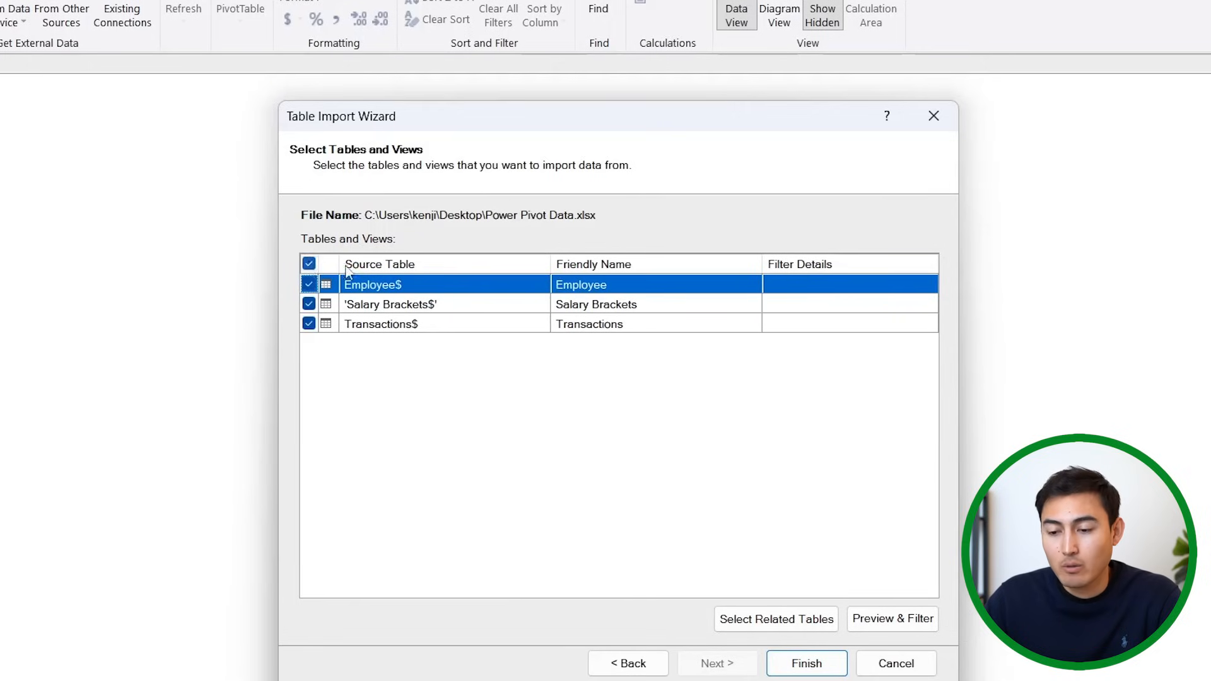
mouse_move(670, 593)
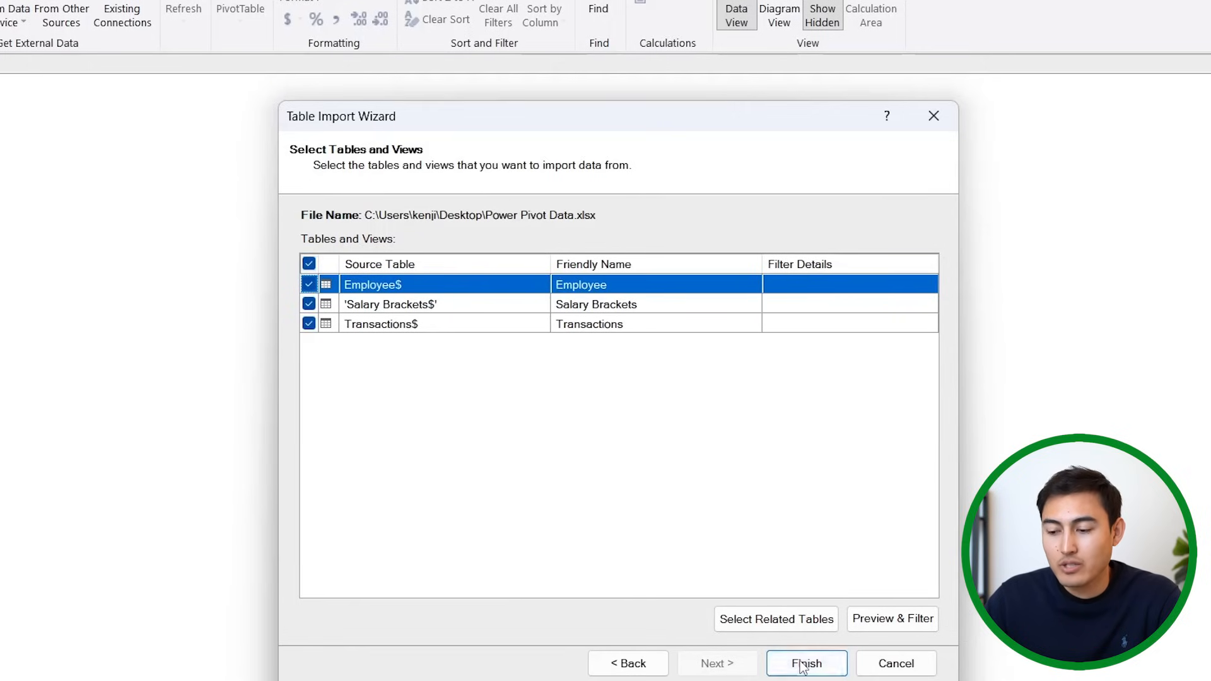
left_click(807, 663)
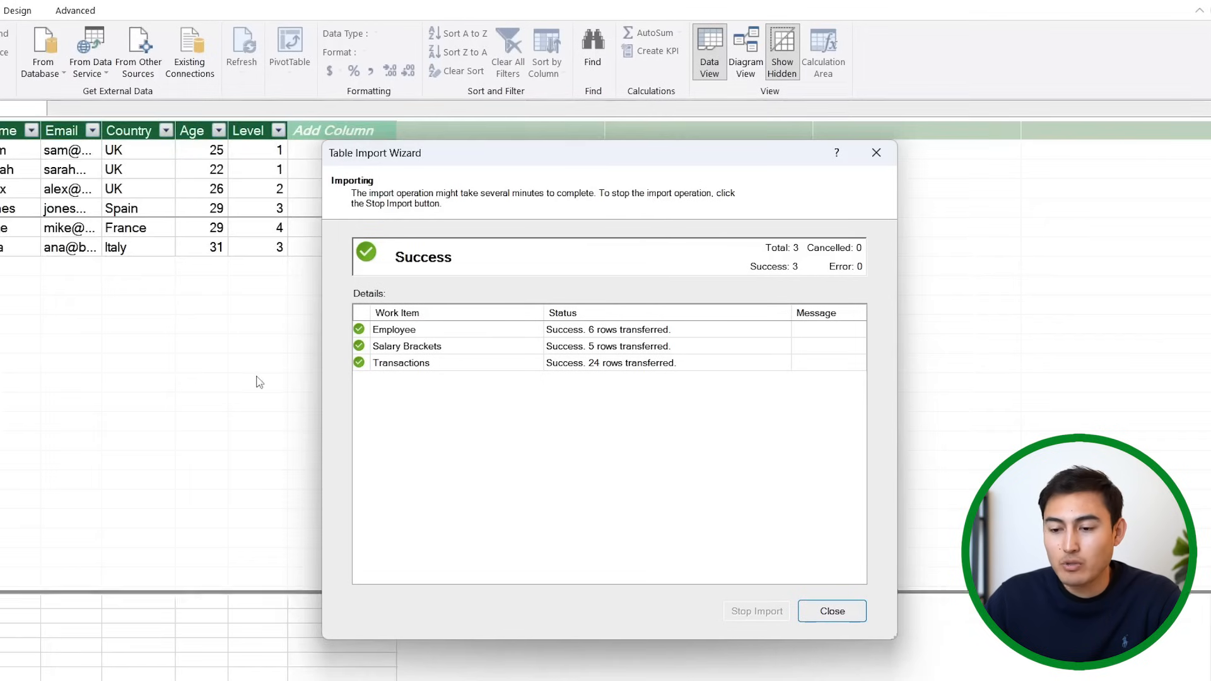
left_click(832, 612)
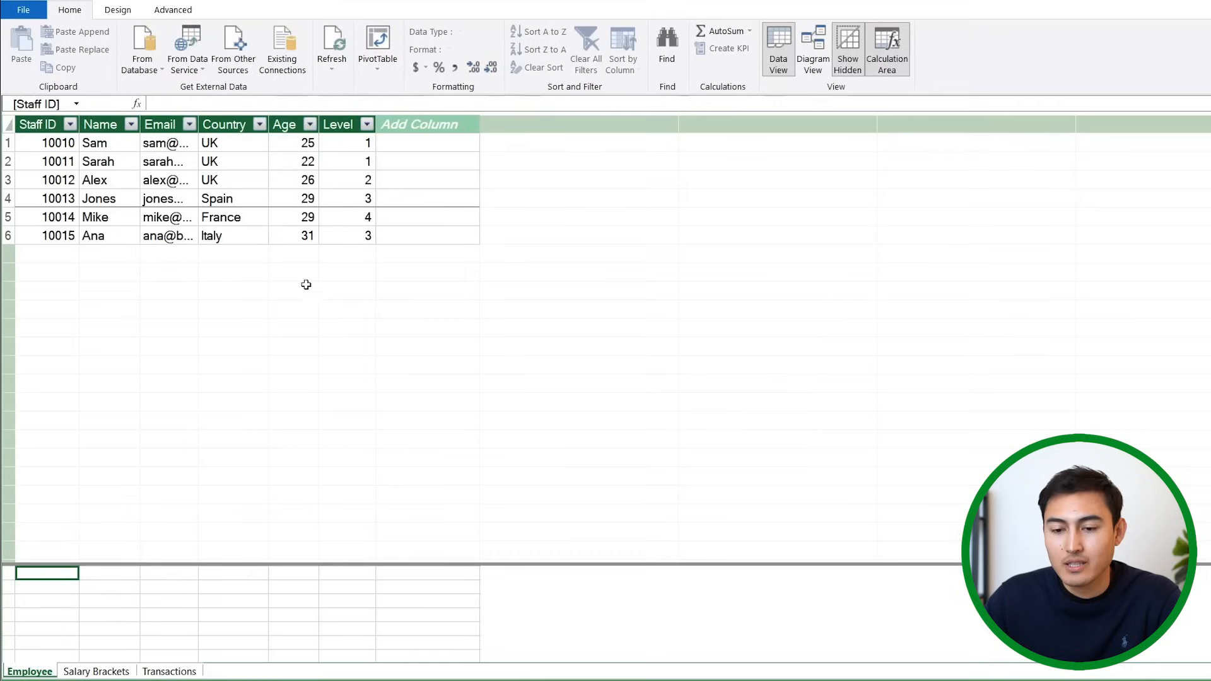
Review the Salary Brackets table, then display the Transactions table
left_click(93, 671)
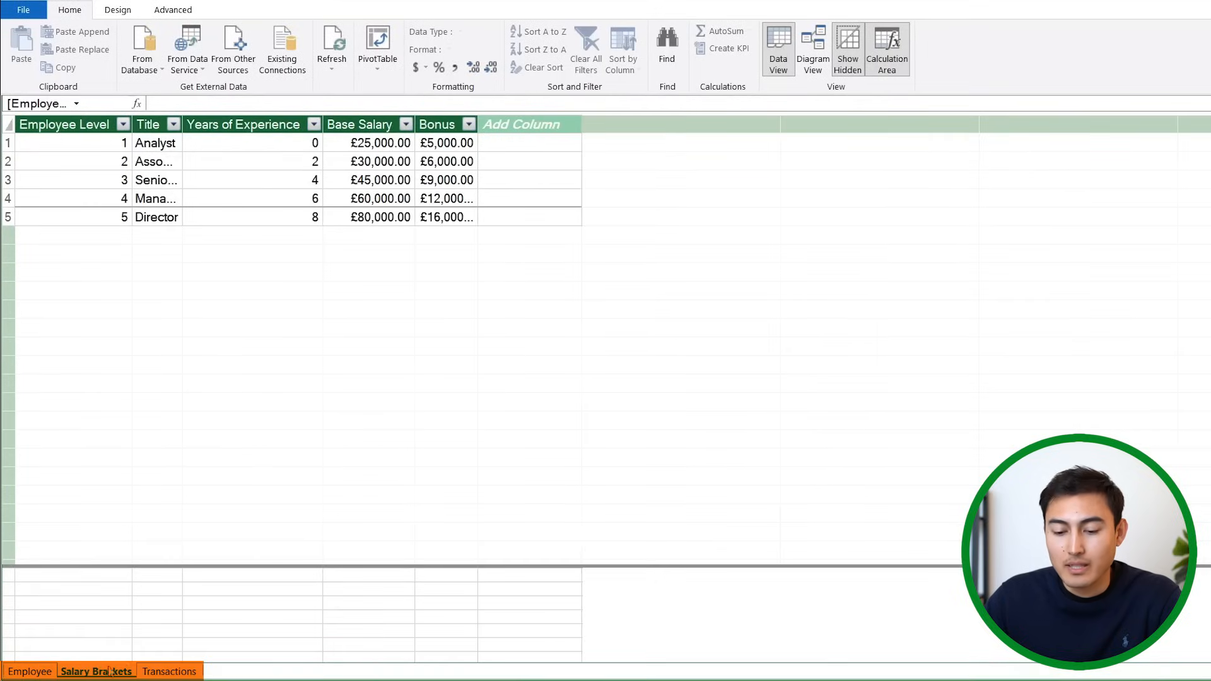
left_click(169, 671)
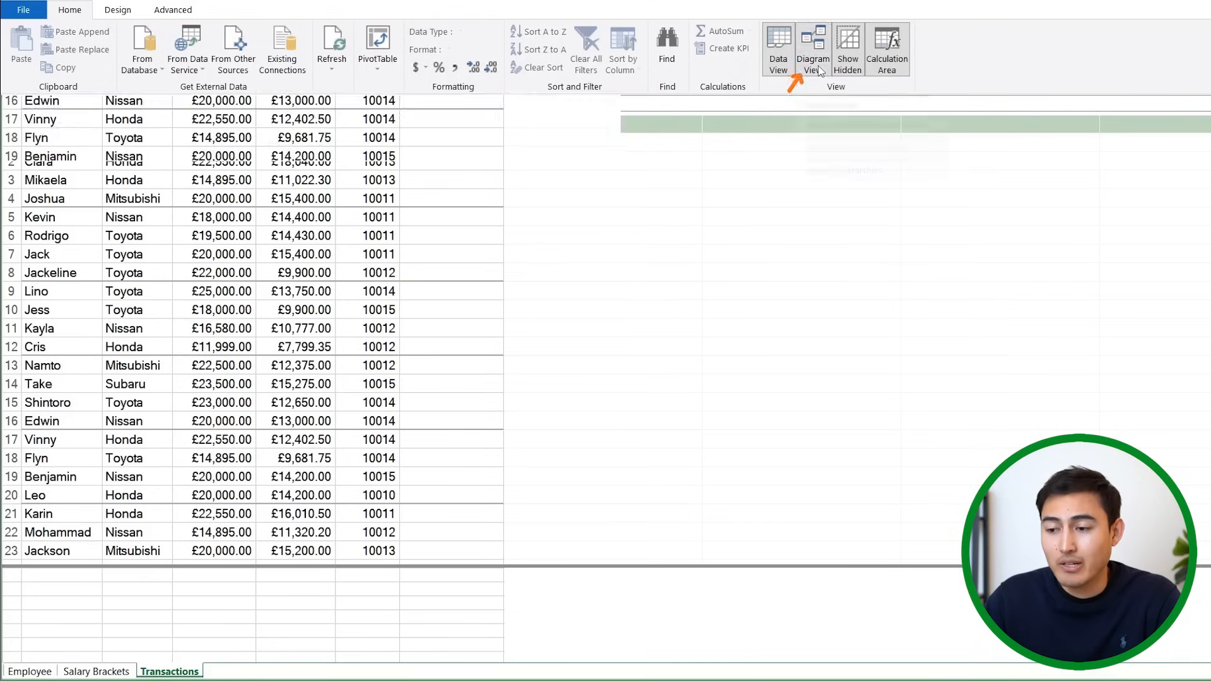
In Diagram View, link Transactions Staff ID to Employee Staff ID
left_click(813, 48)
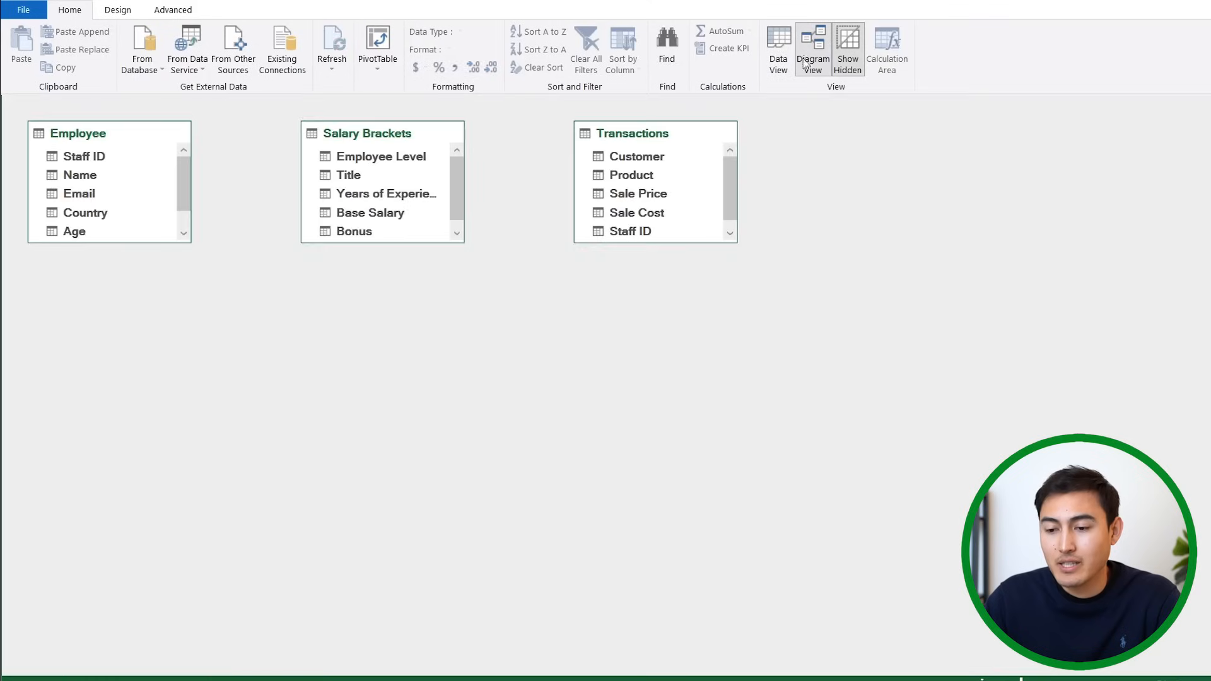
left_click(813, 45)
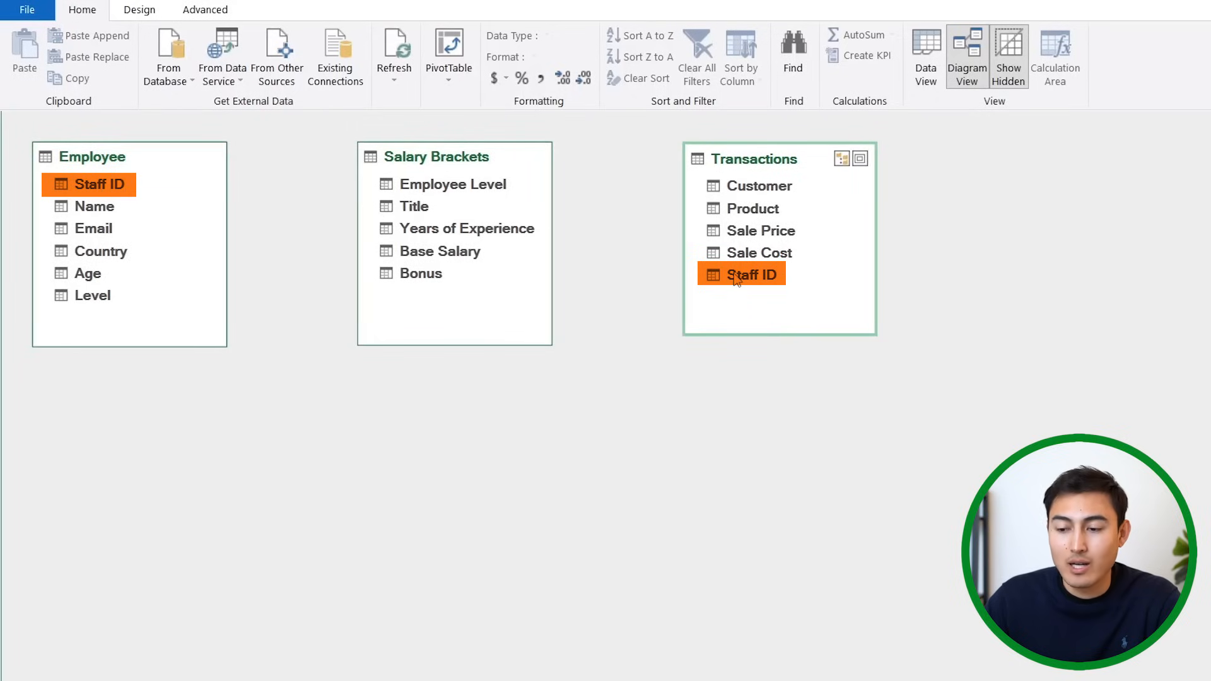
left_click_drag(740, 273, 272, 233)
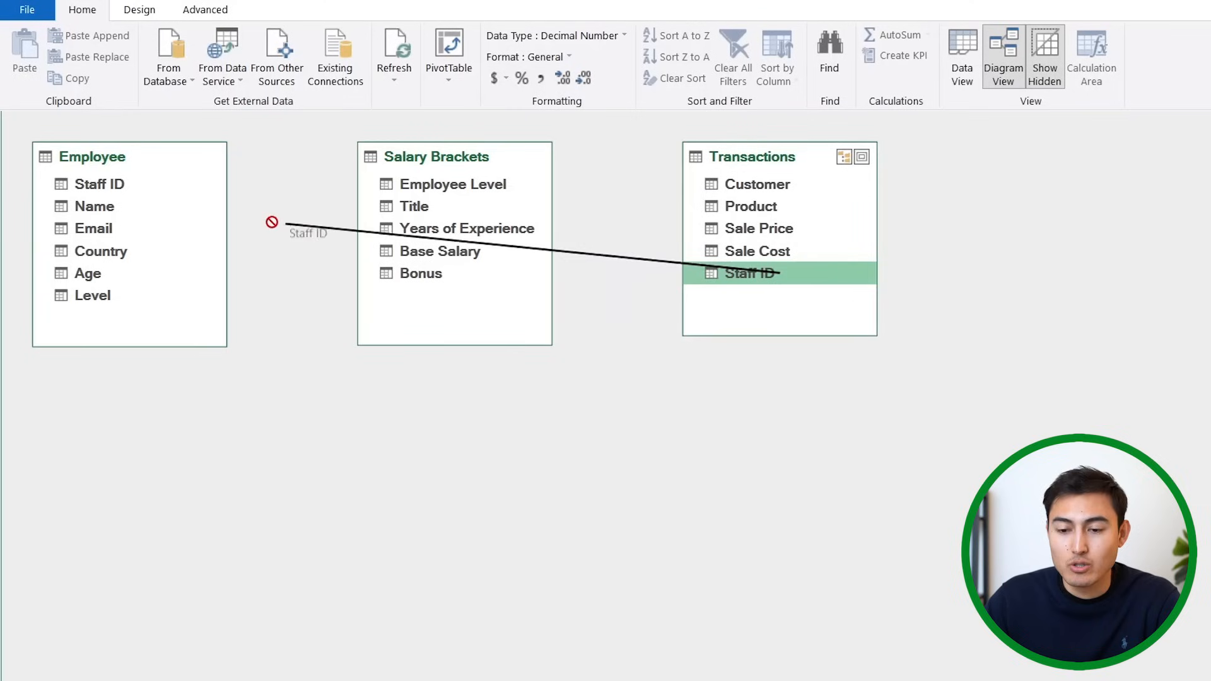
left_click_drag(741, 273, 99, 183)
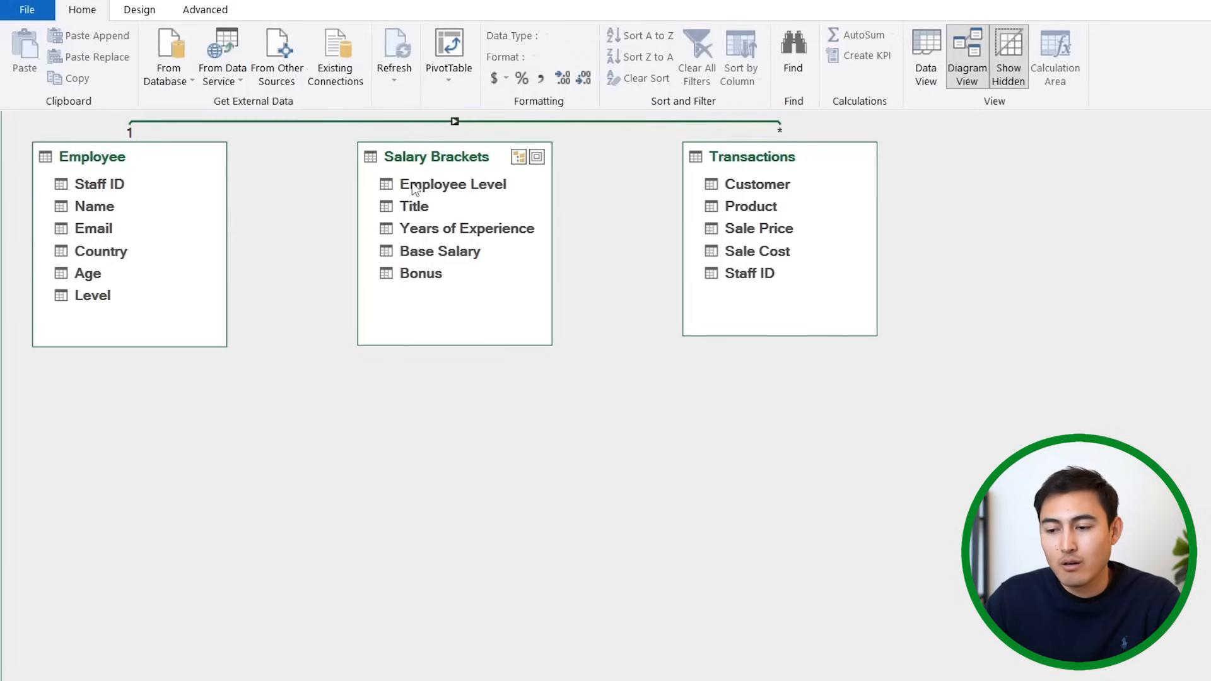
Link Salary Brackets' Employee Level field to Level in the Employee table
left_click(453, 184)
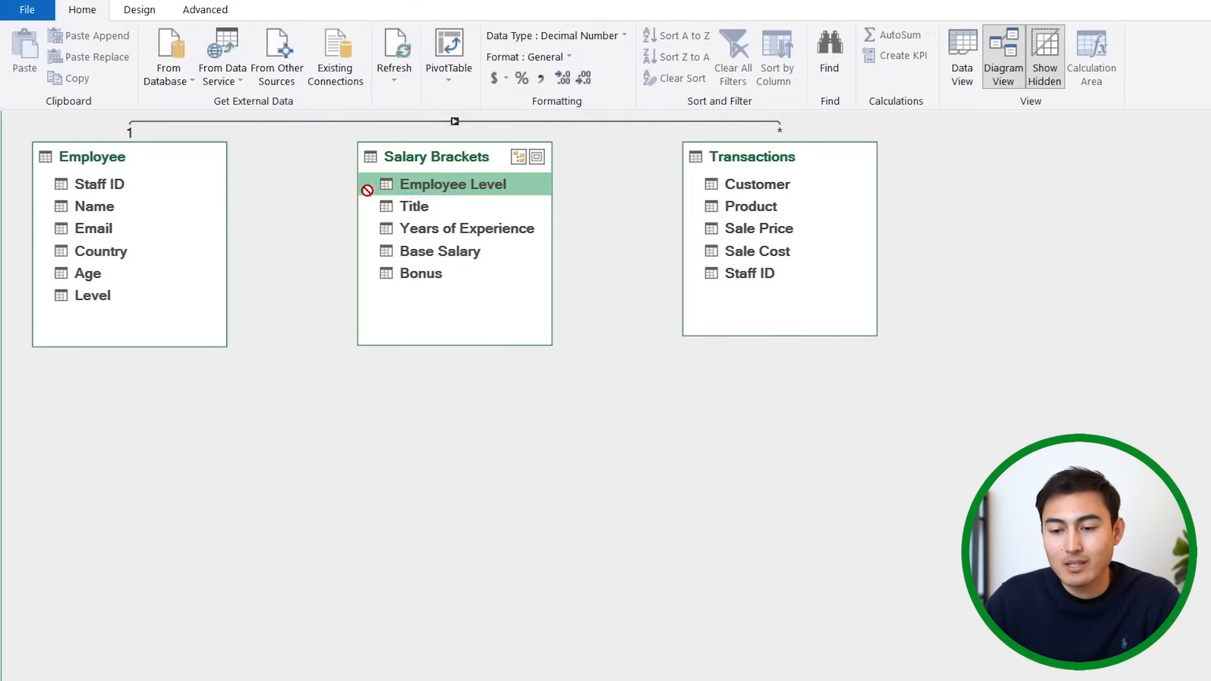
left_click_drag(454, 184, 91, 295)
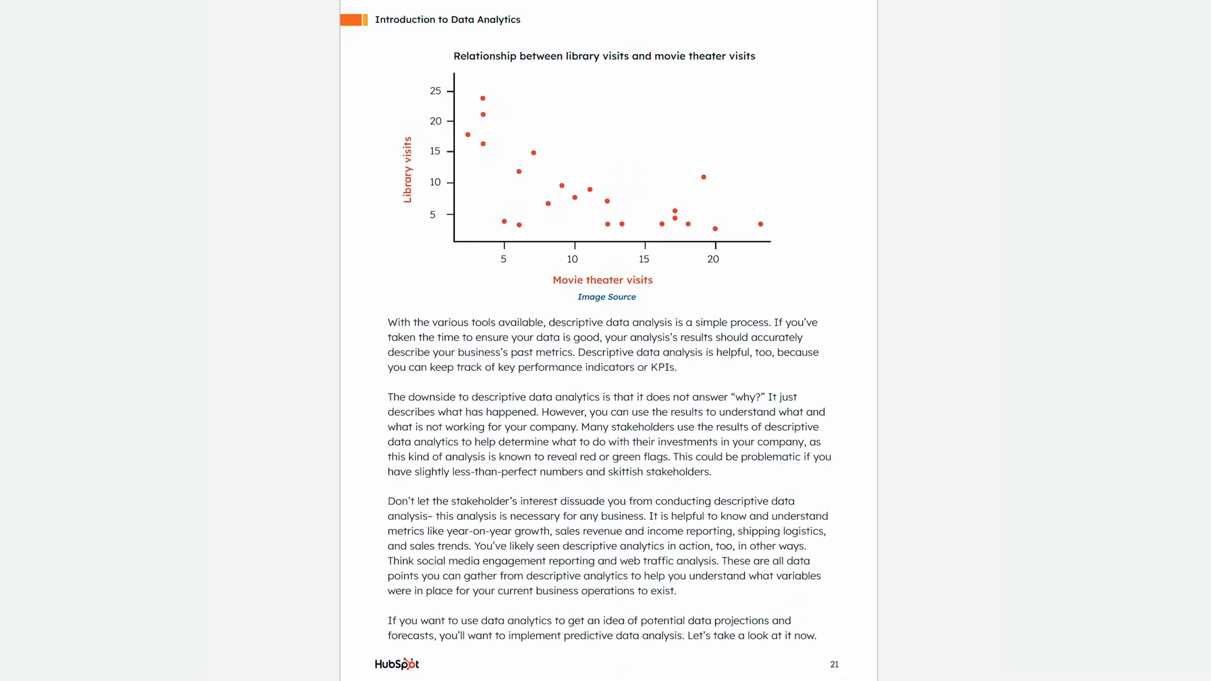
scroll("down", 3)
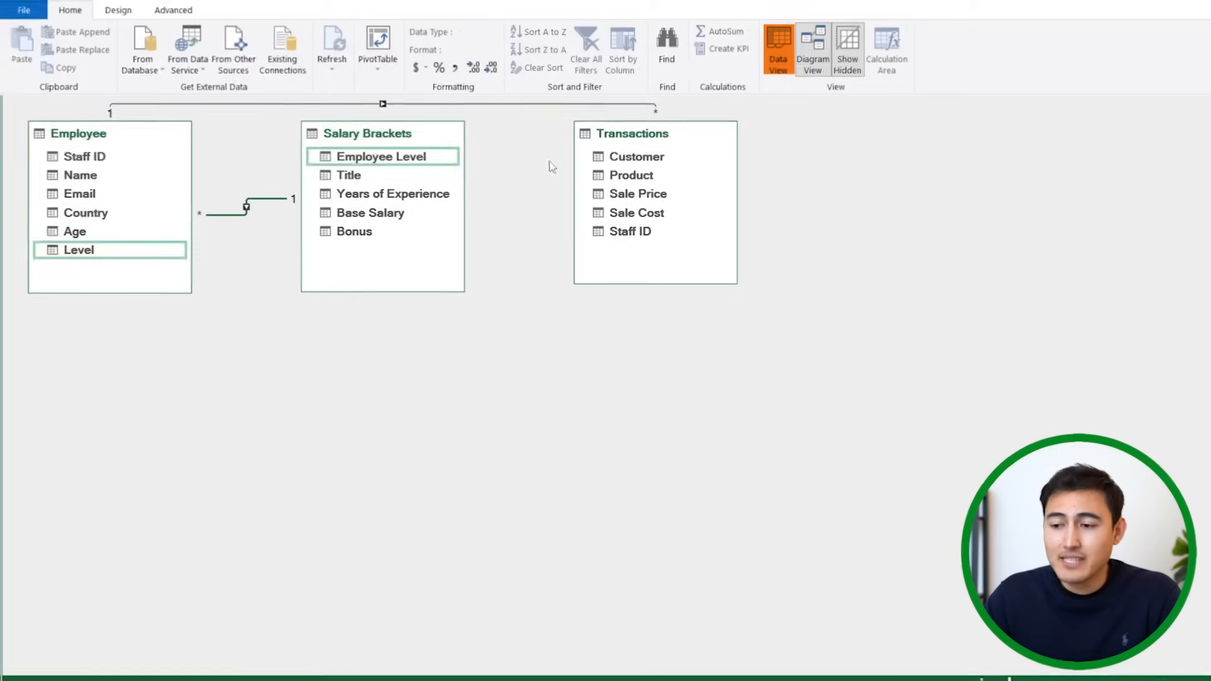
Return to Data View and start a formula in the Transactions Add Column cell
left_click(778, 44)
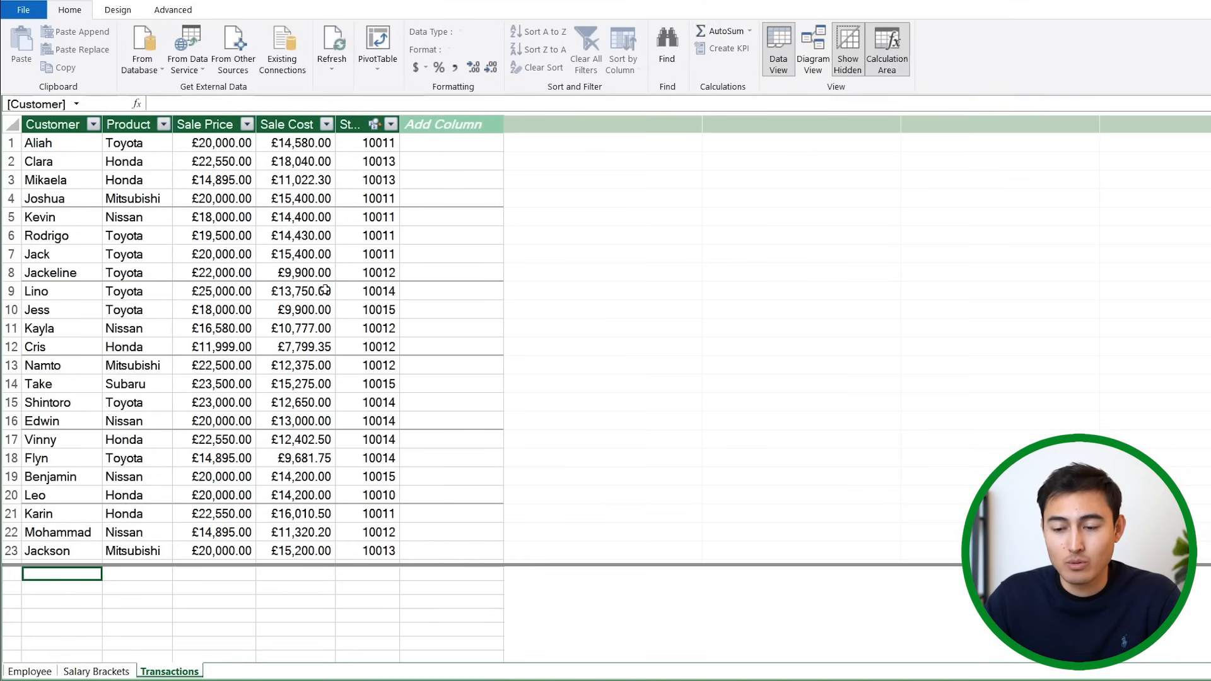
left_click(252, 124)
type("=")
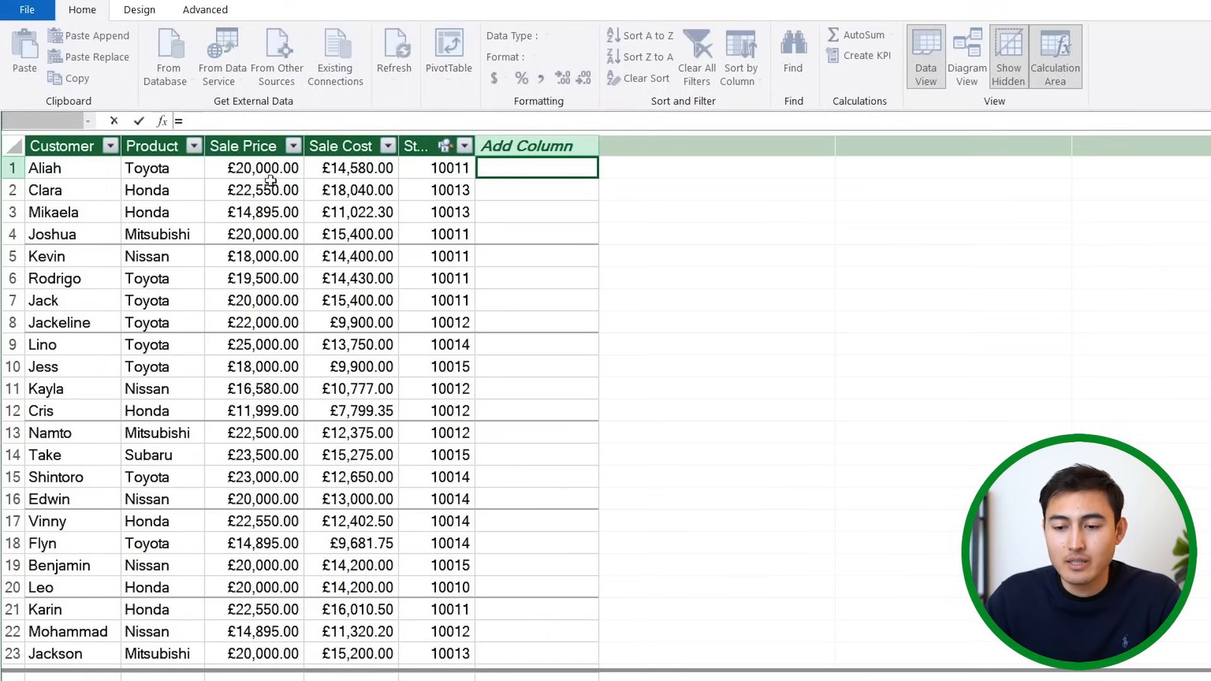
Enter =Transactions[Sale Price]-Transactions[Sale Cost] and name the new column Profit
left_click(254, 168)
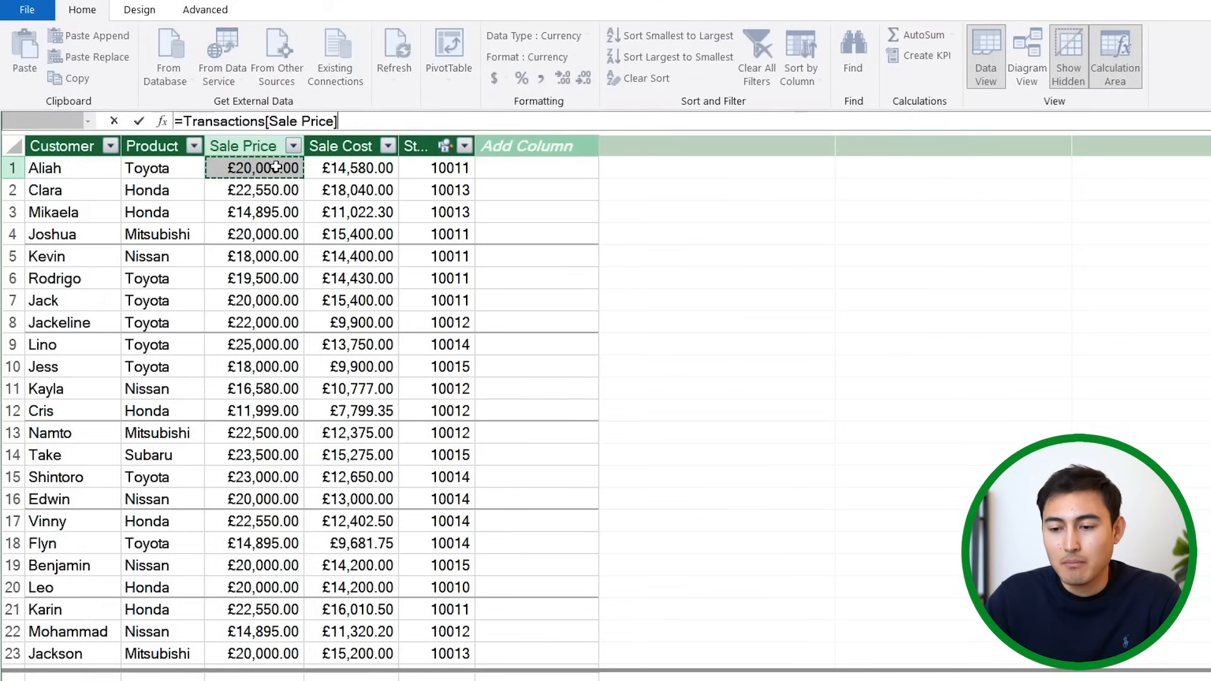
type("-Transactions")
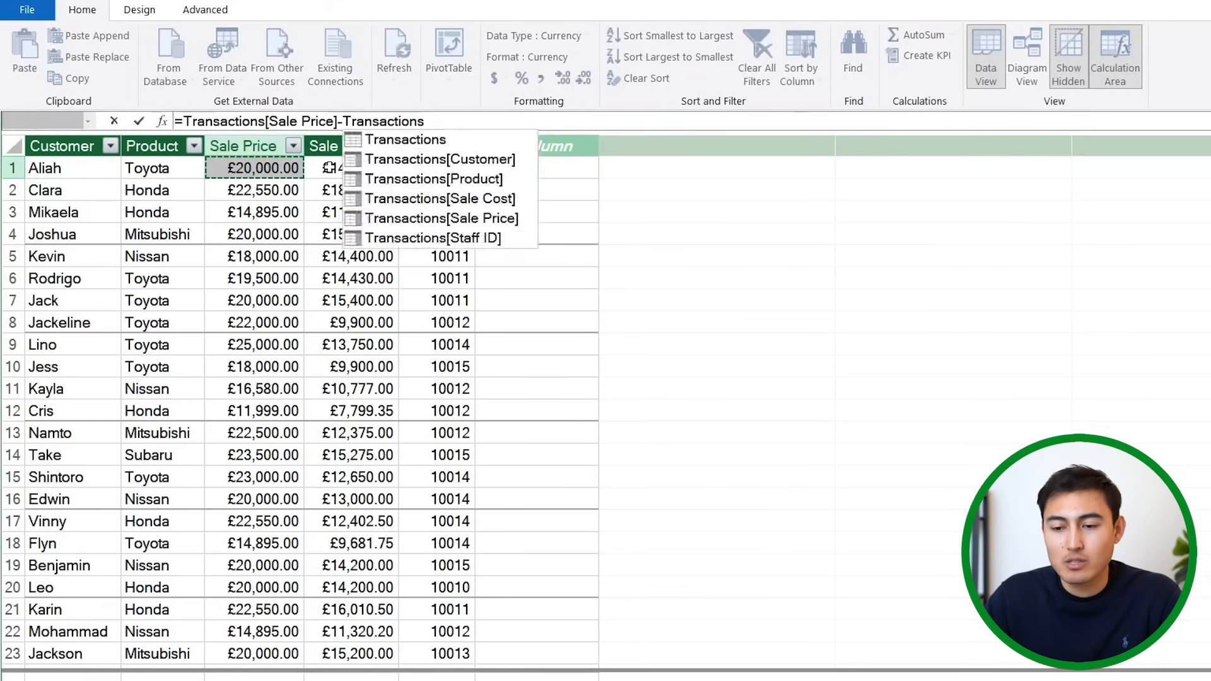
left_click(440, 199)
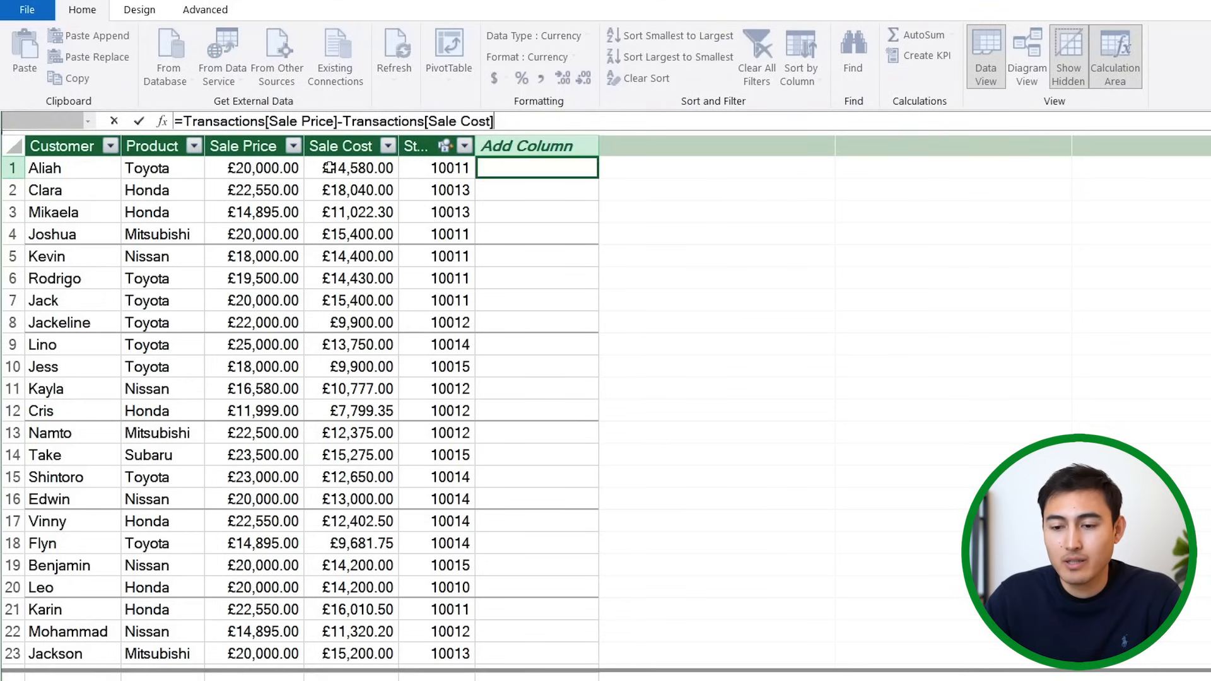
key("Enter")
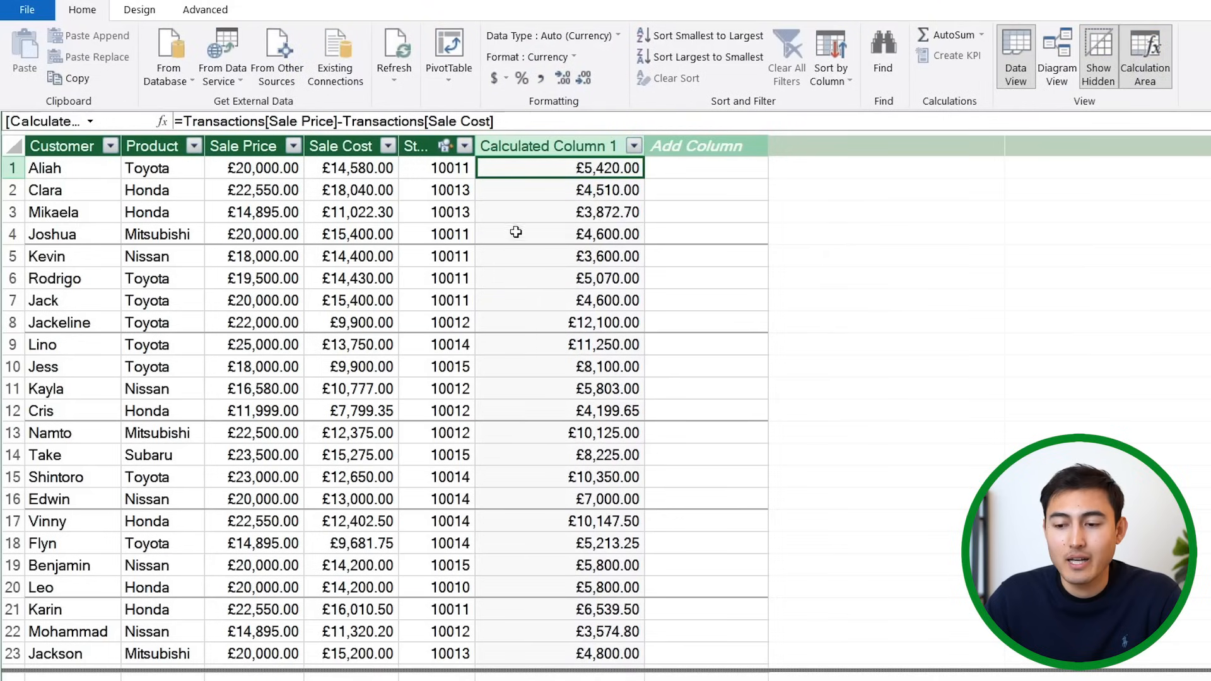
double_click(547, 145)
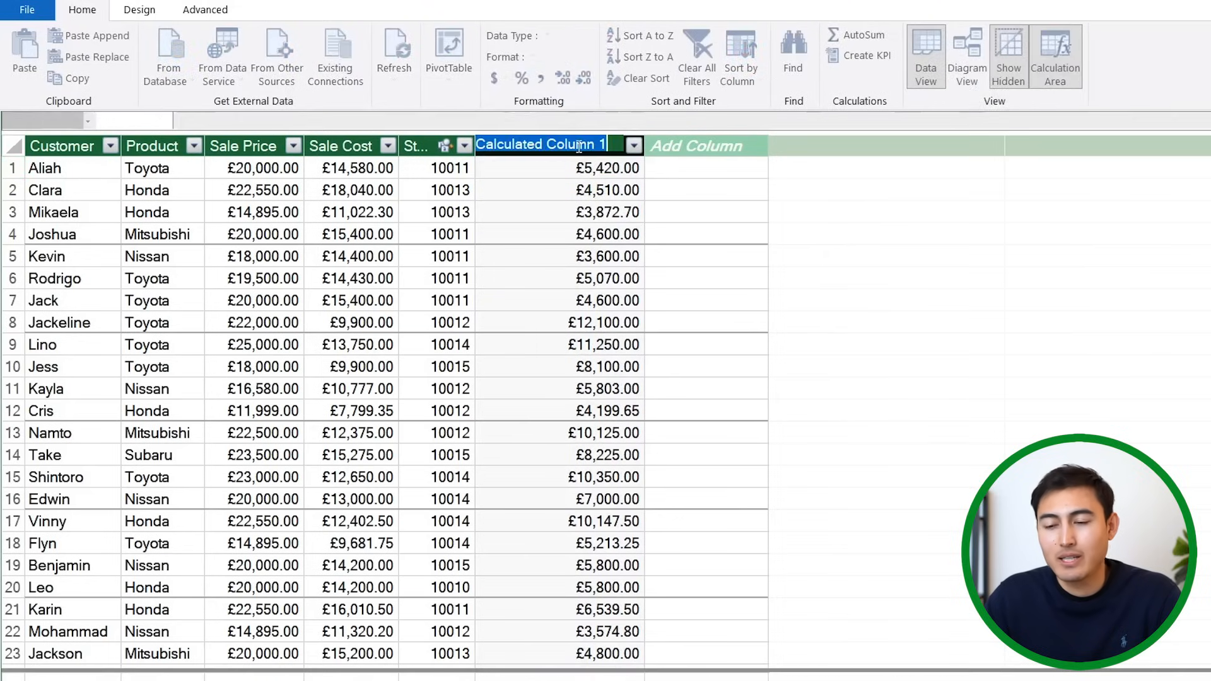
type("Profit")
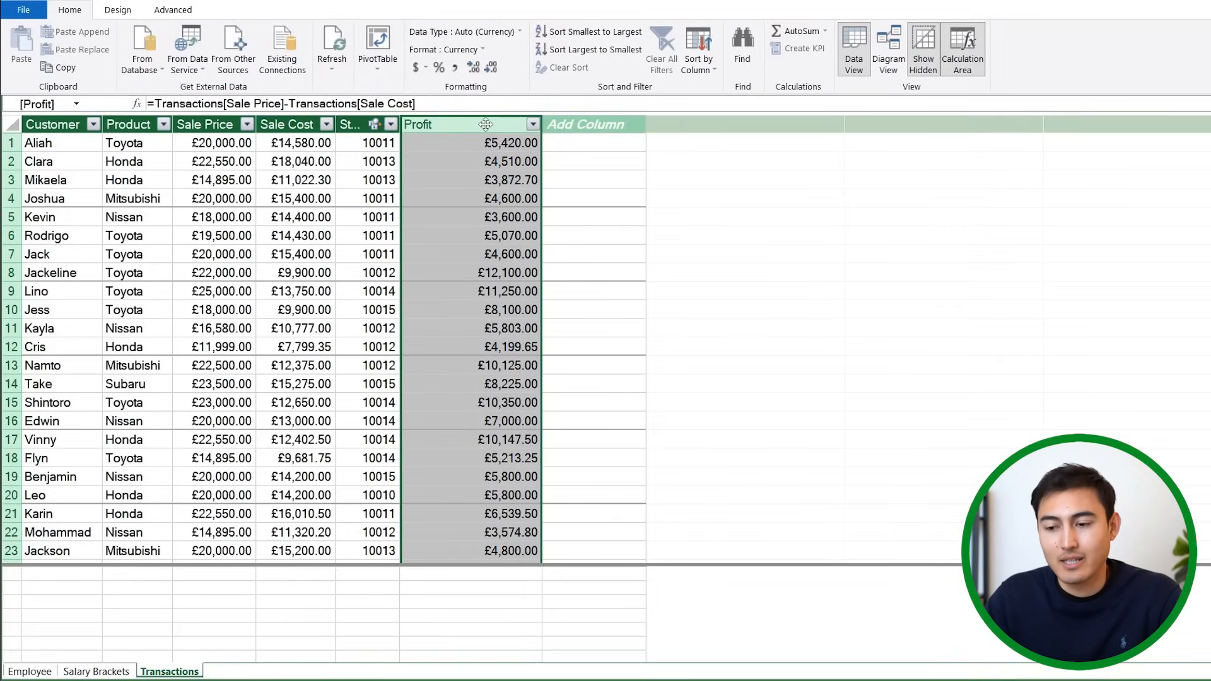
left_click(592, 147)
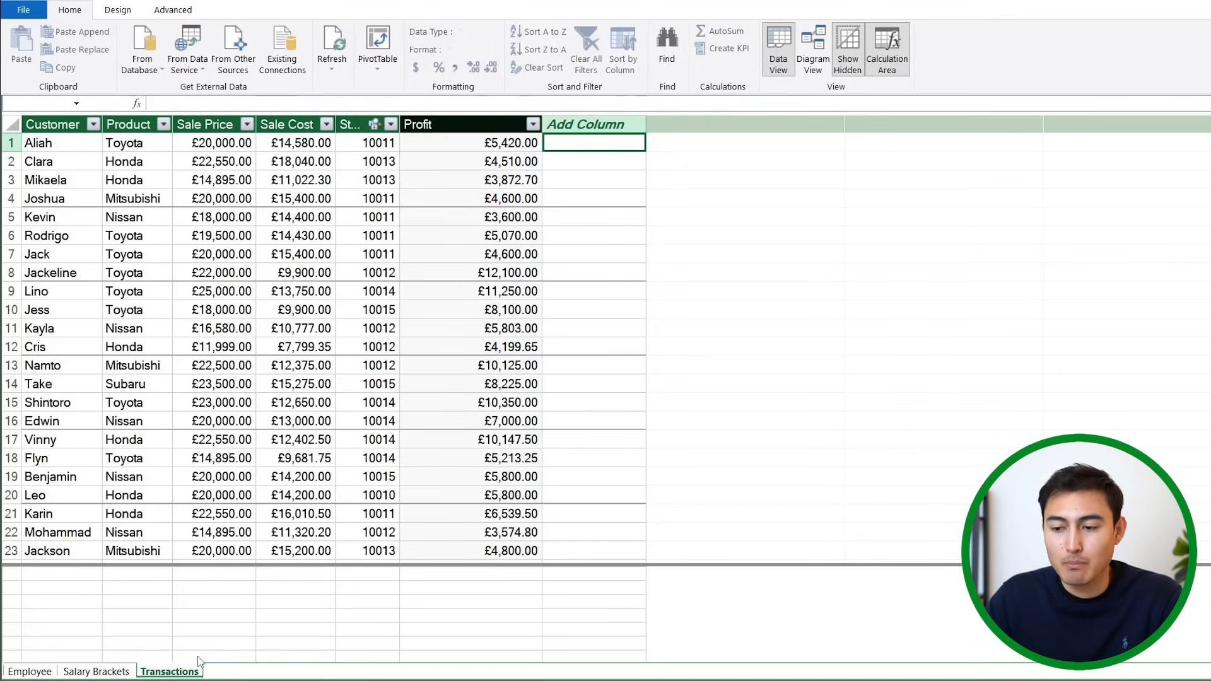
mouse_move(385, 110)
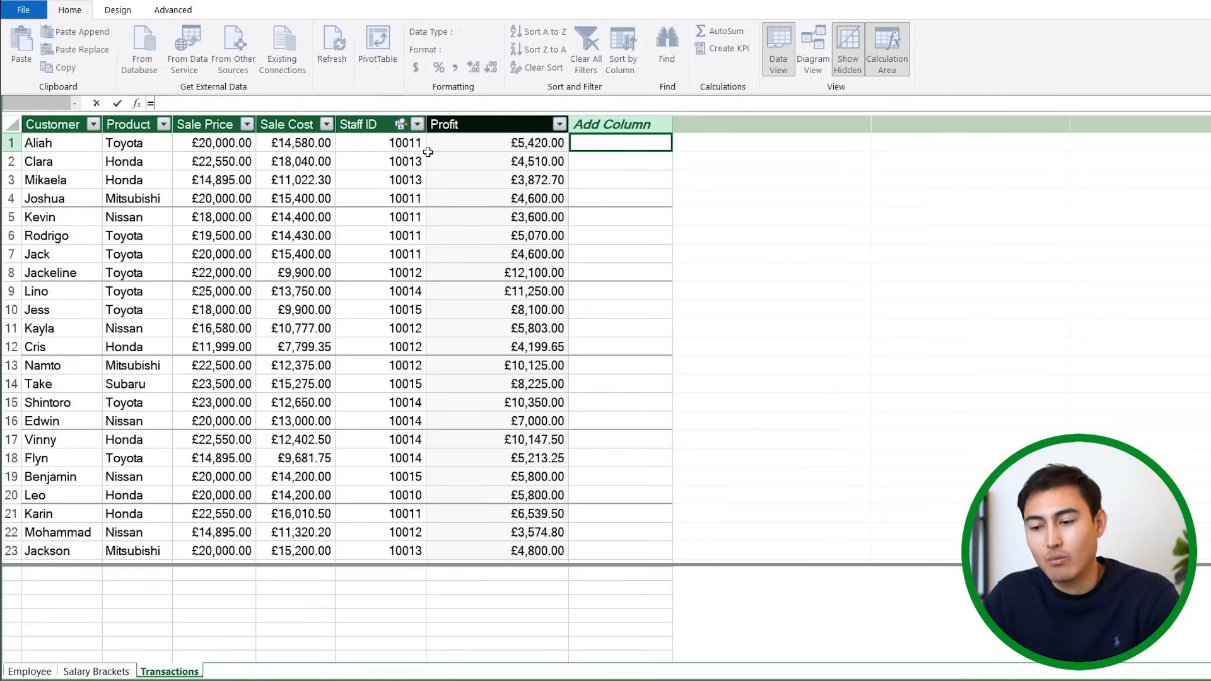
Add a =RELATED(Employee[Name]) column to Transactions showing each sale's employee name
type("=rel")
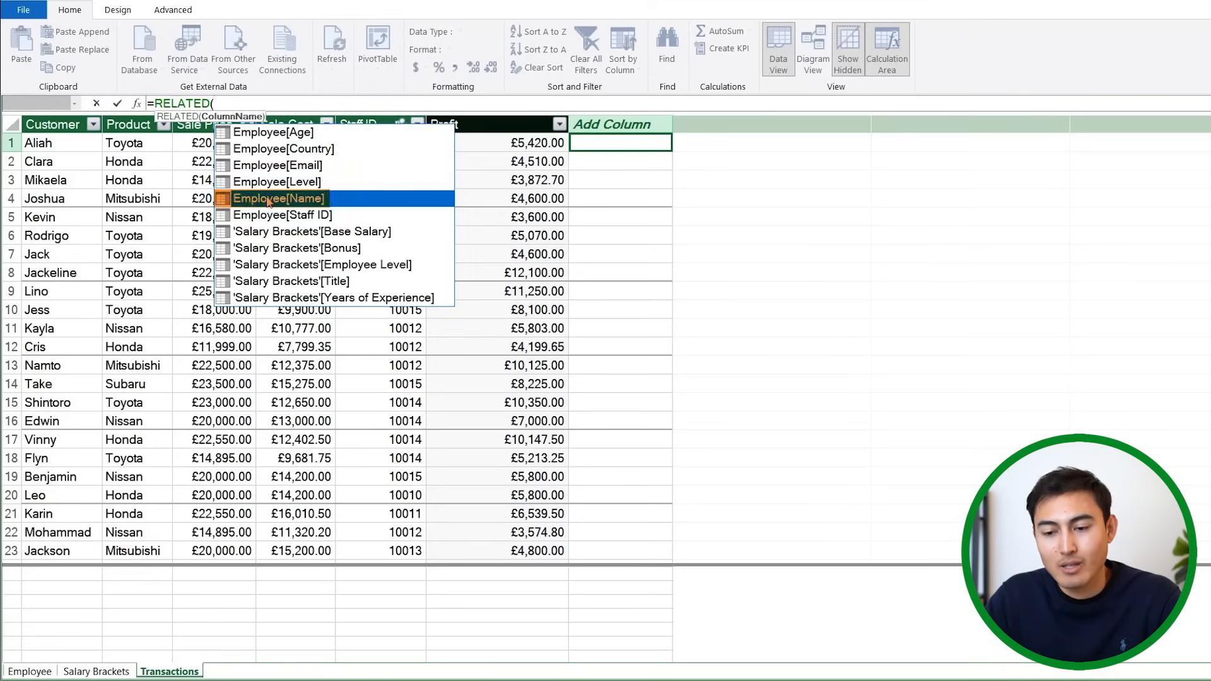
left_click(279, 198)
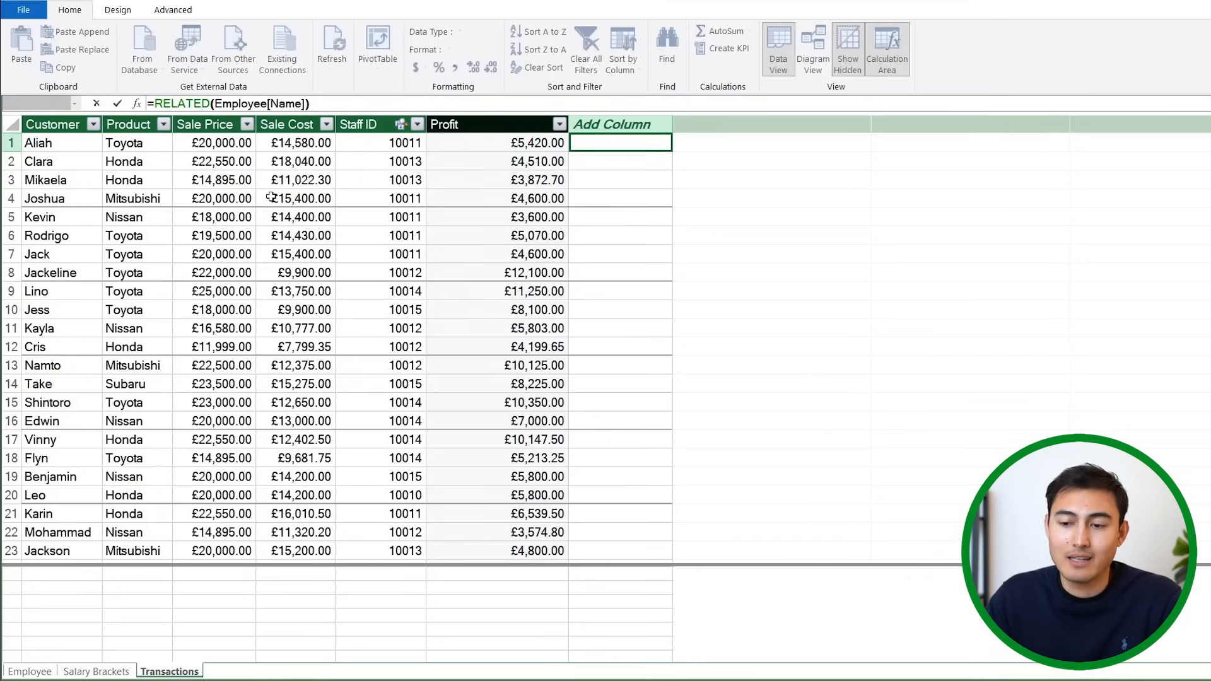
key("Enter")
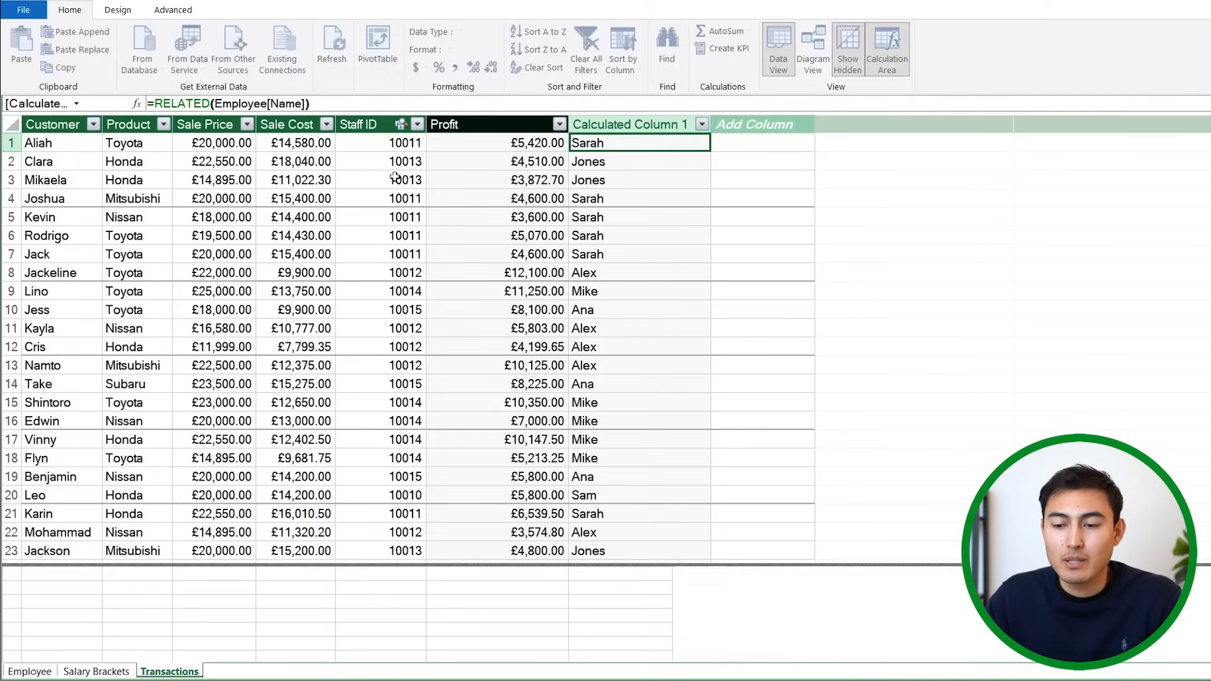
left_click(360, 124)
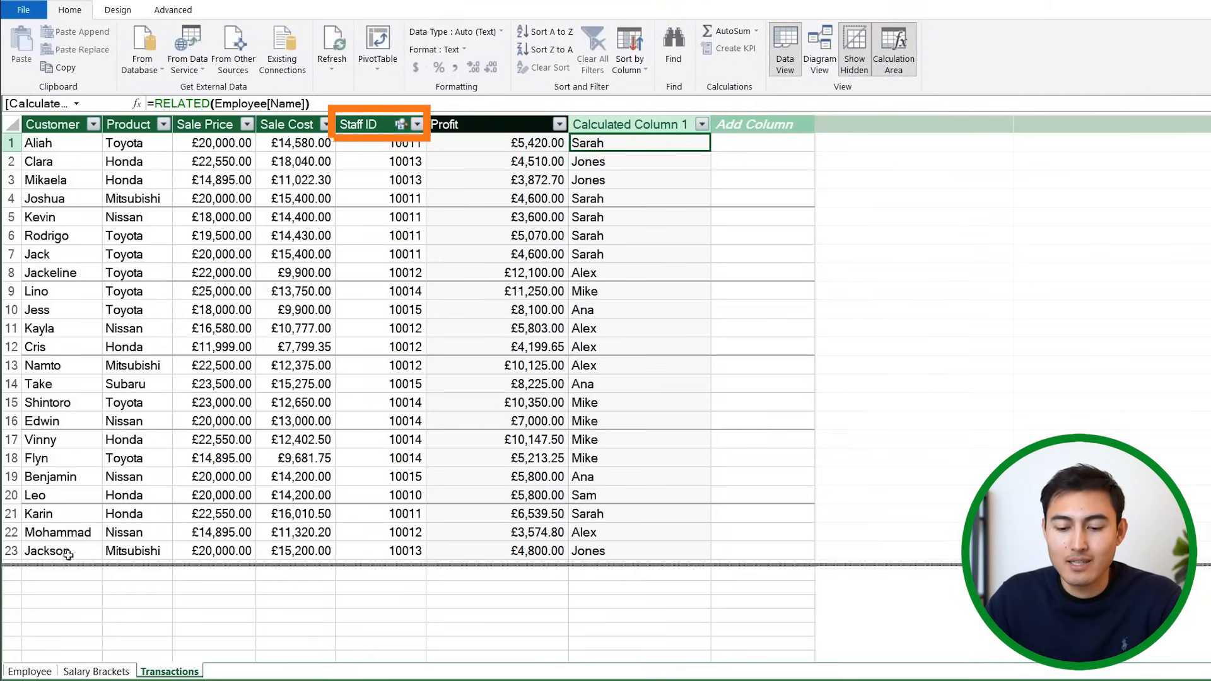
left_click(30, 671)
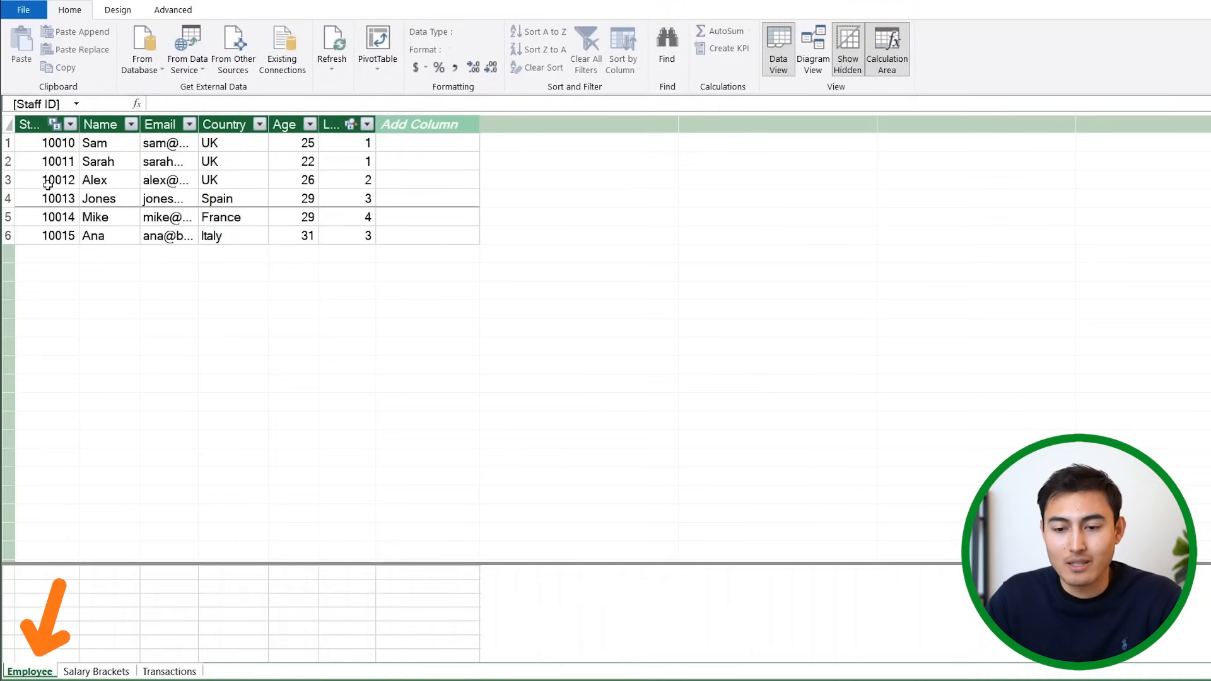
Check the new employee name column and the Salary Brackets table, then return to Transactions
left_click(171, 671)
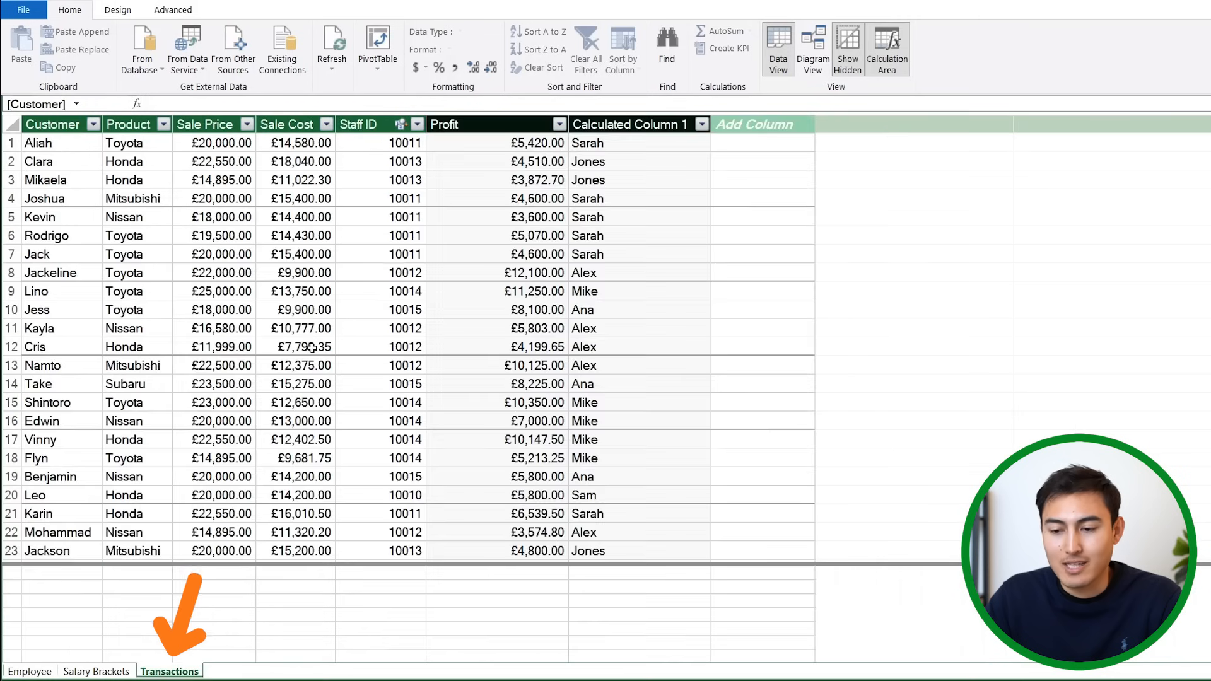
left_click(627, 124)
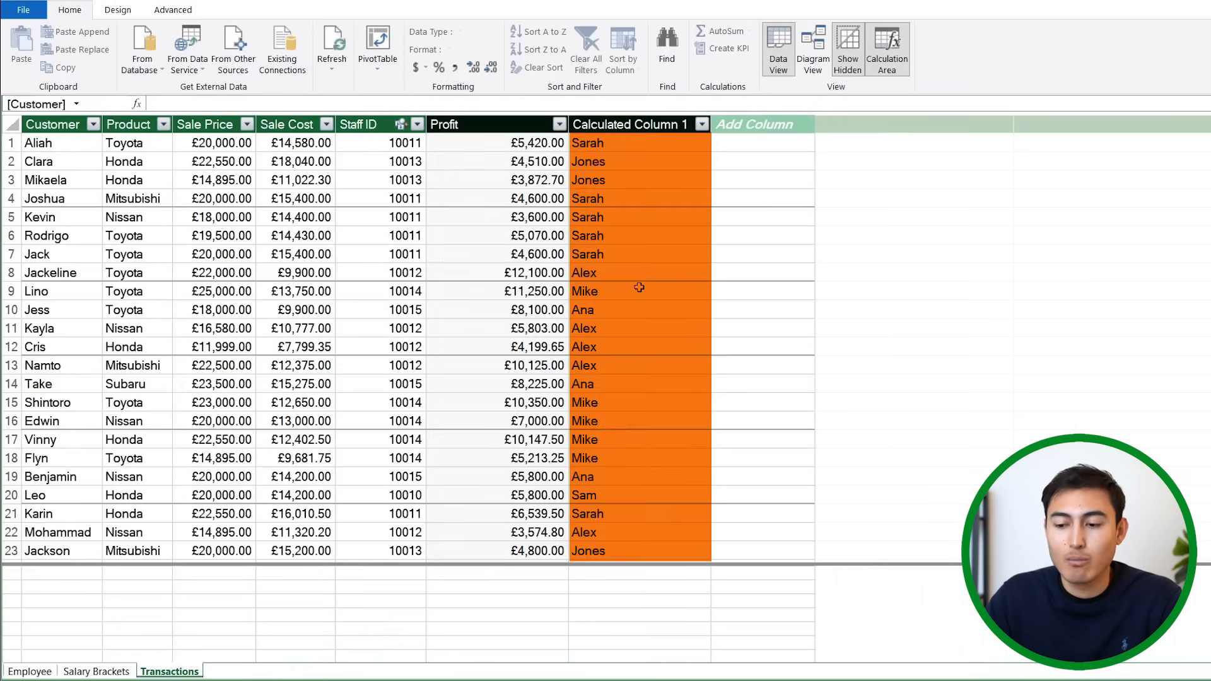
mouse_move(617, 198)
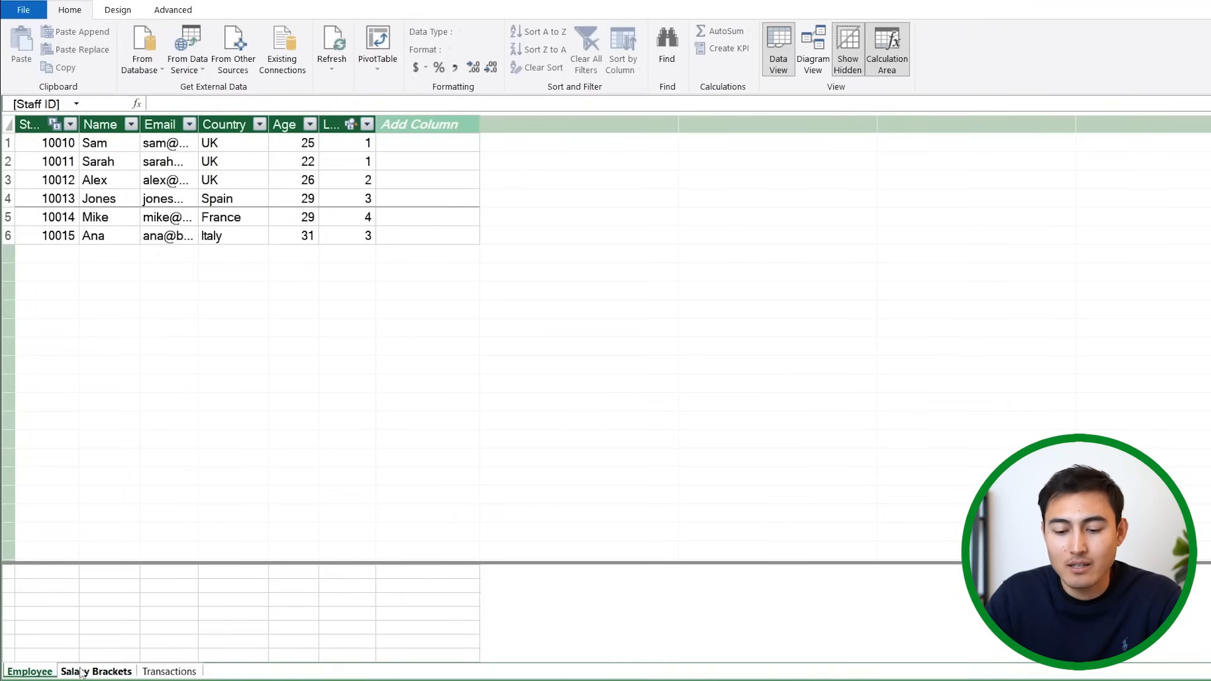
left_click(95, 671)
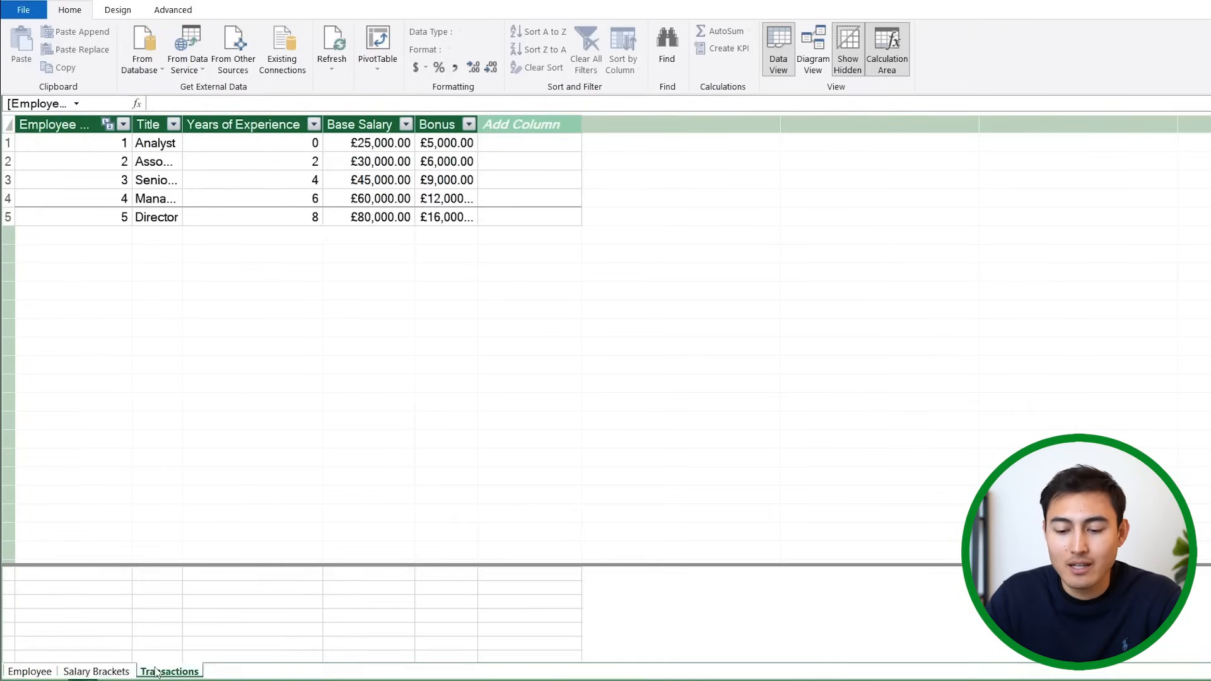
left_click(171, 671)
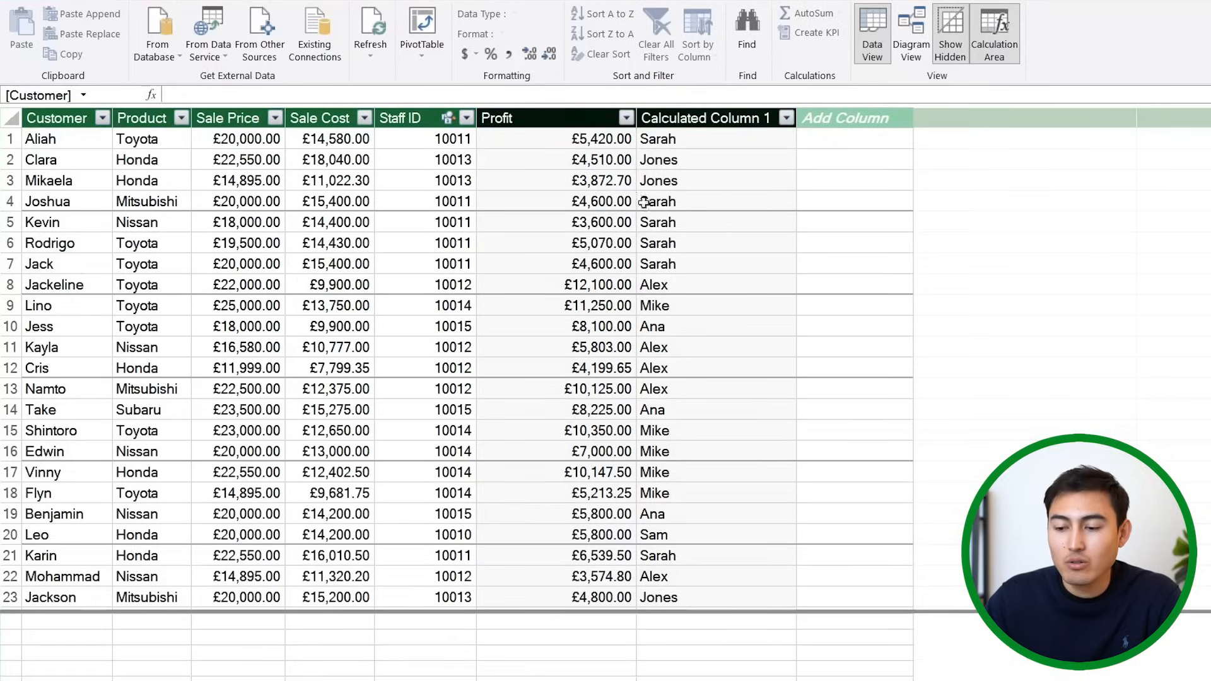
mouse_move(678, 305)
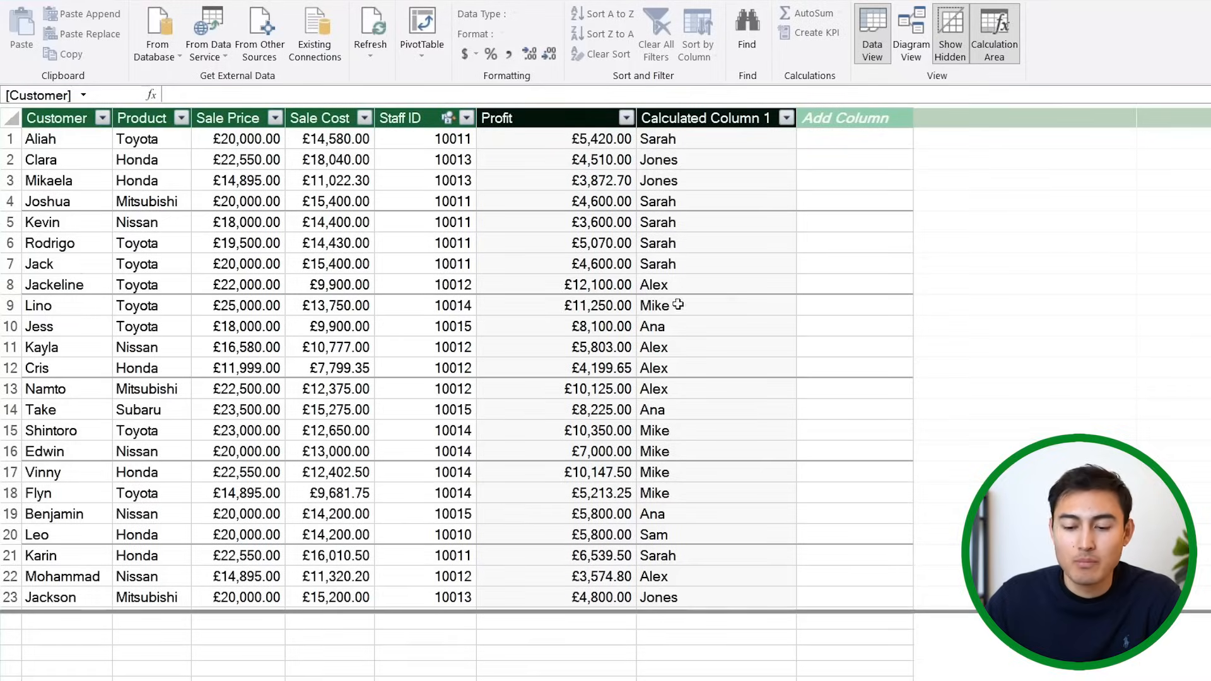
Create a Total Profit measure =SUM([Profit]) in the Transactions calculation area
left_click(60, 649)
type("=")
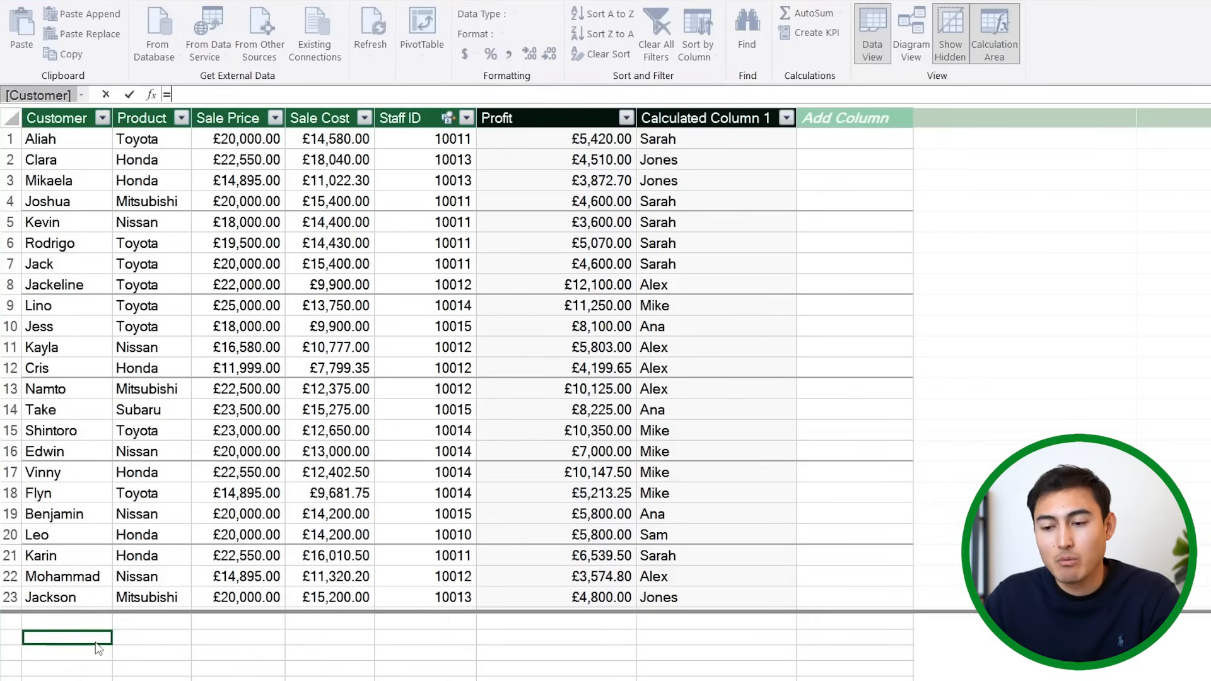
type("s")
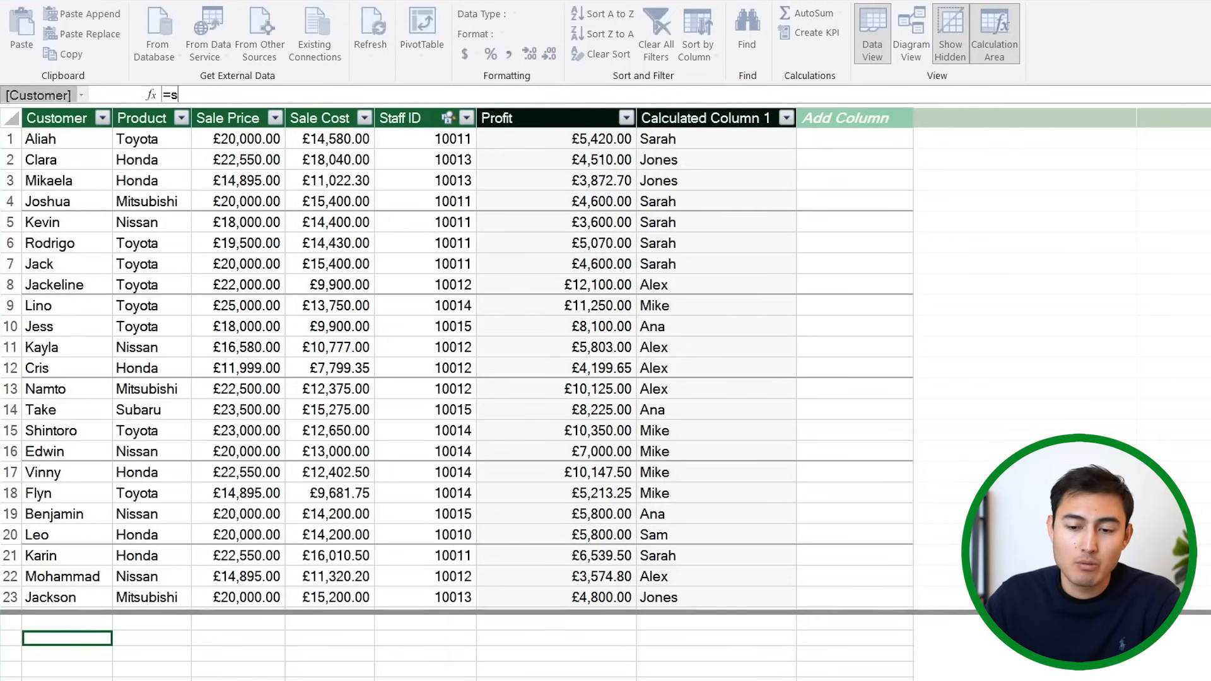
type("um")
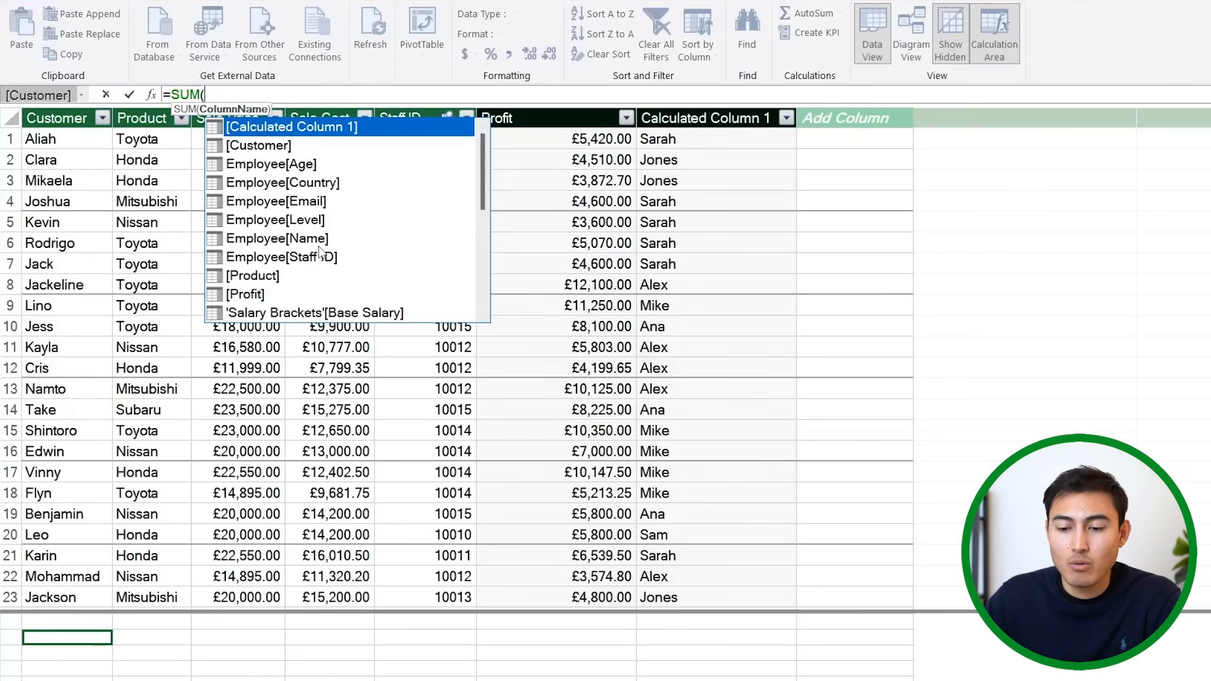
scroll("down", 3)
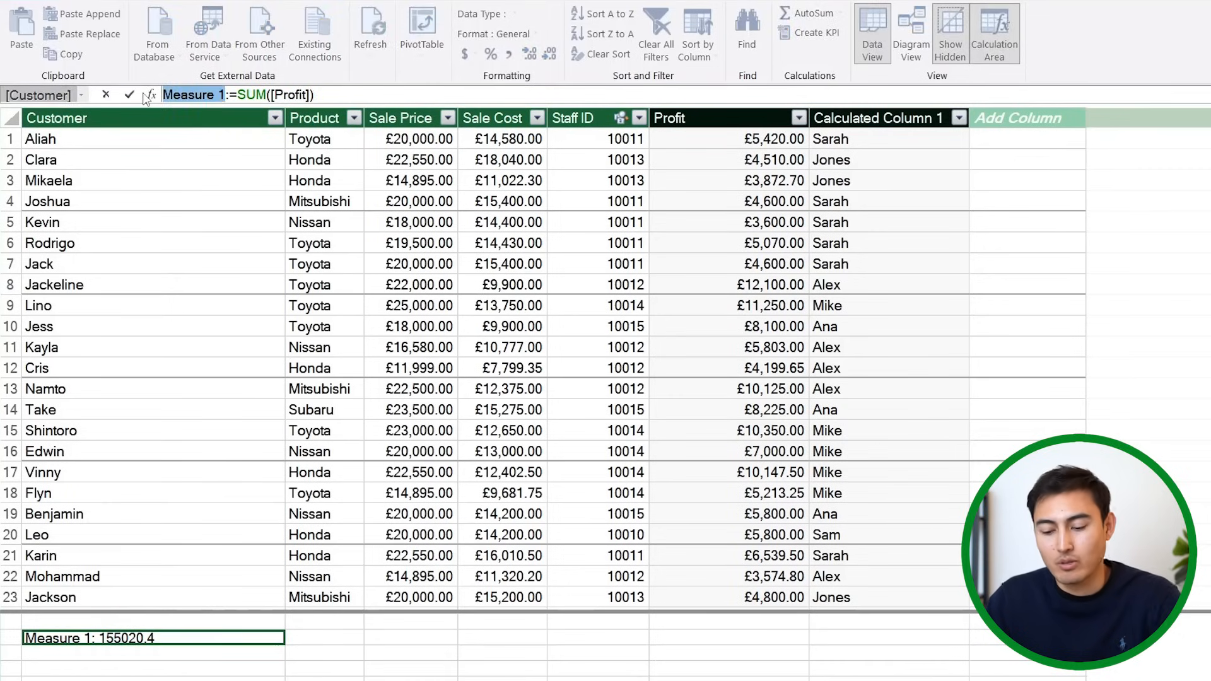
type("Total Profit")
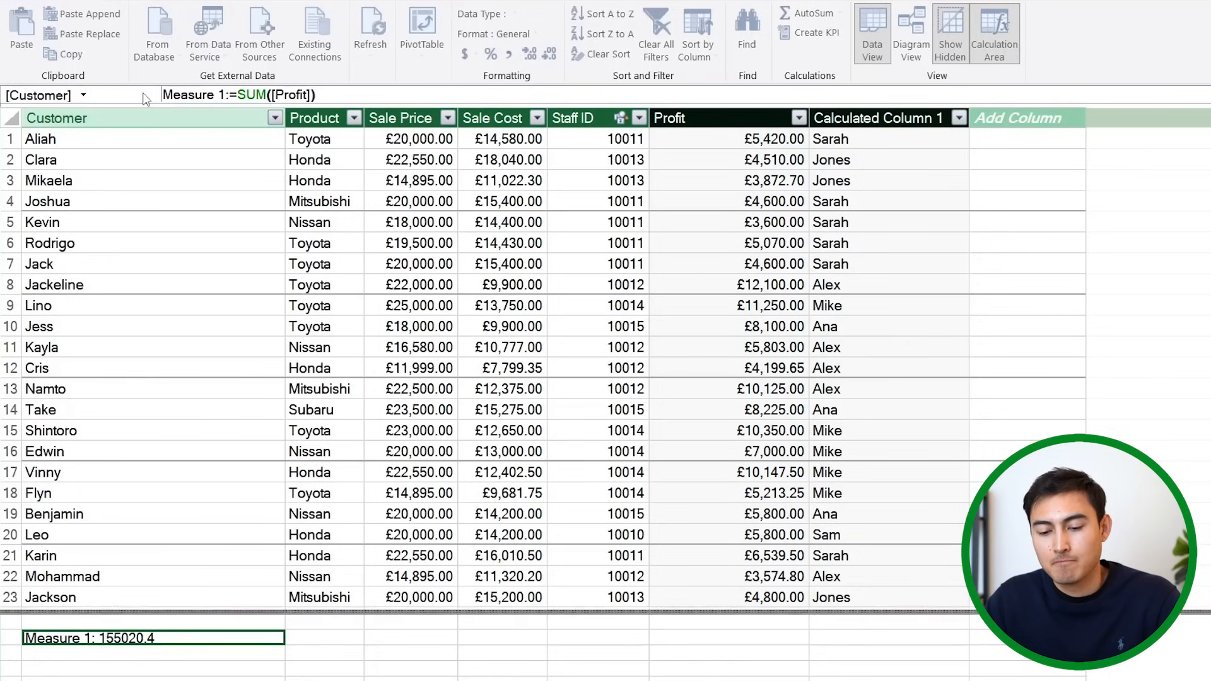
type("Total Profit")
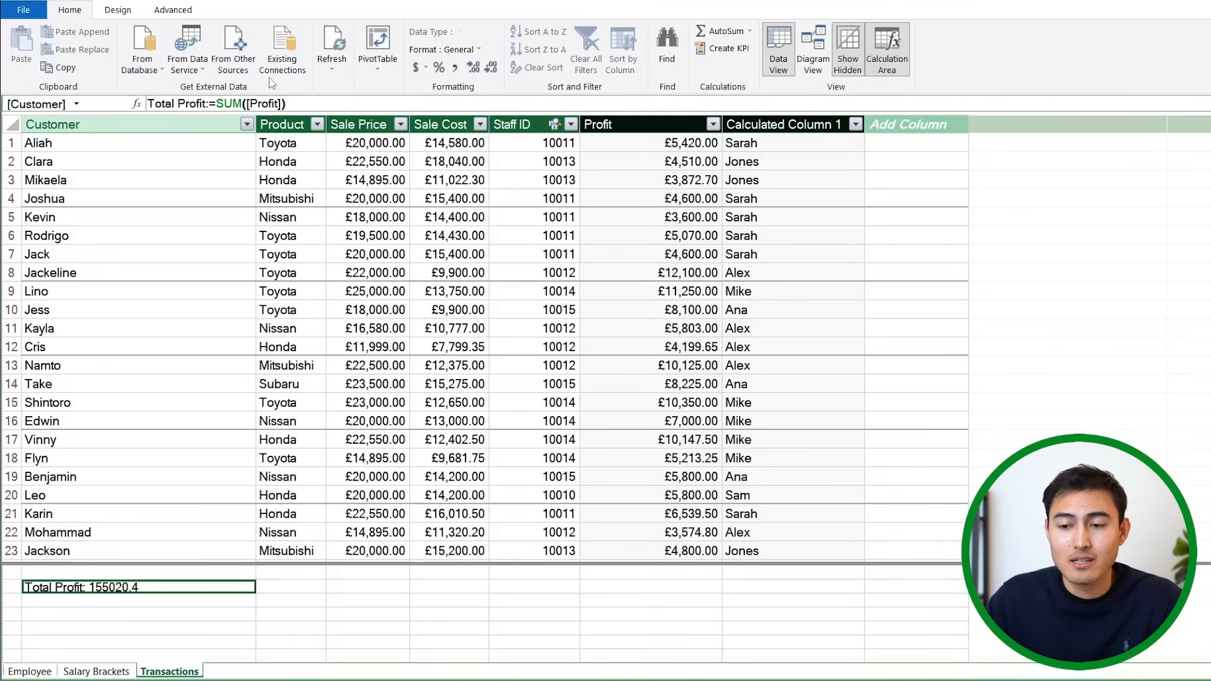
mouse_move(382, 44)
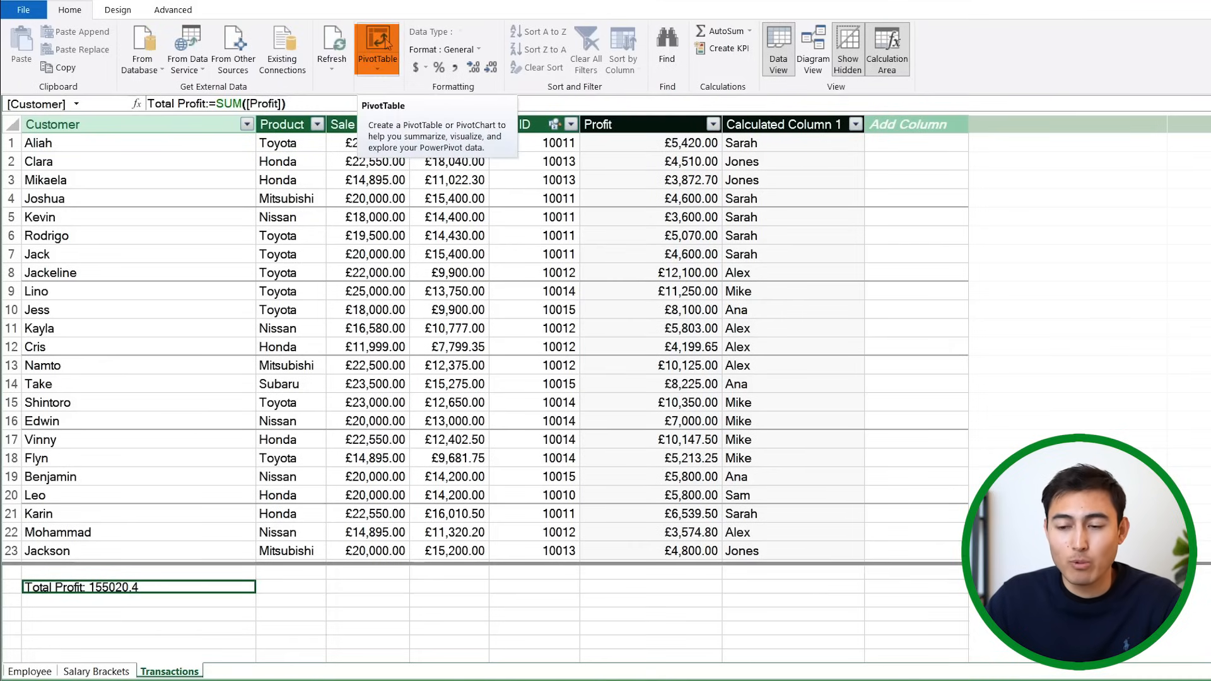
Insert a data-model PivotTable on the existing worksheet at Sheet1!$A$1
left_click(377, 39)
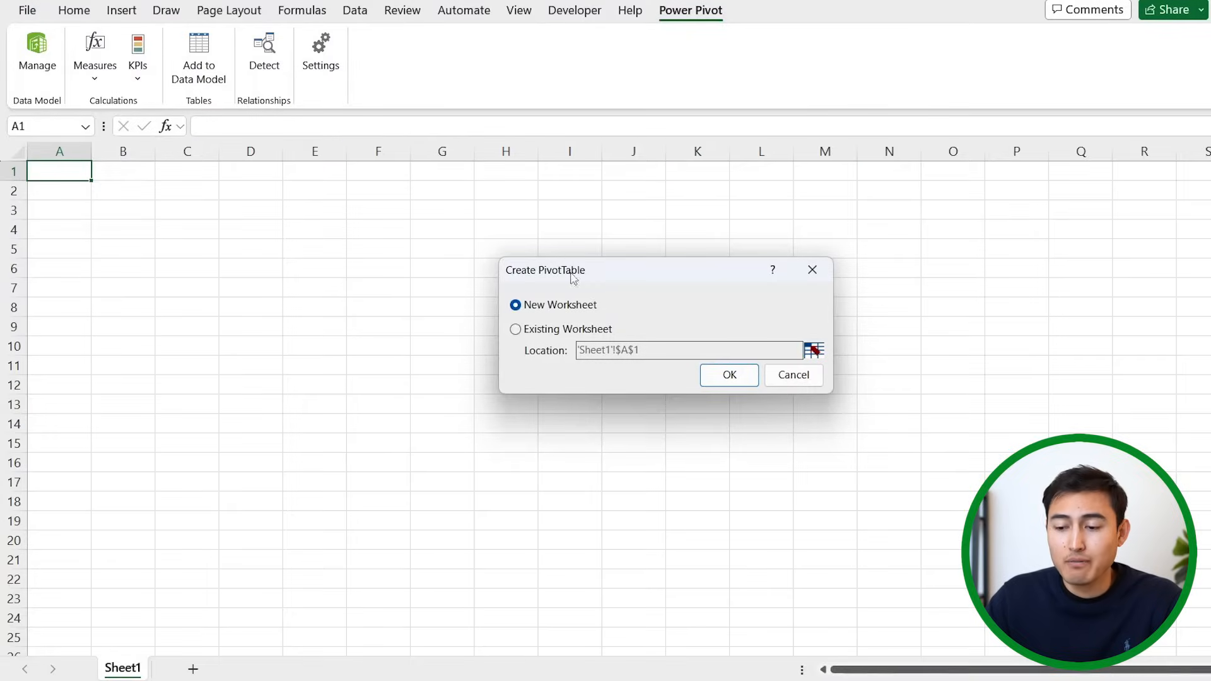
left_click(515, 330)
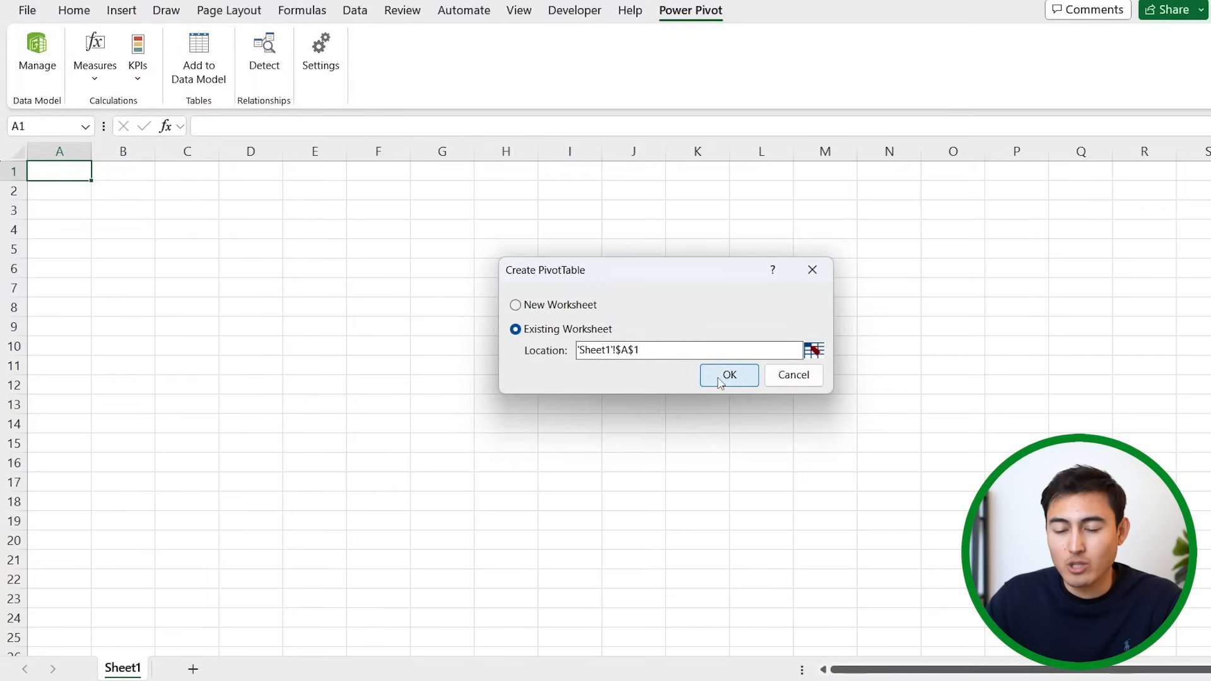
left_click(729, 375)
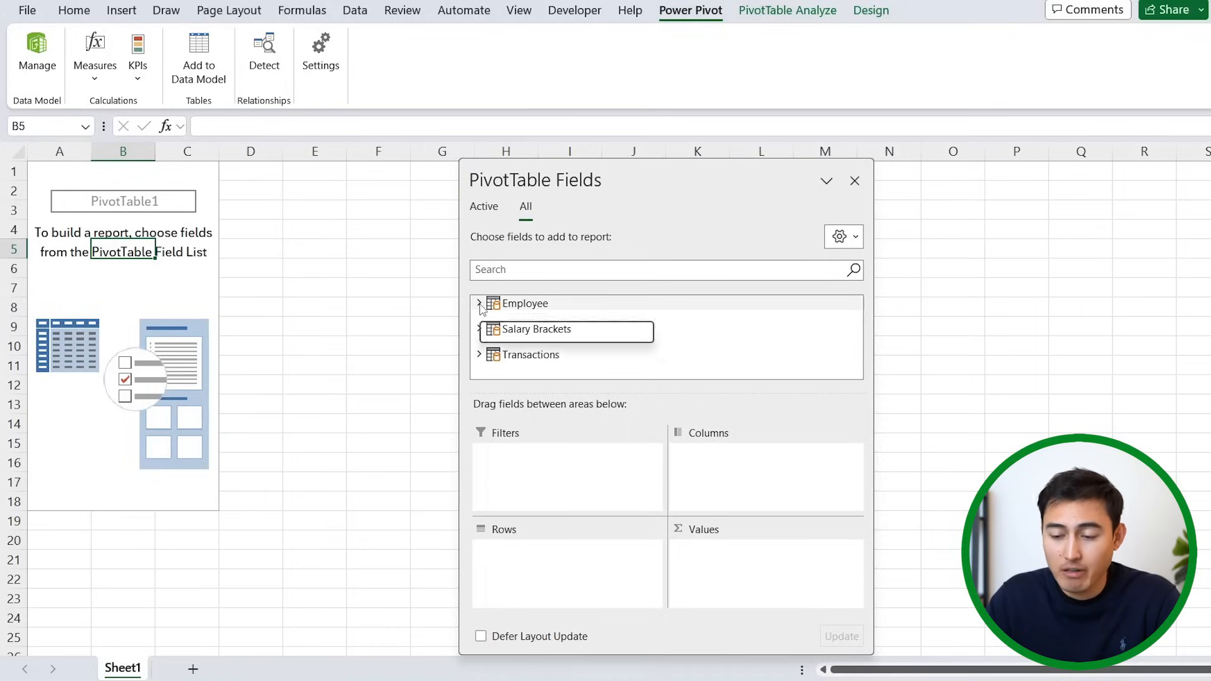
Add employee Name as rows and Sum of Sale Price as values
left_click(479, 303)
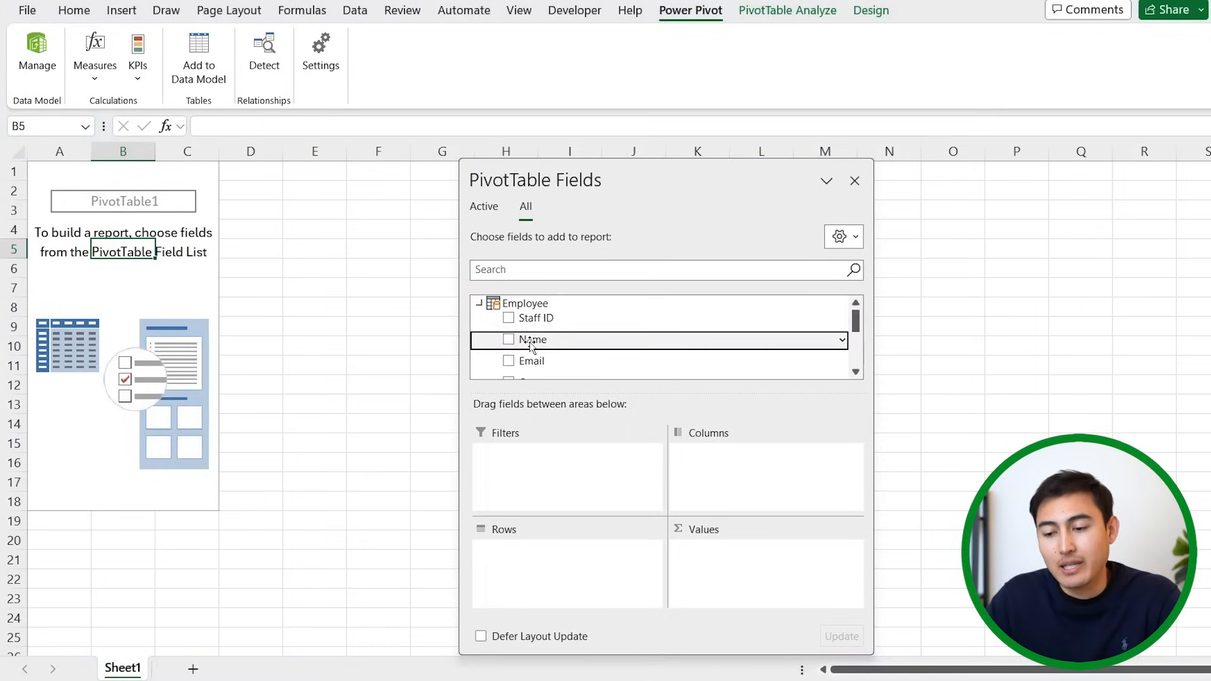
left_click(508, 340)
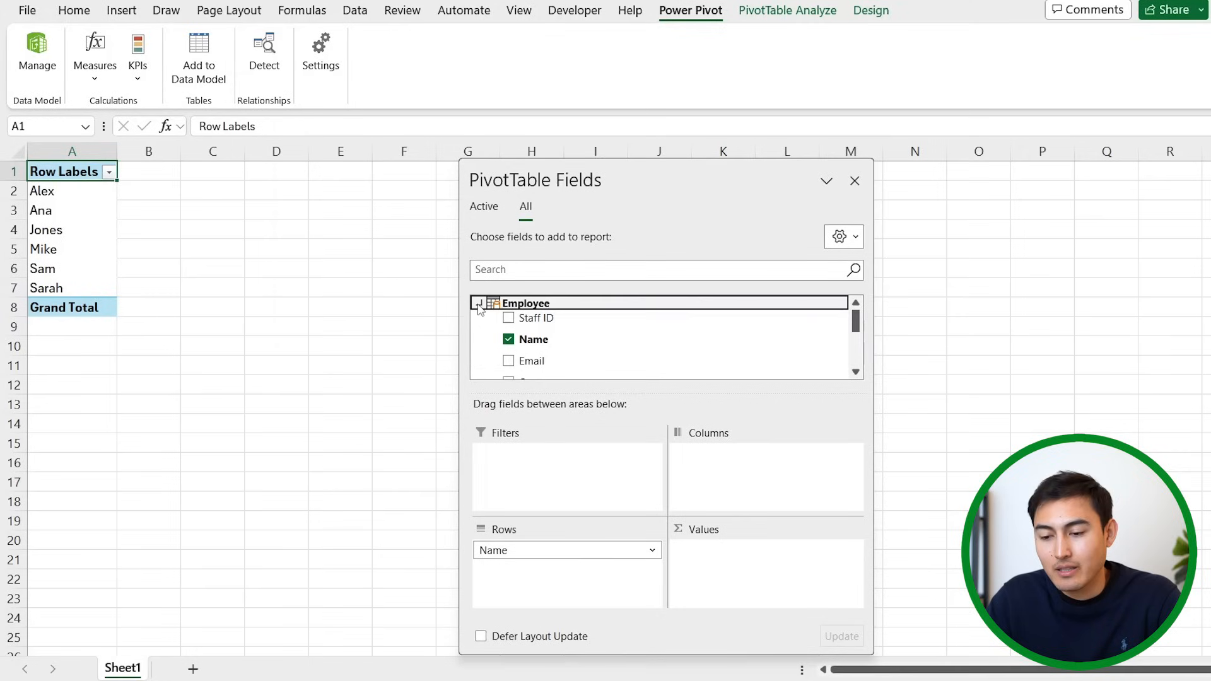
left_click(478, 303)
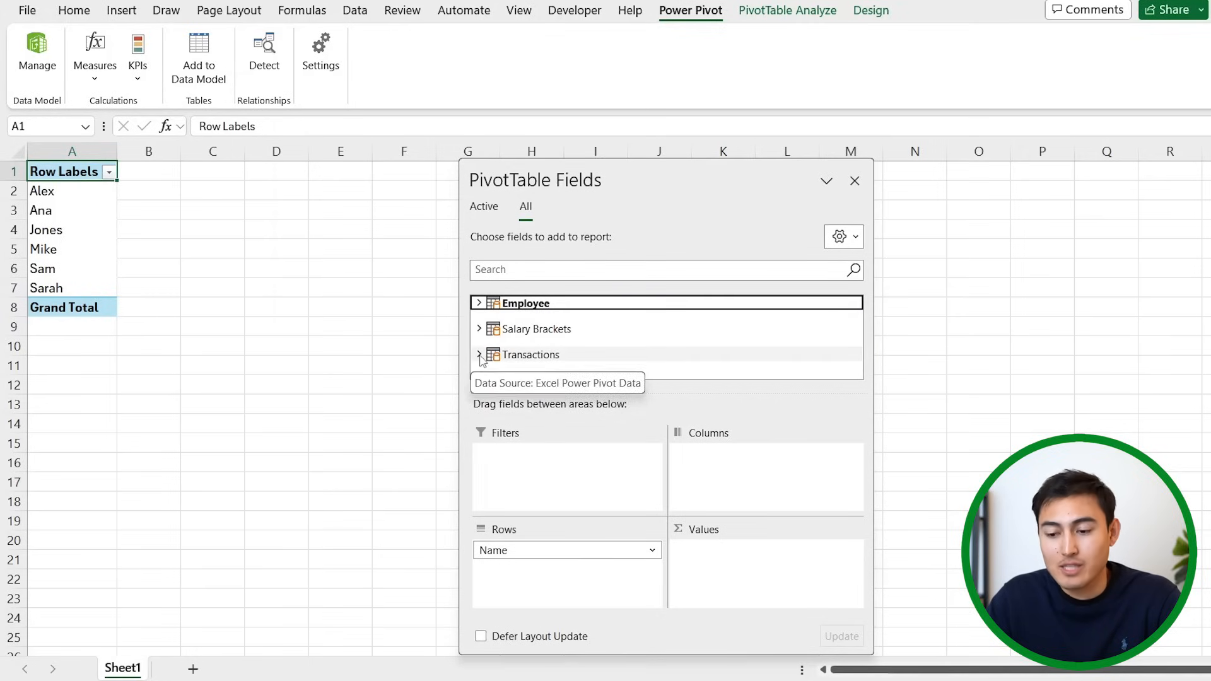
scroll("down", 3)
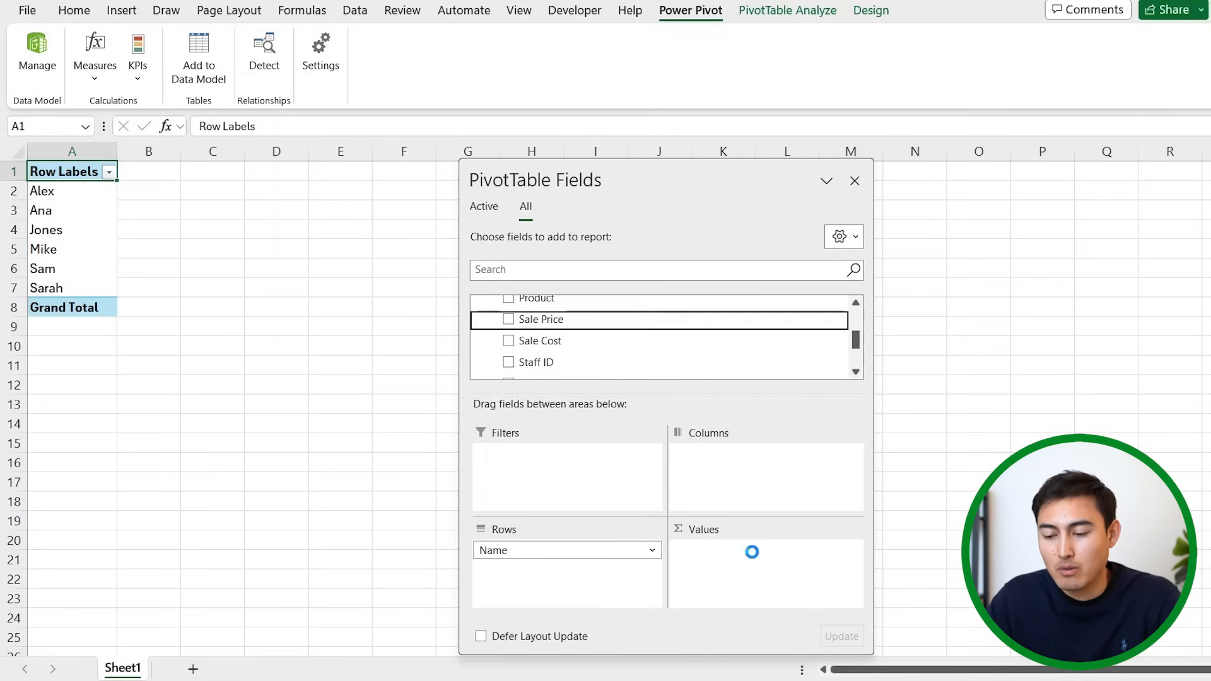
left_click(508, 319)
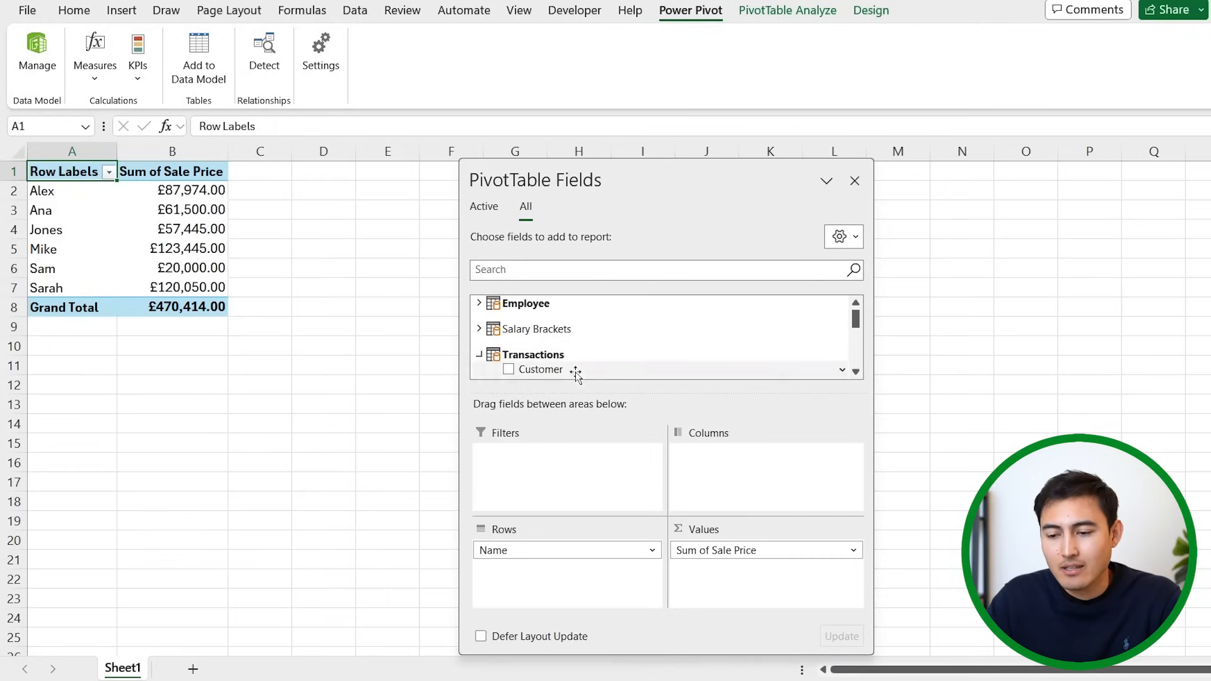
left_click(479, 328)
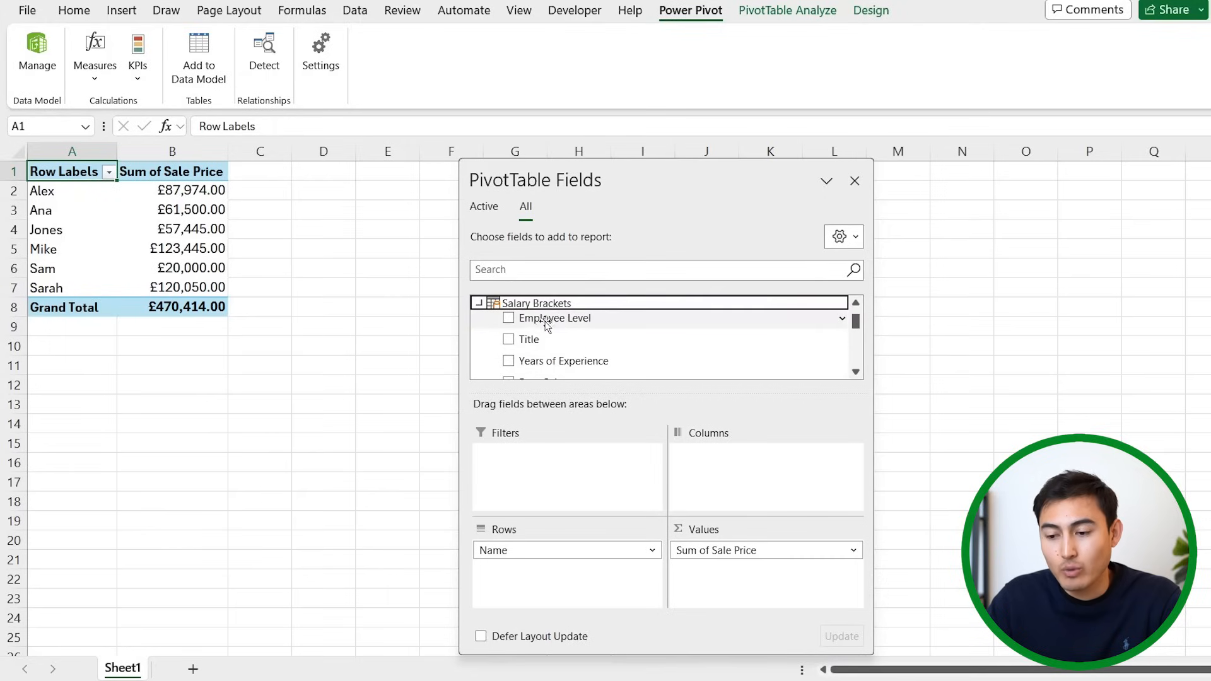
Replace the Employee Level columns with Years of Experience columns (0, 2, 4, 6)
left_click_drag(551, 317, 730, 468)
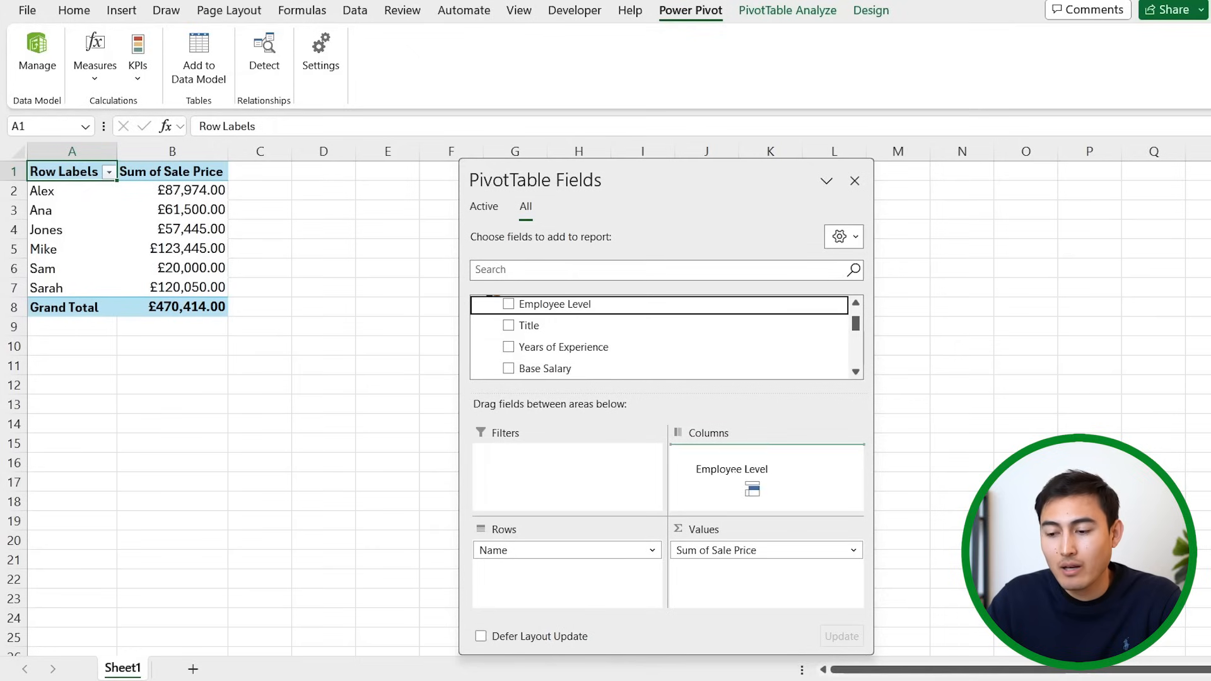
left_click(508, 304)
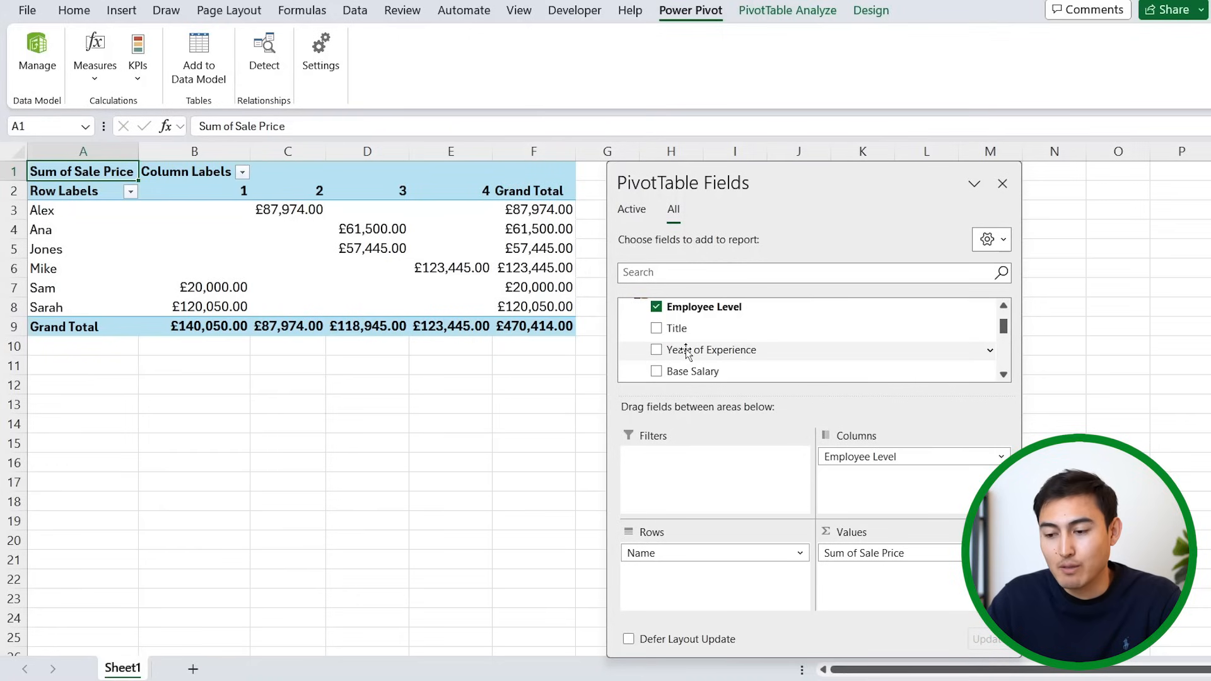
left_click(656, 349)
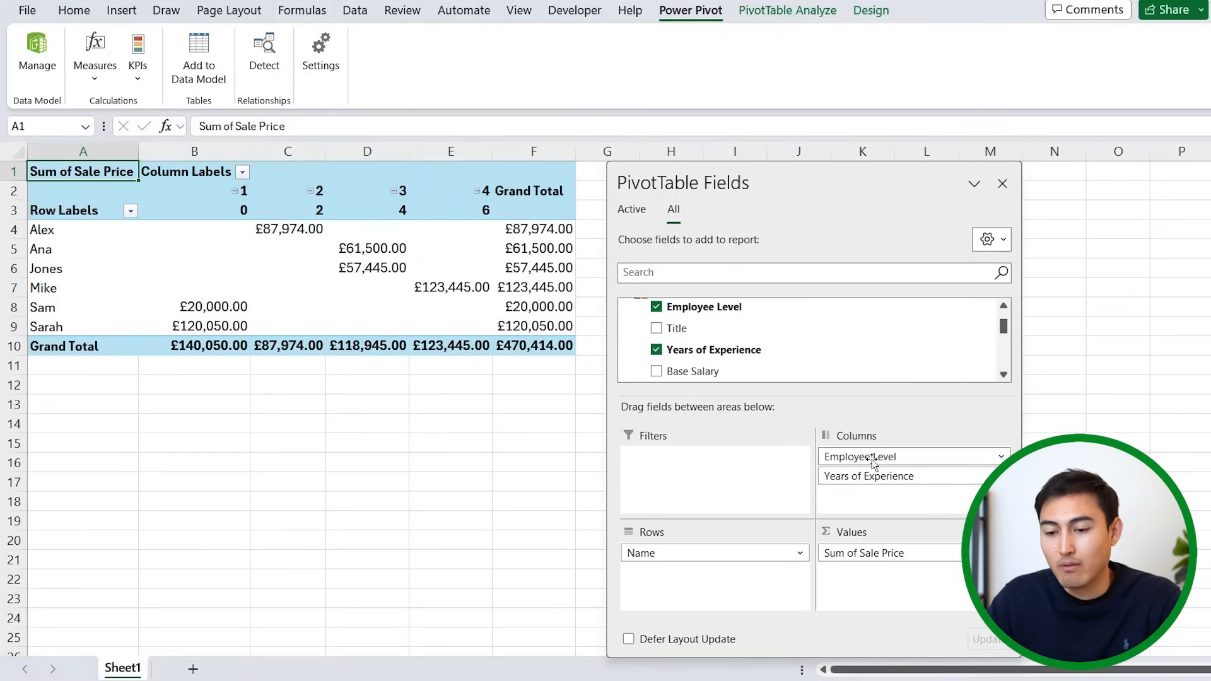
left_click(656, 306)
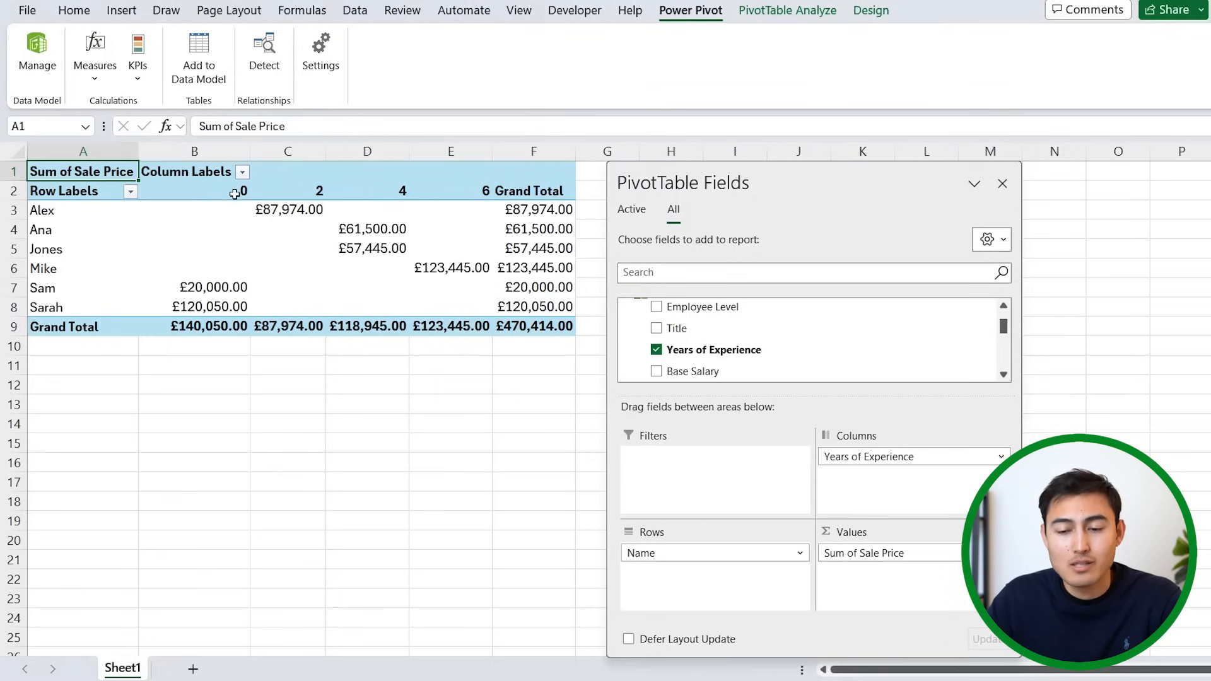
mouse_move(188, 297)
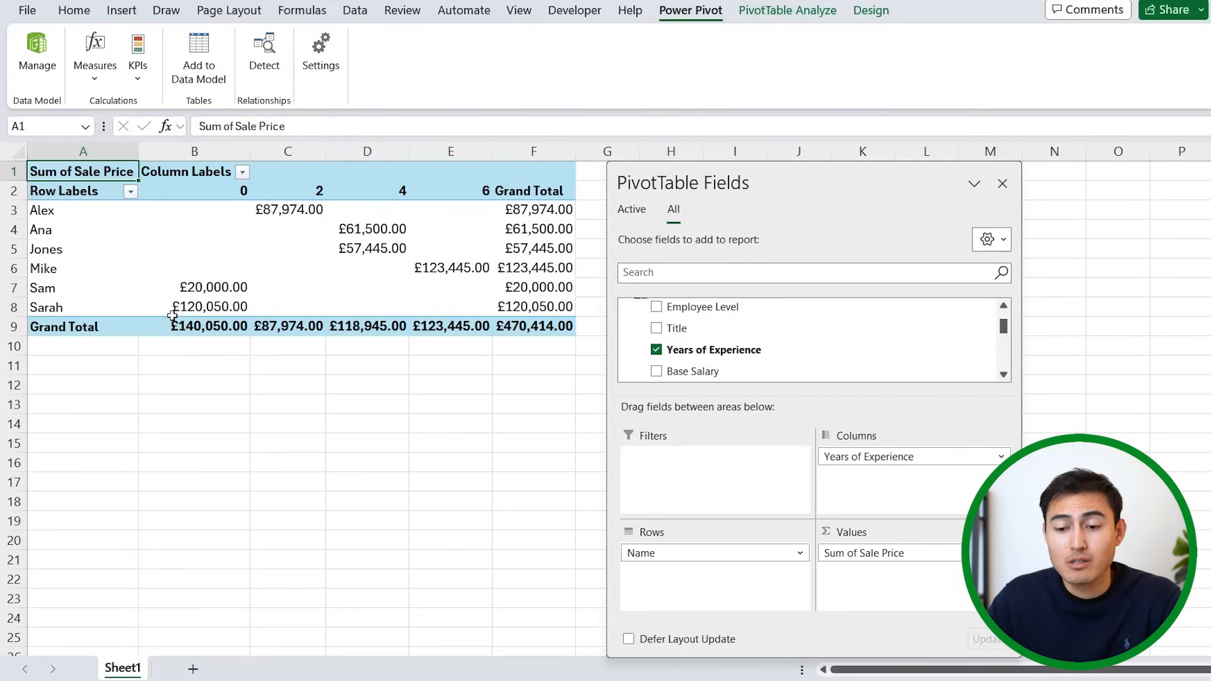
mouse_move(163, 315)
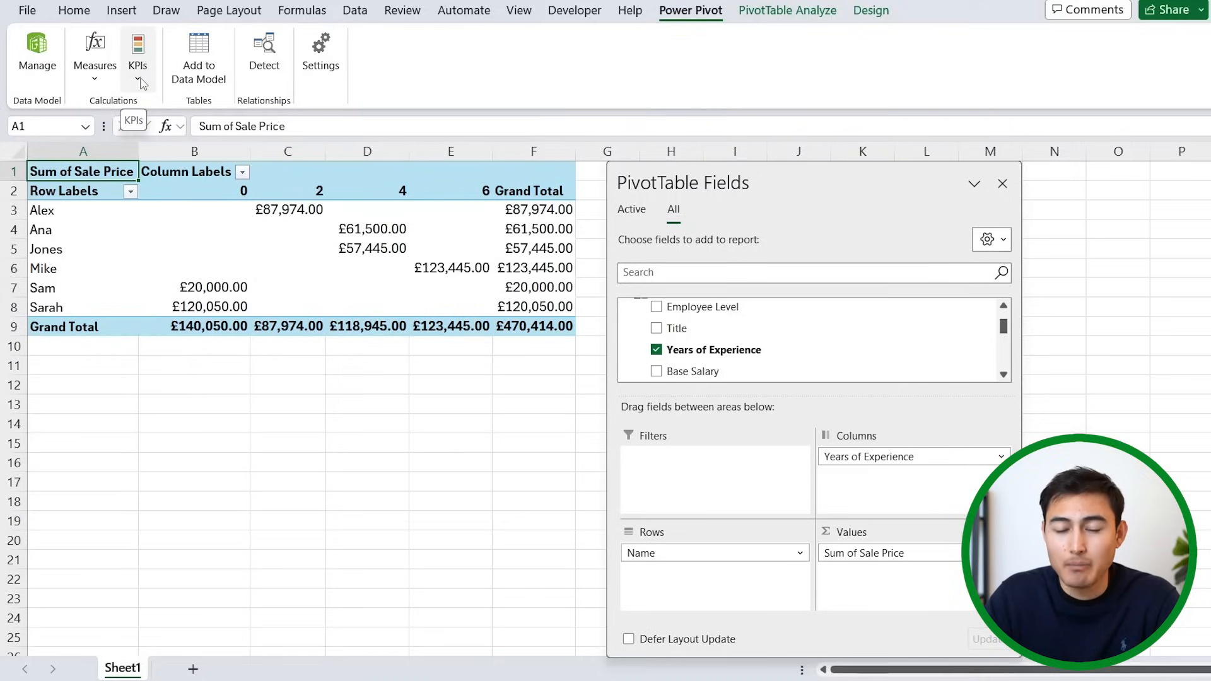
Choose New KPI from the Power Pivot KPIs dropdown
left_click(95, 63)
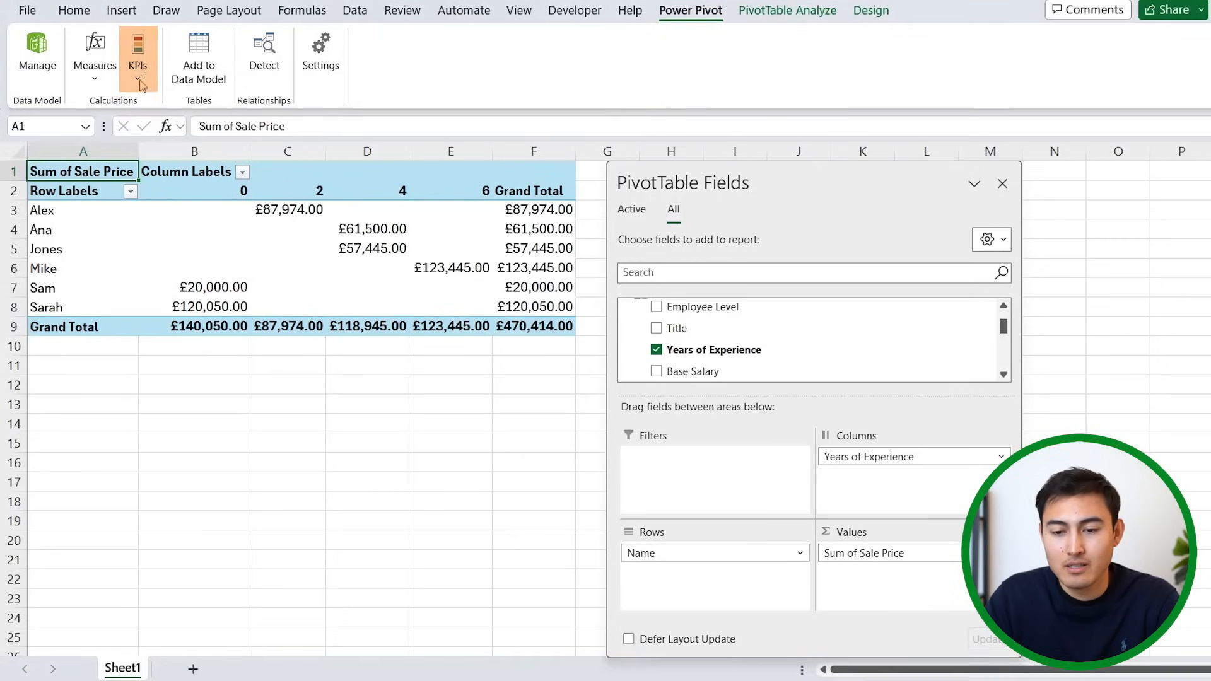
left_click(134, 79)
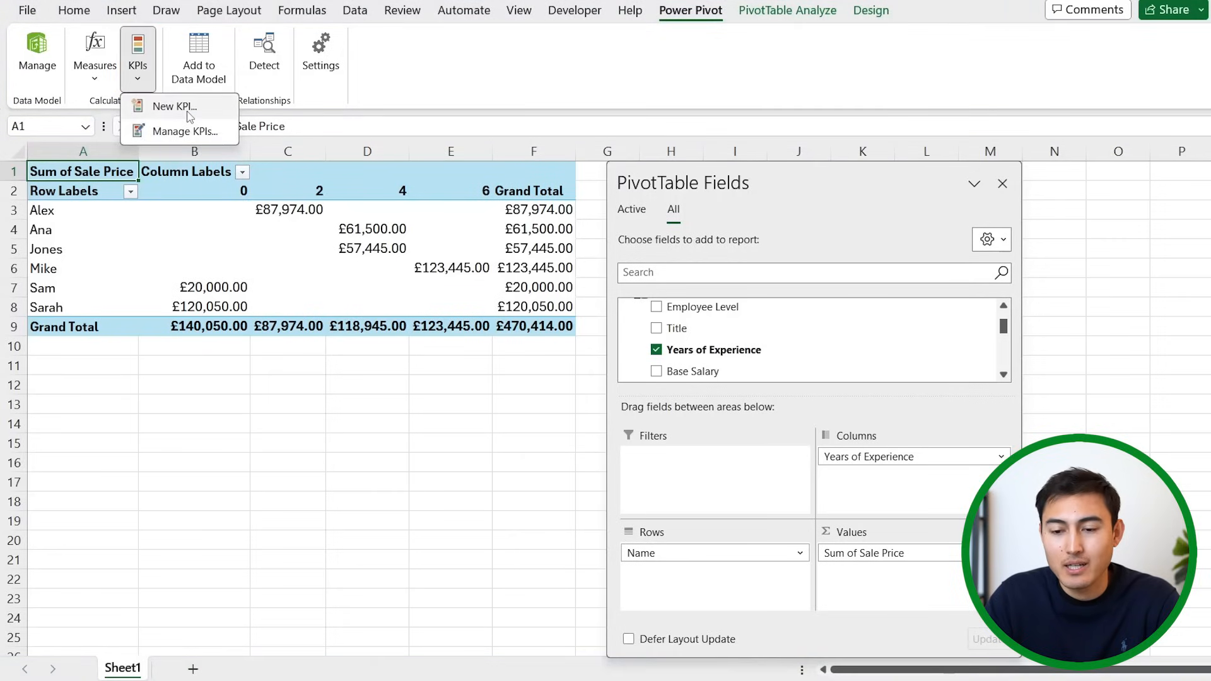
left_click(174, 106)
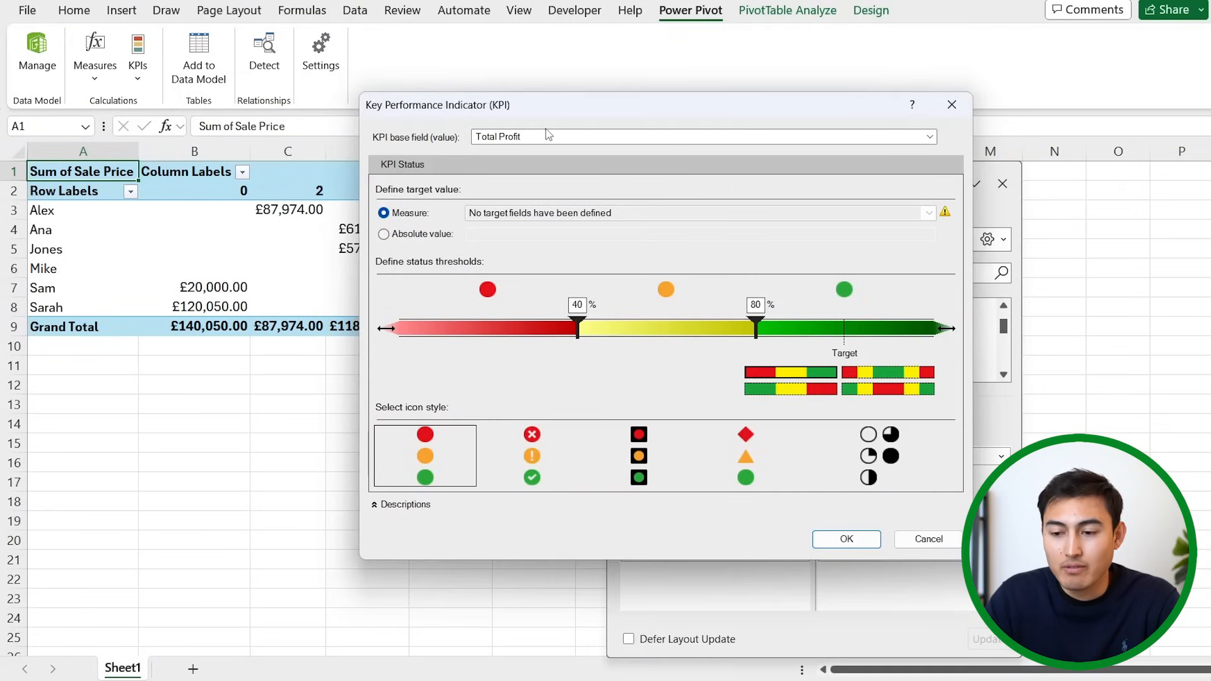
Base the KPI on Total Profit with absolute target 20000 and check/warning/cross icons
left_click(927, 136)
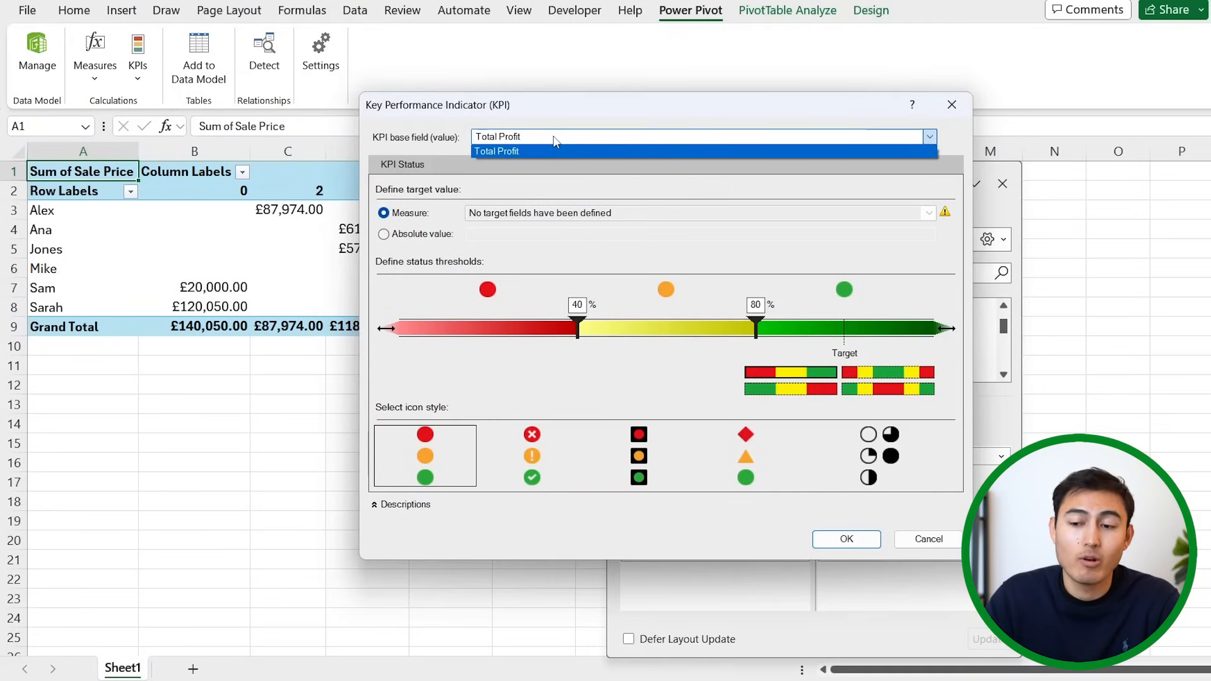
left_click(497, 150)
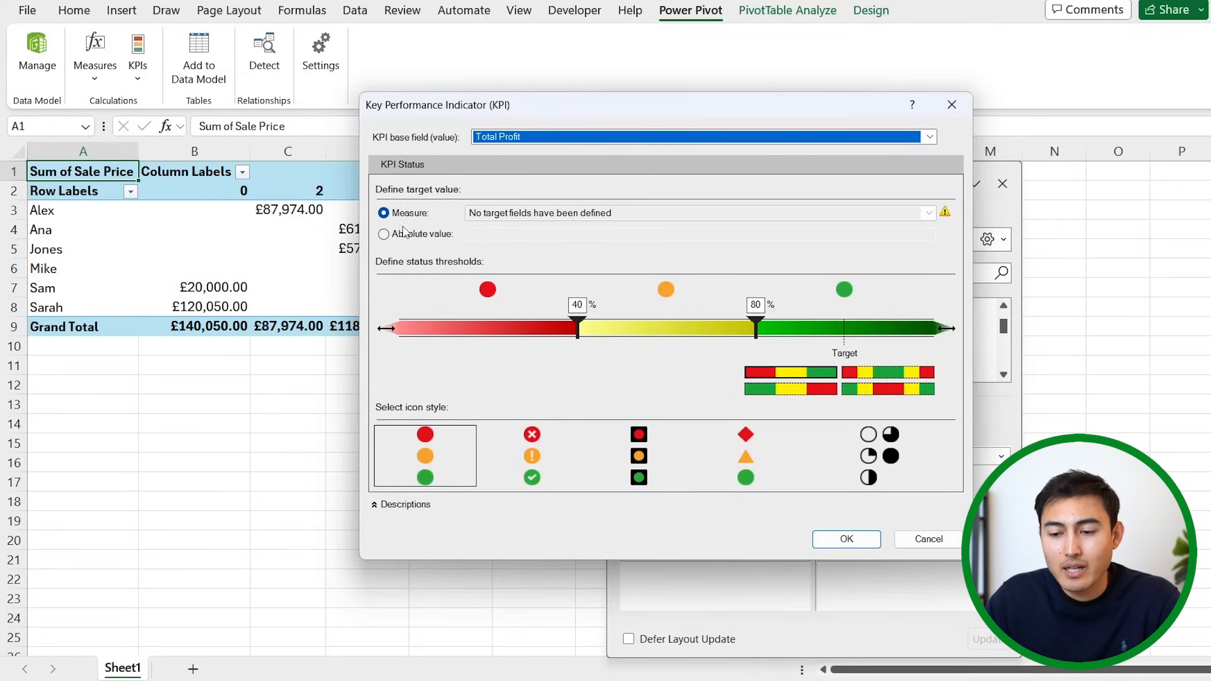
mouse_move(403, 251)
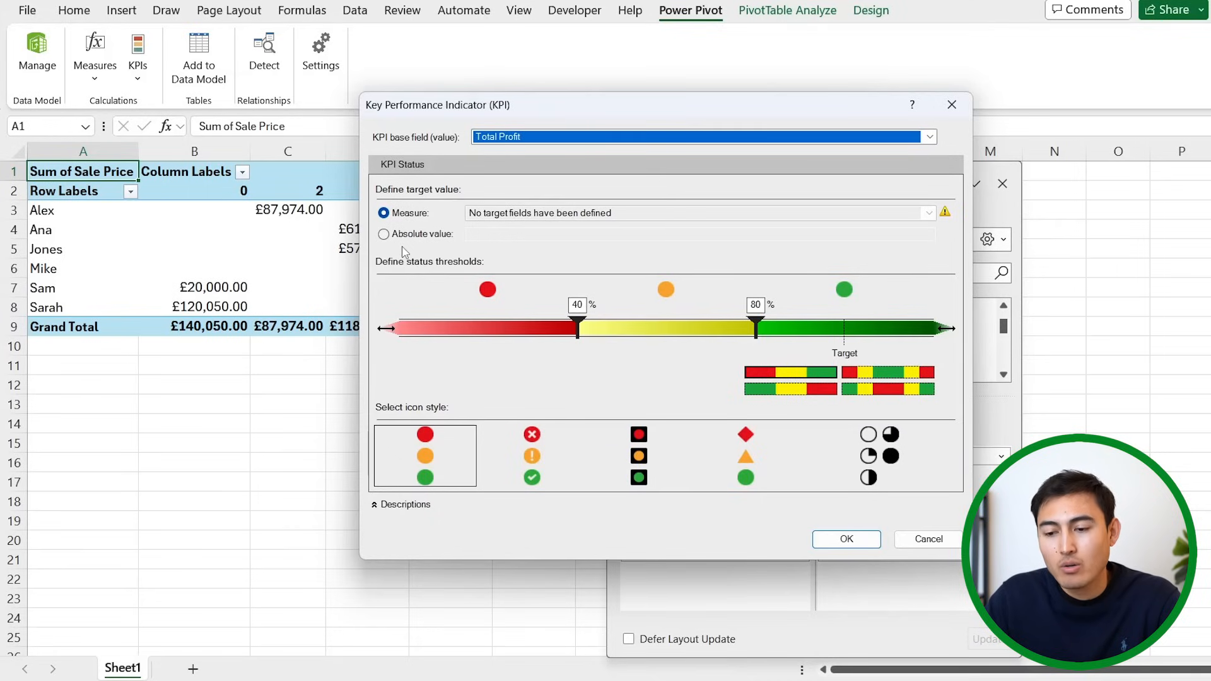
left_click(383, 234)
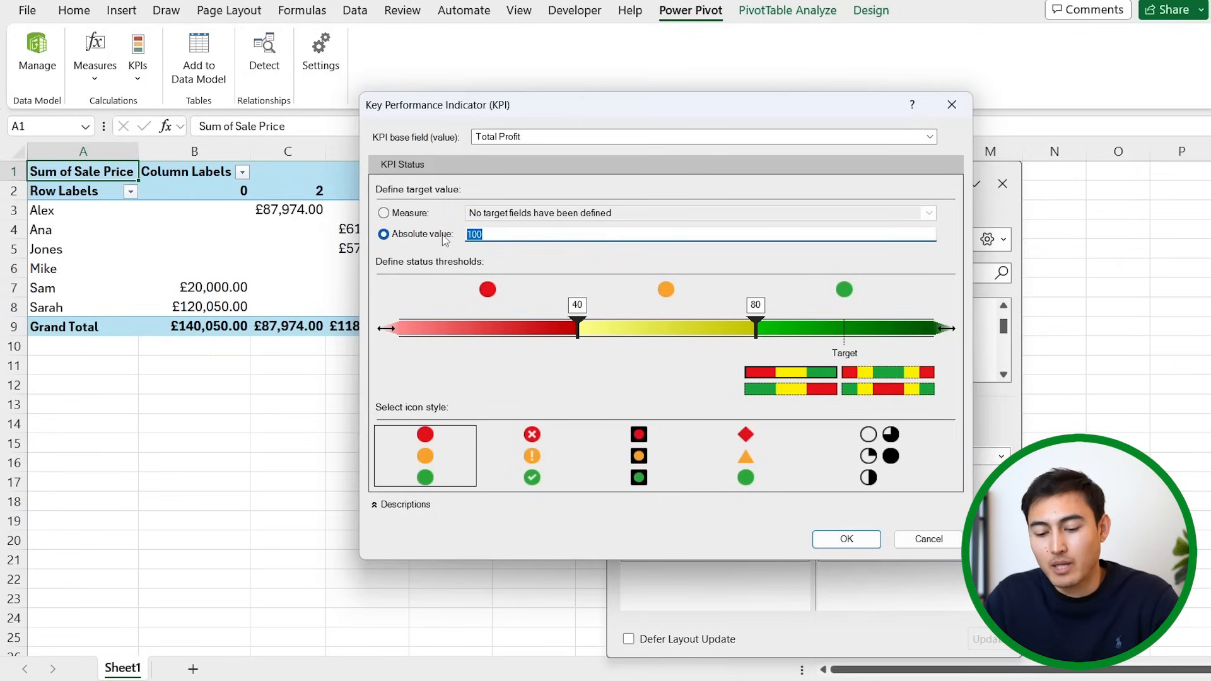
type("20000")
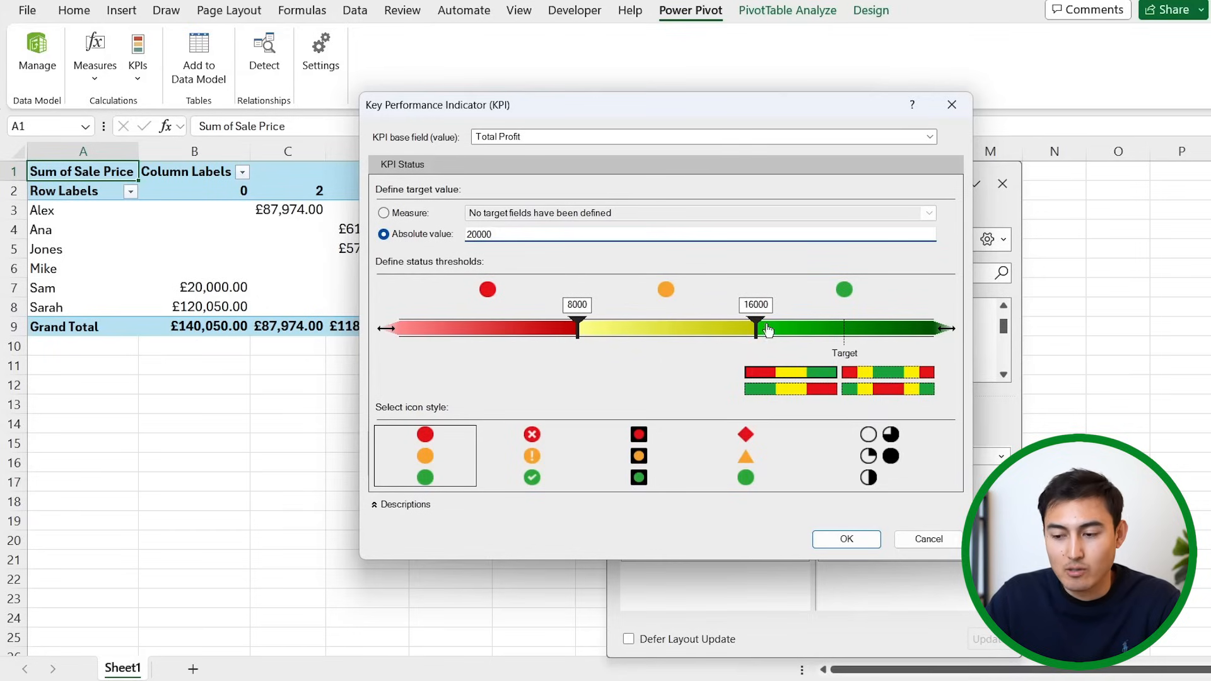
mouse_move(716, 344)
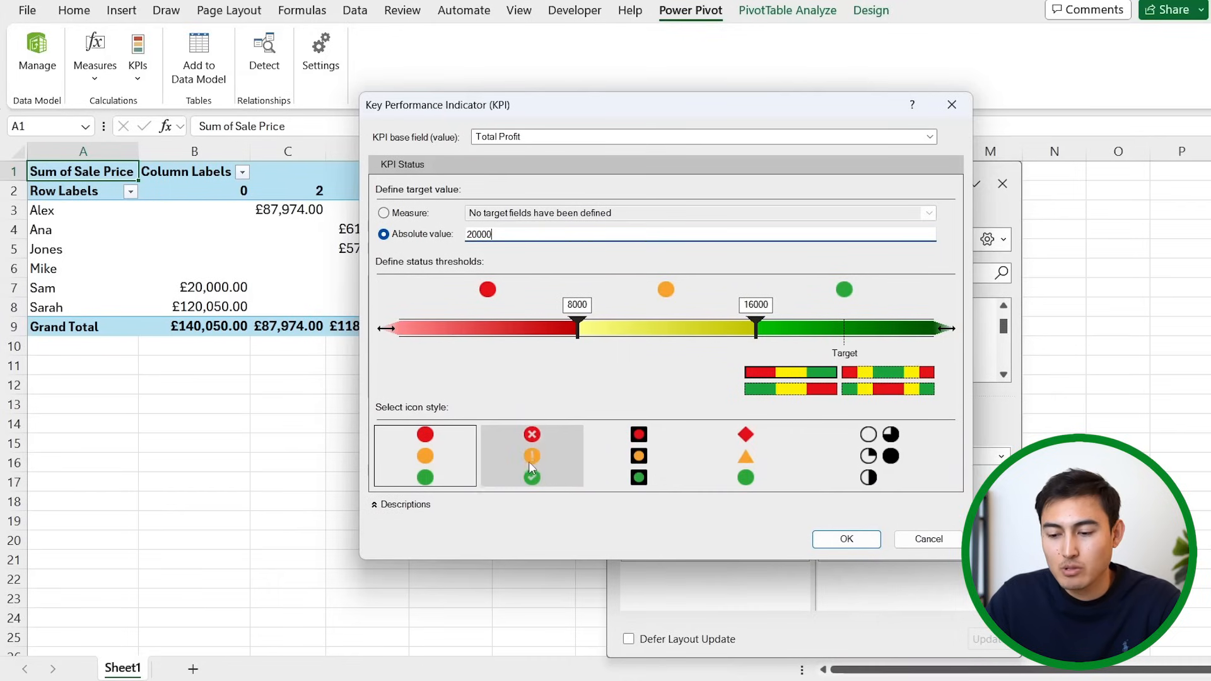
left_click(532, 456)
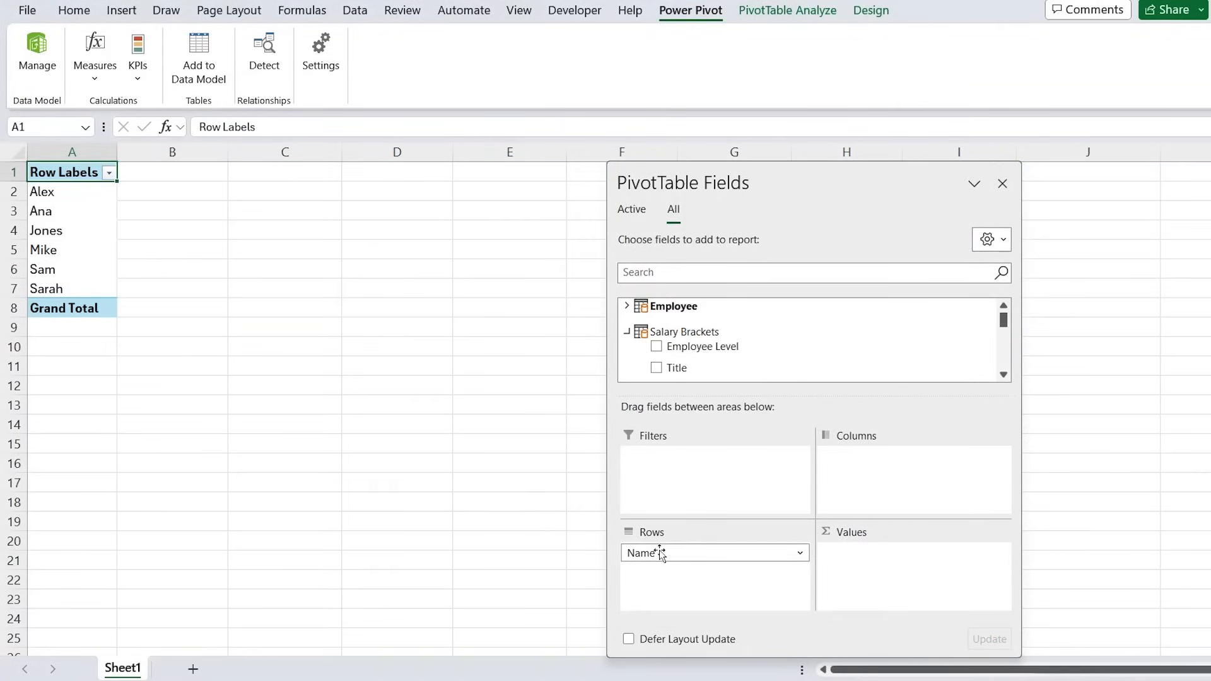
Add the Profit field to the PivotTable values as Sum of Profit
scroll("down", 3)
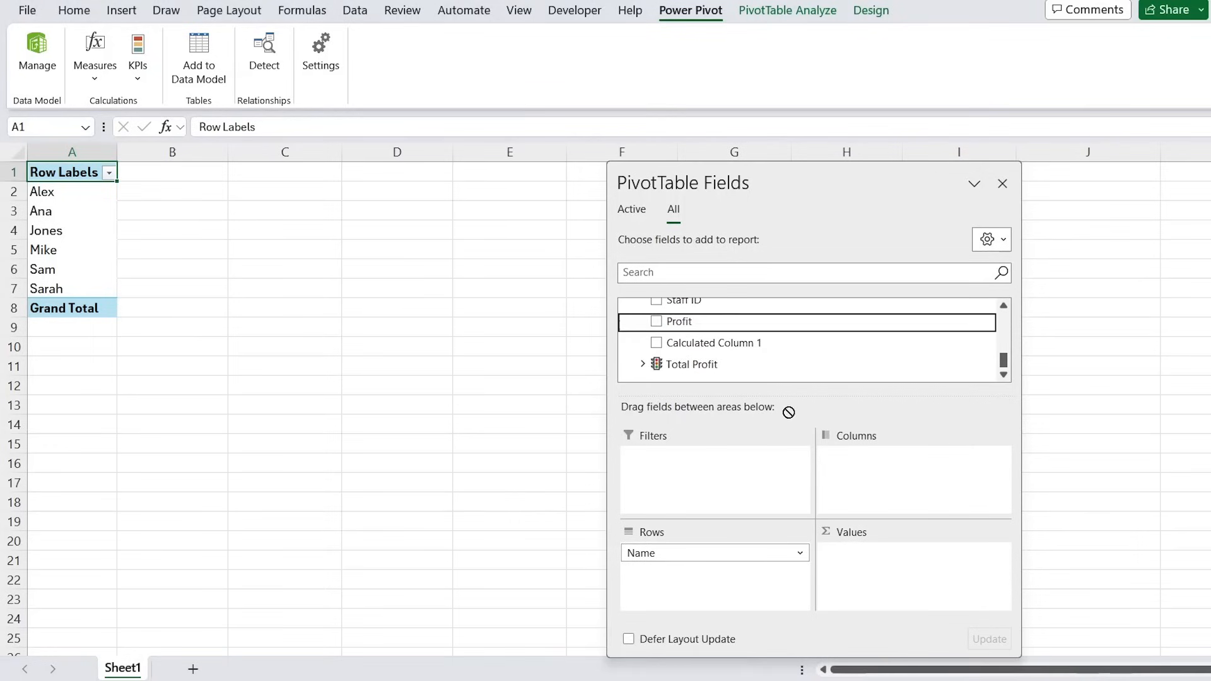
left_click(653, 322)
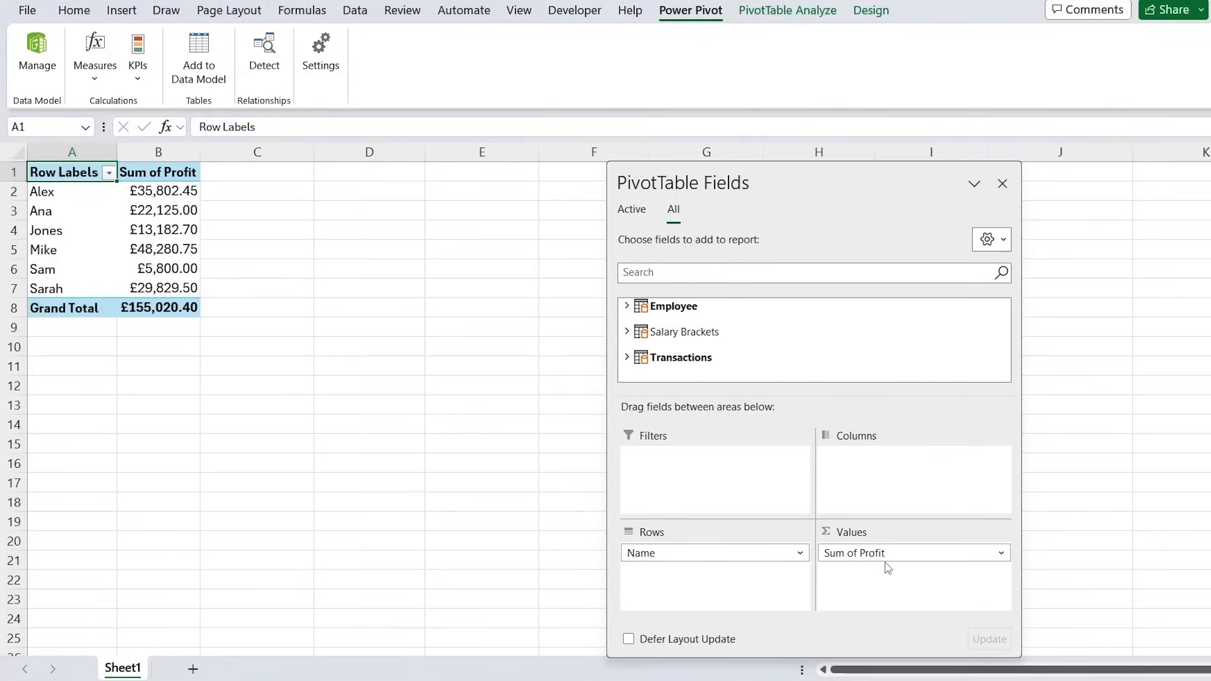
mouse_move(213, 197)
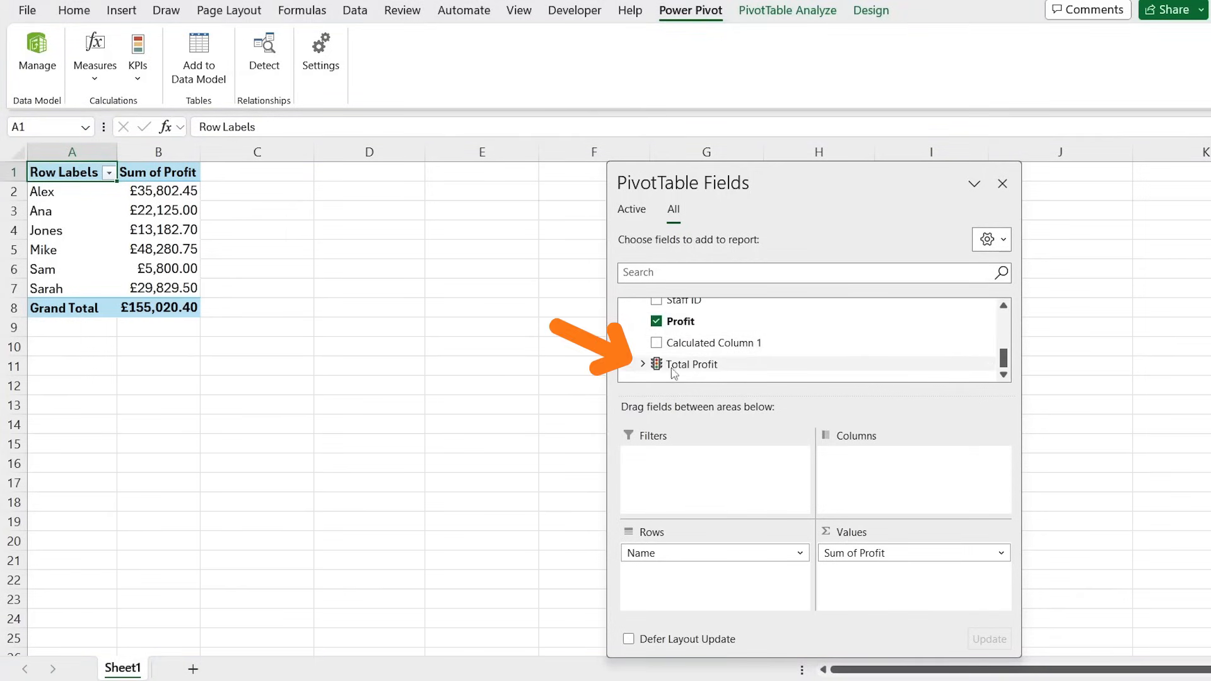
Add the Total Profit Status icon column, leaving the KPI Value and Goal unchecked
left_click(644, 363)
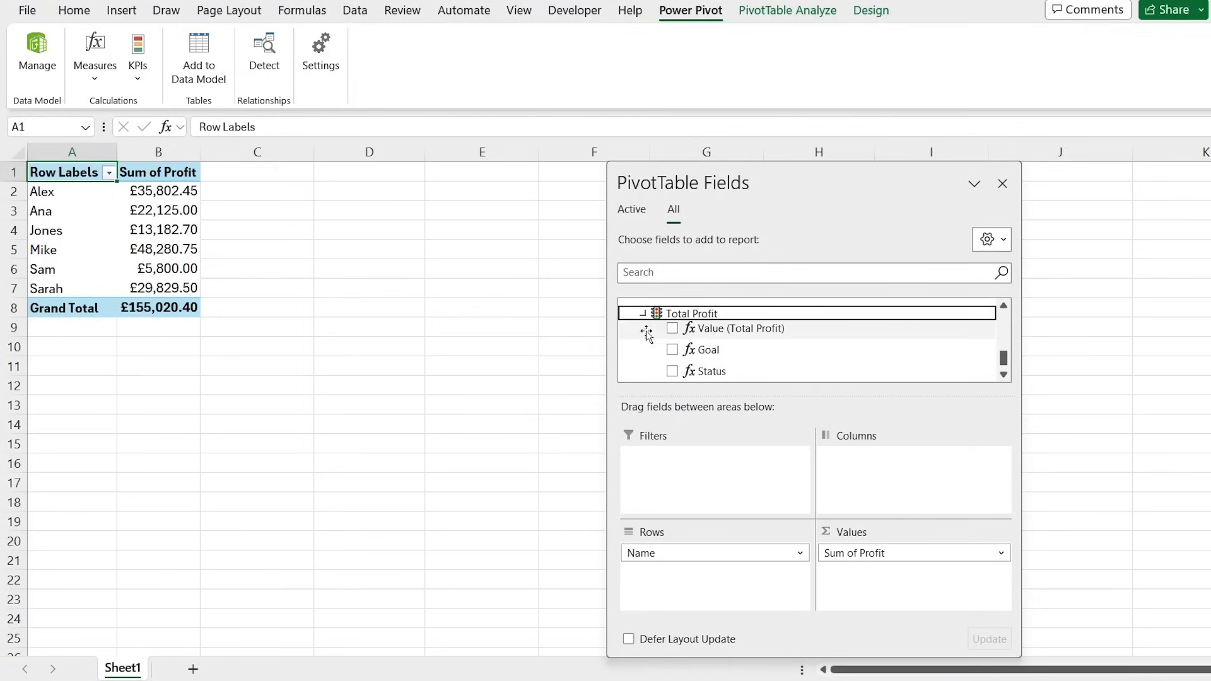
left_click(673, 328)
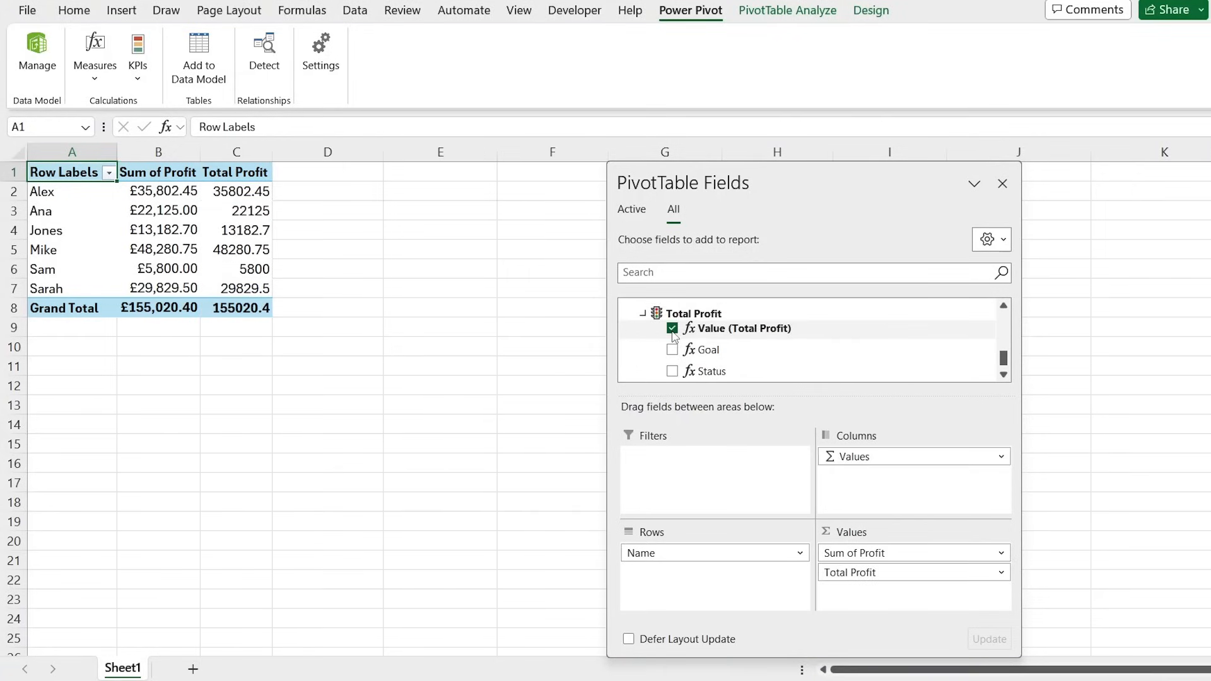
left_click(672, 350)
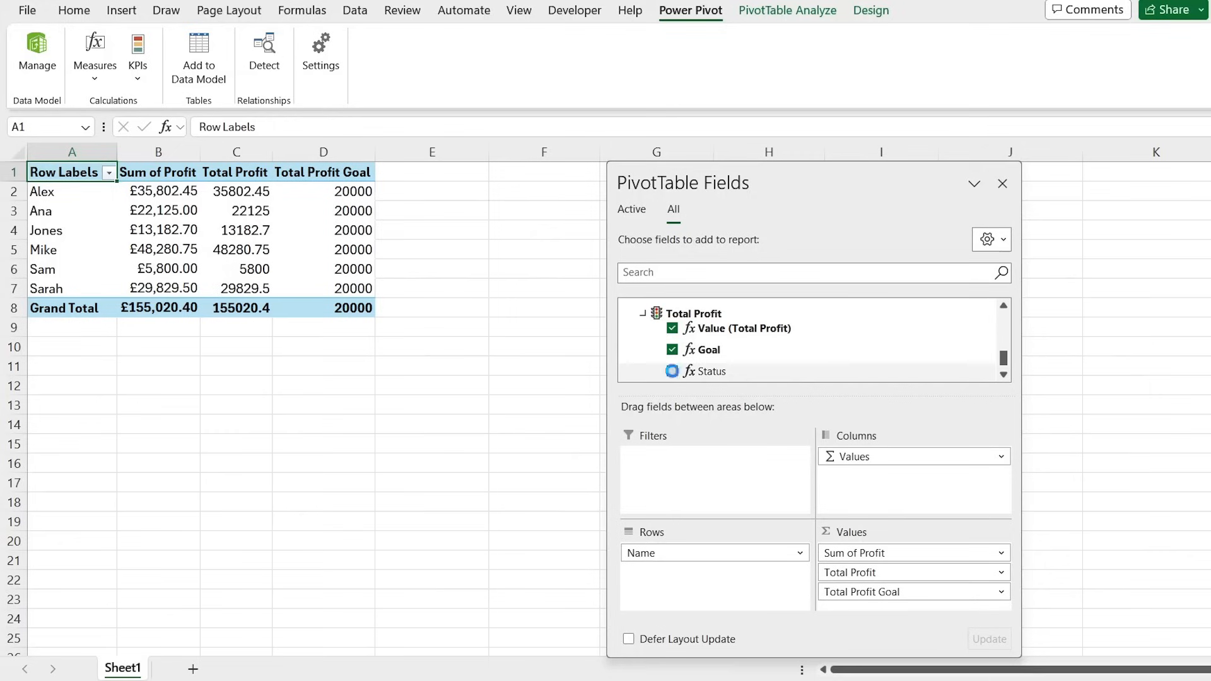
left_click(672, 370)
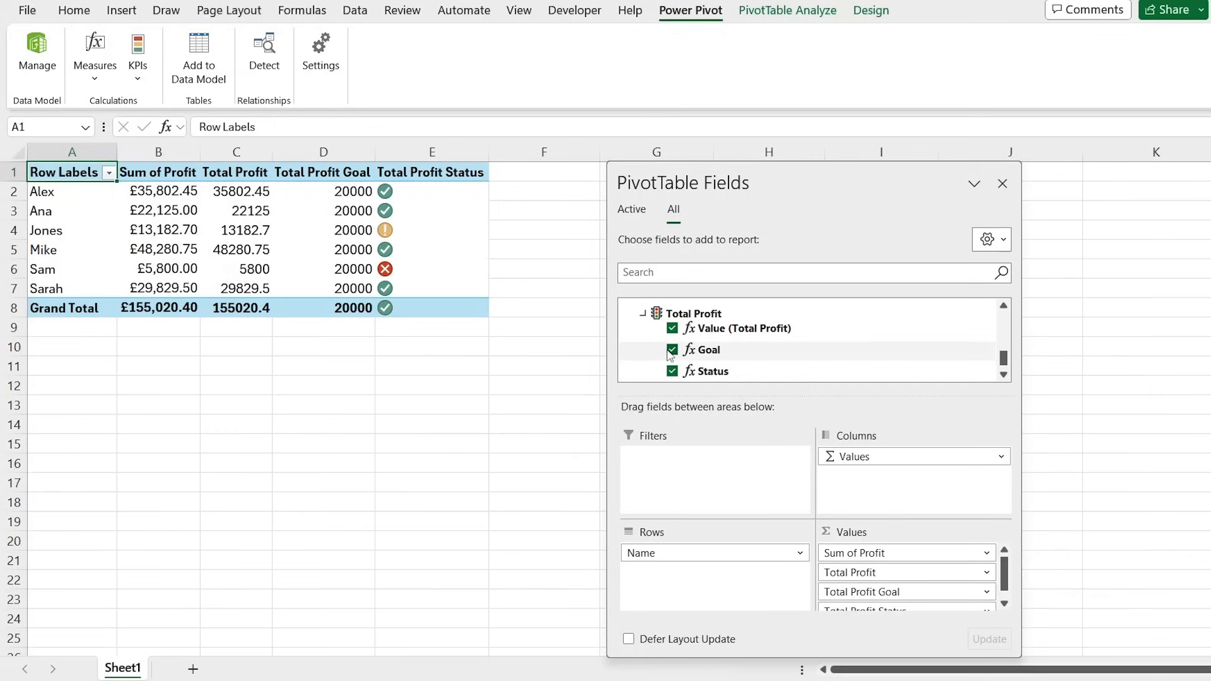
left_click(671, 350)
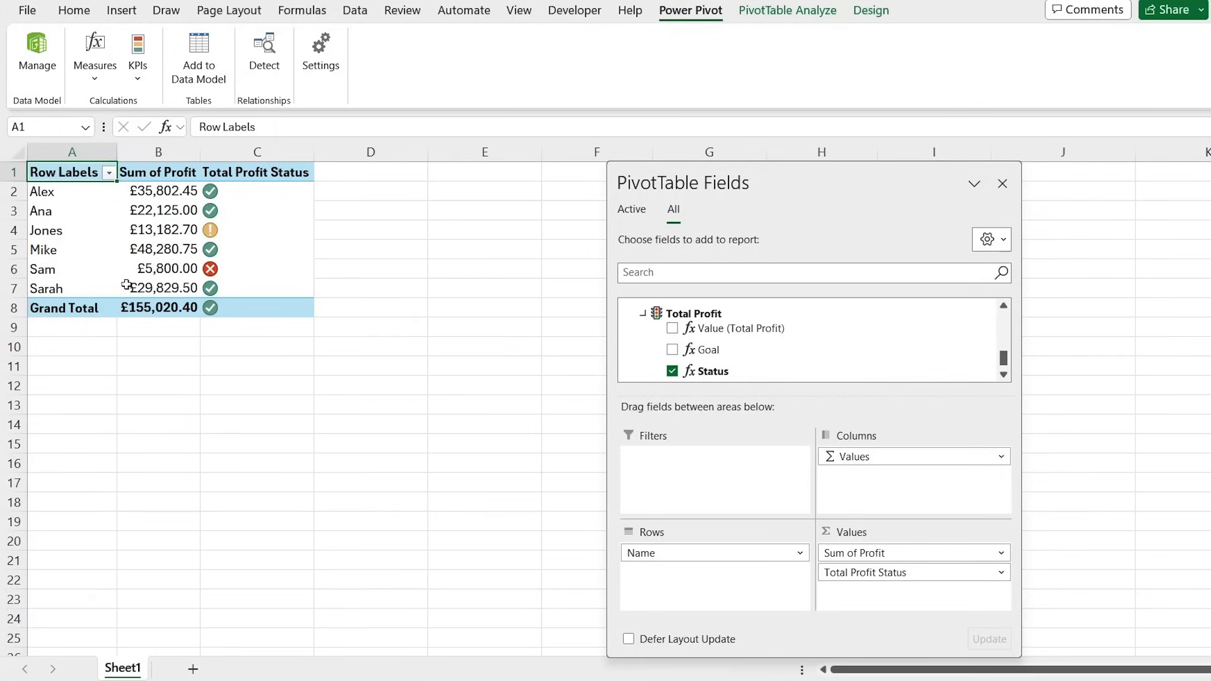
Point out Sam below target, then open Insert Slicer for the PivotTable
left_click(44, 269)
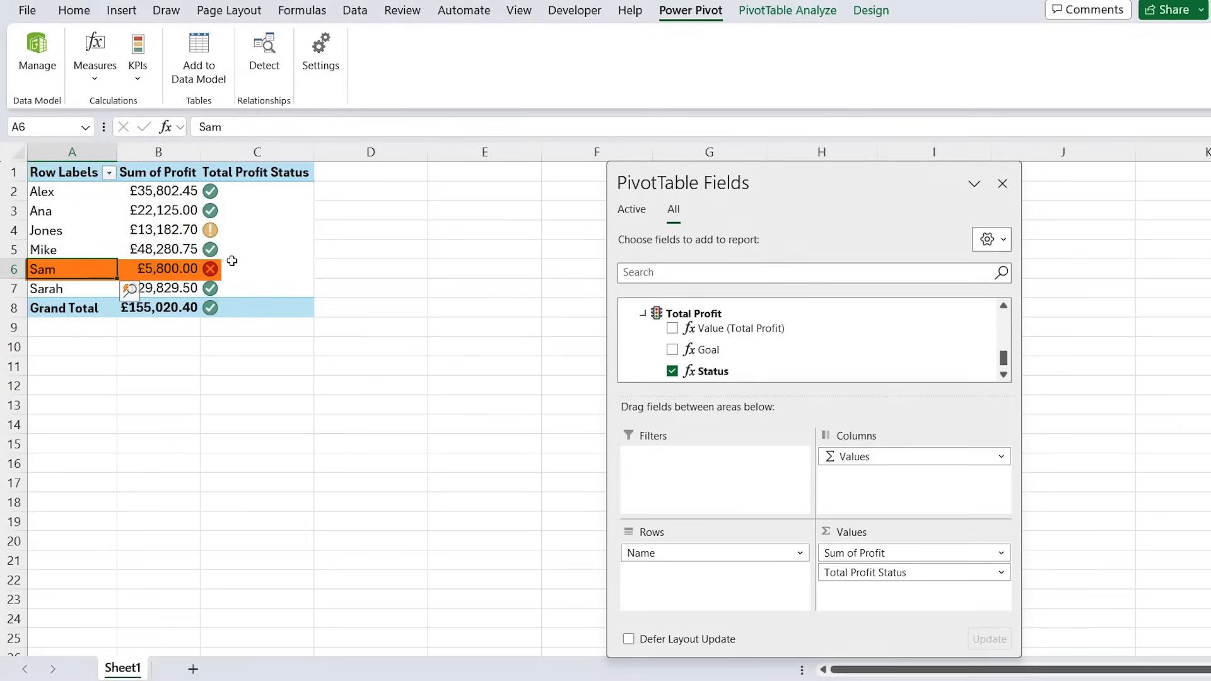
left_click(257, 269)
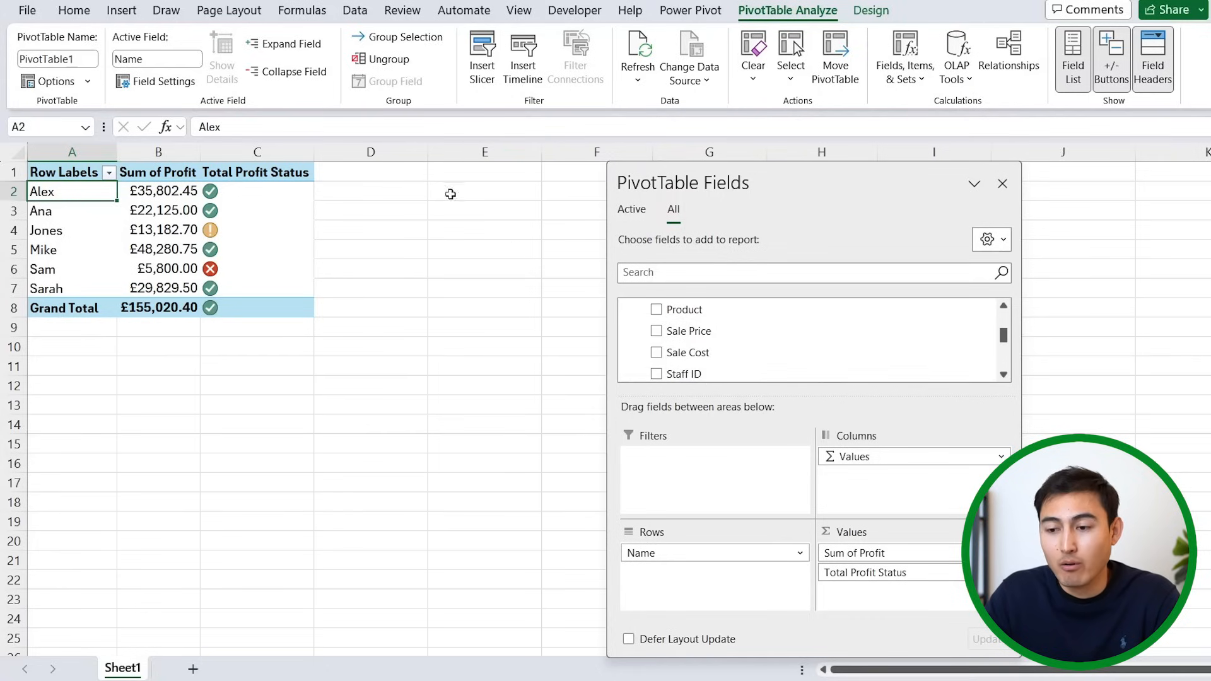
left_click(482, 53)
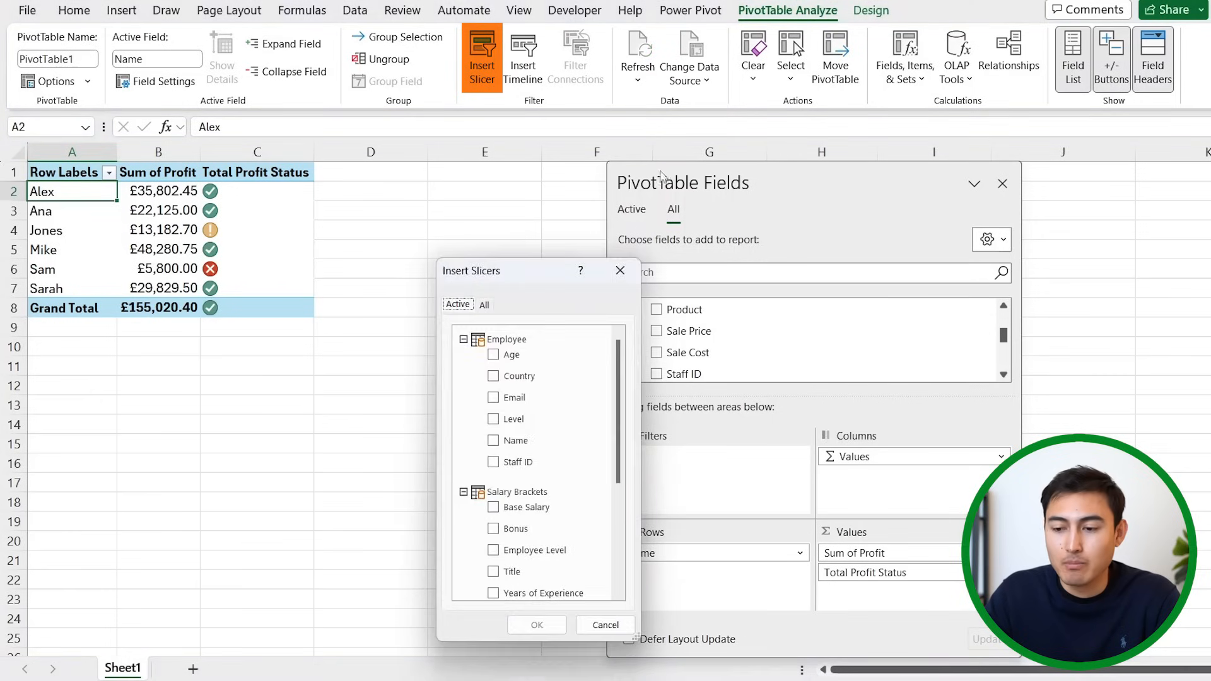